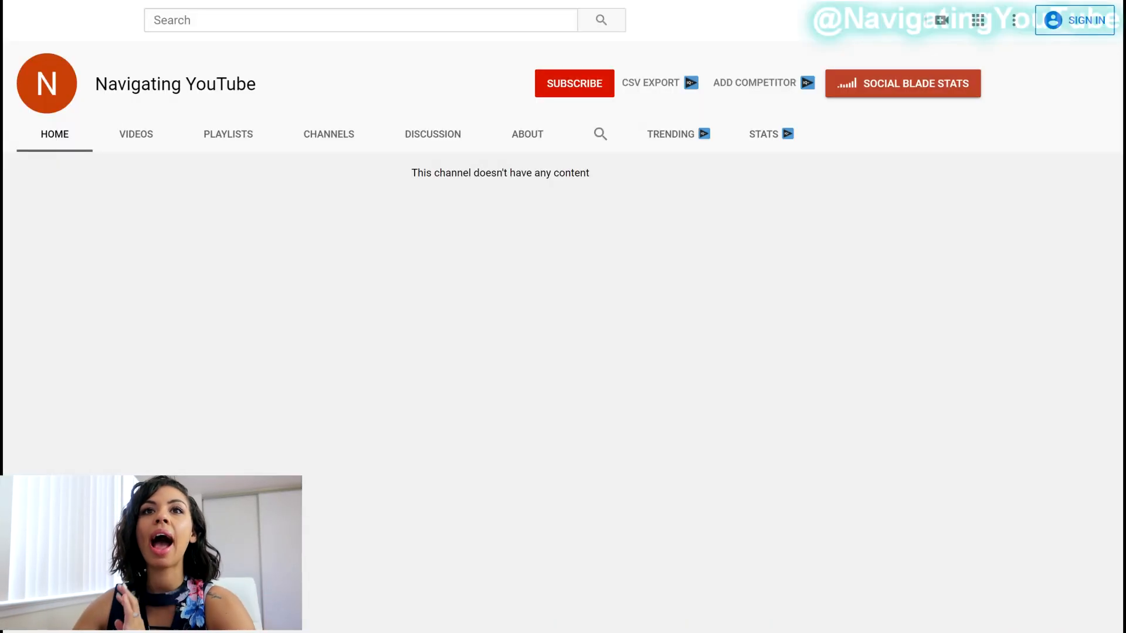
mouse_move(103, 79)
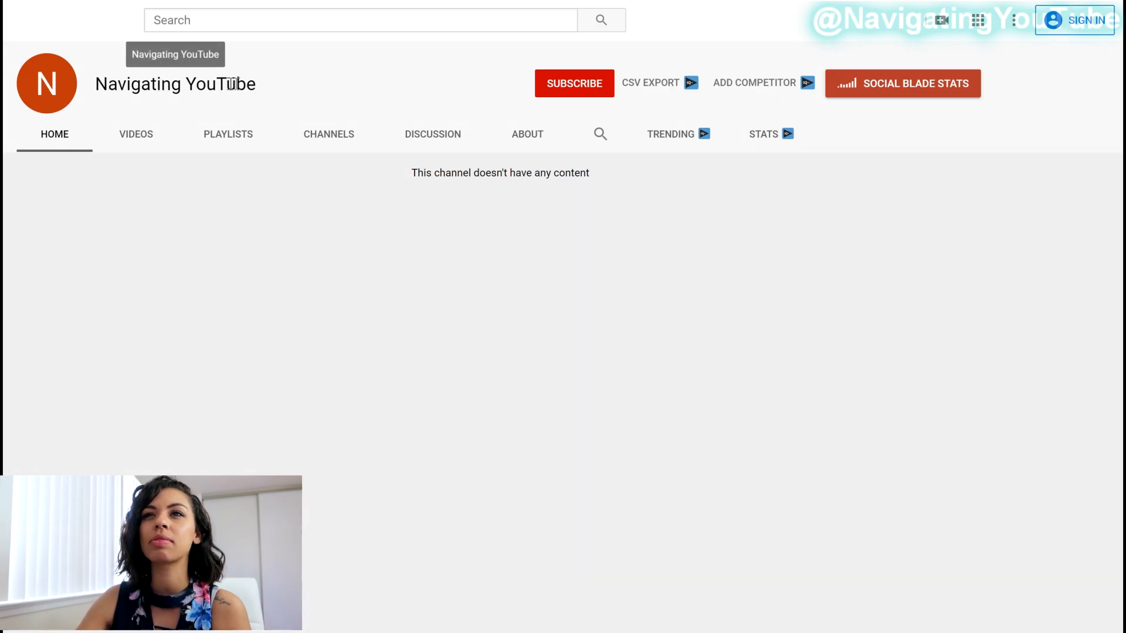
Remove the saved Google account and bring up a blank sign-in form for another account.
left_click_drag(419, 172, 589, 172)
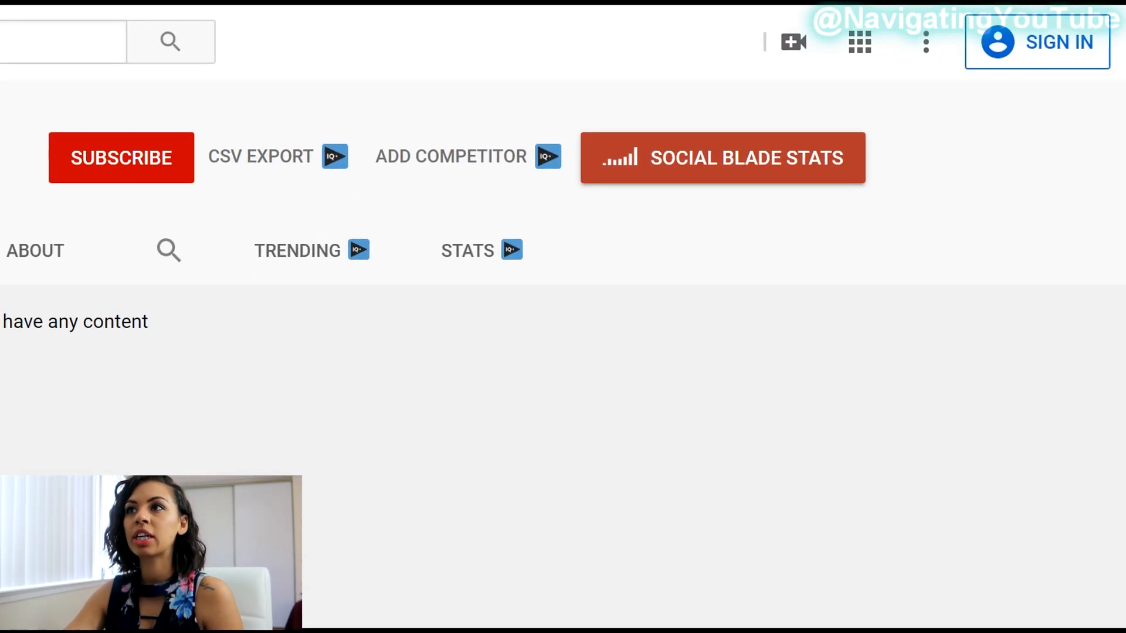
left_click(628, 380)
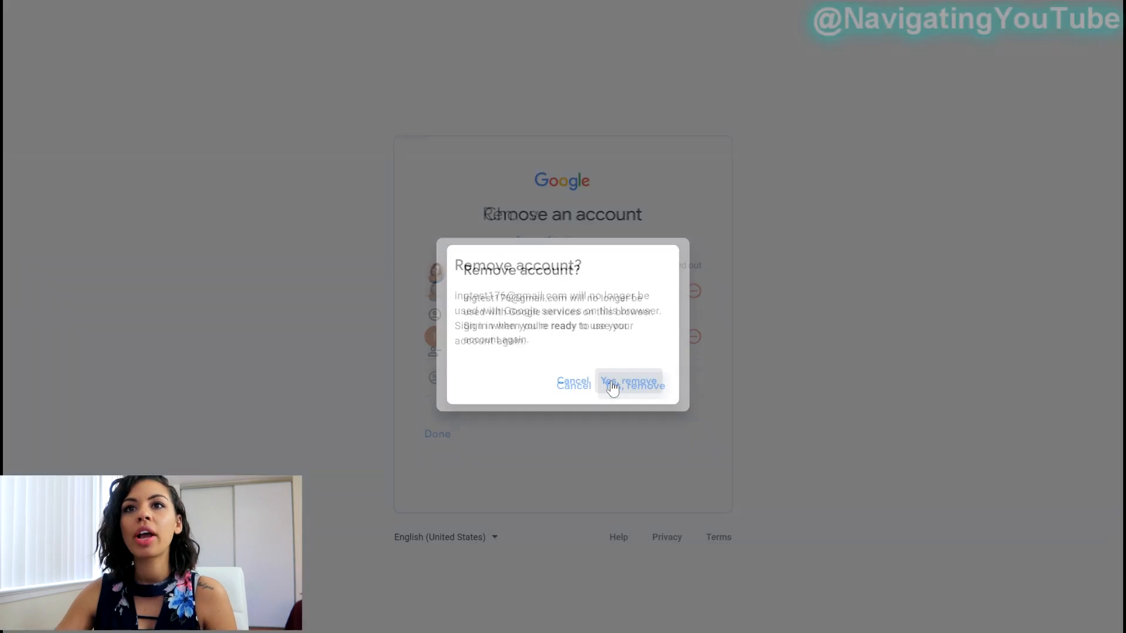
left_click(628, 382)
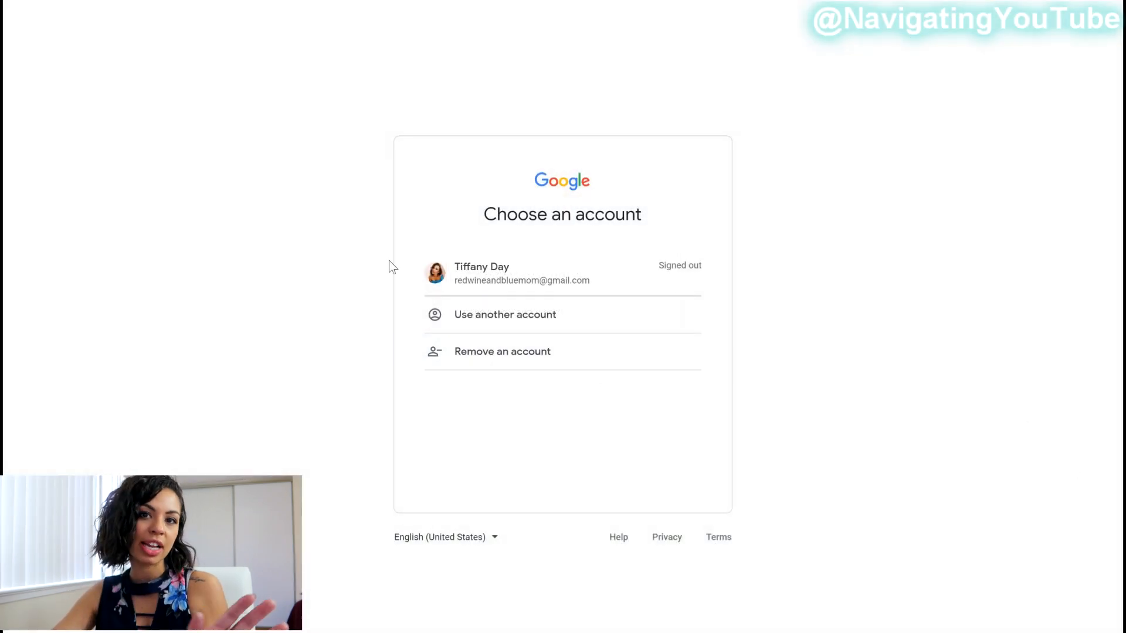
mouse_move(448, 329)
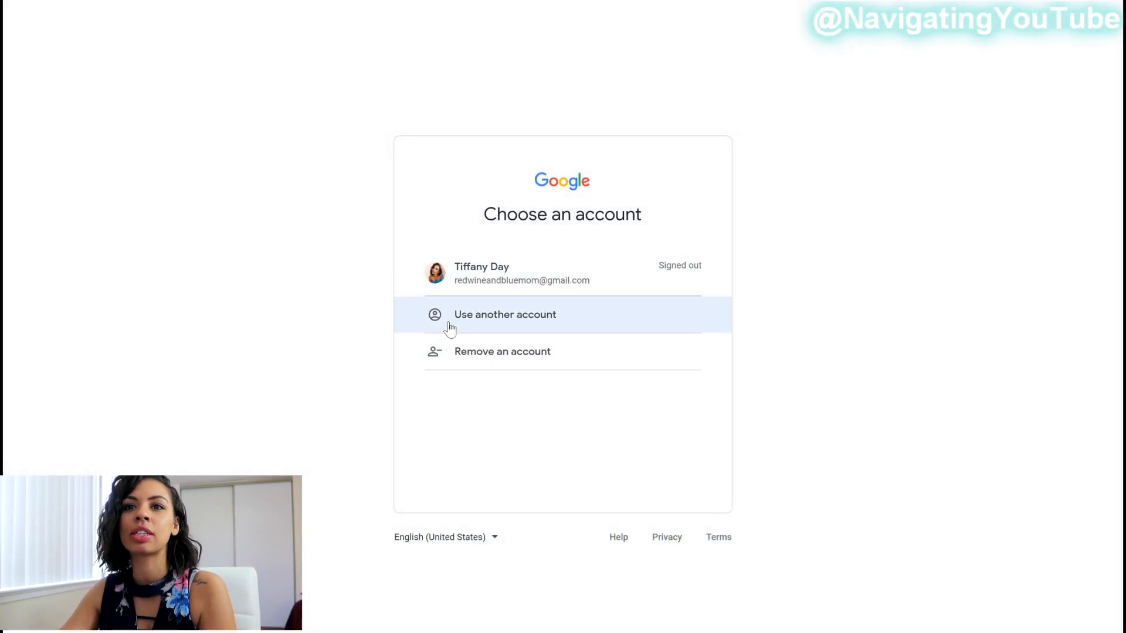
left_click(504, 315)
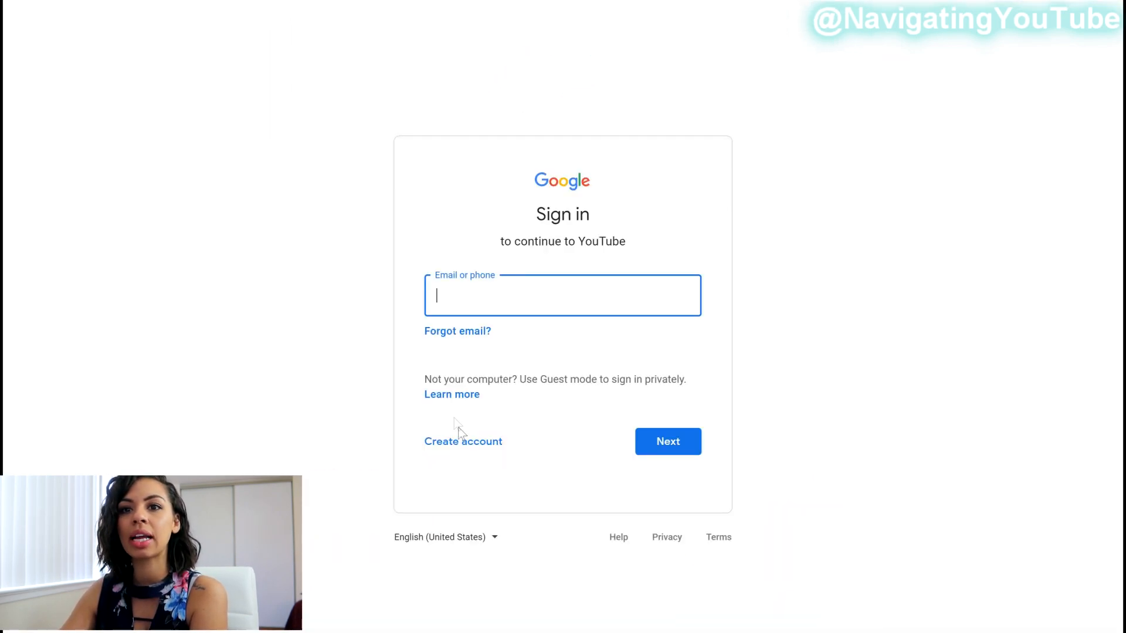
Create a Google account named Test Ing with a new Gmail username and password, then submit.
left_click(462, 441)
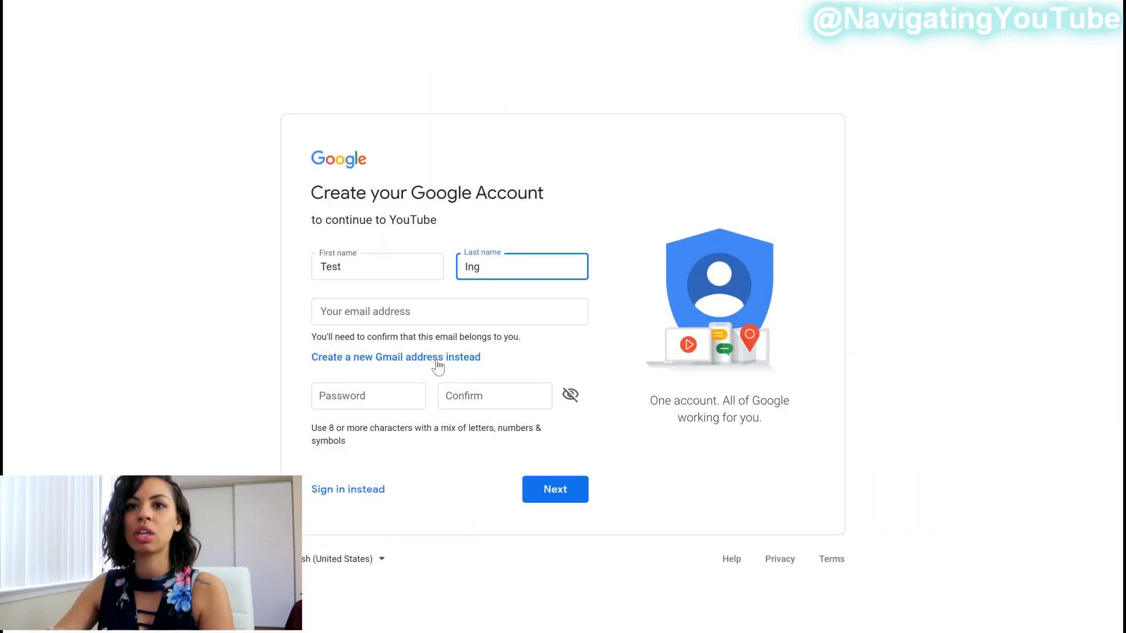
left_click(395, 356)
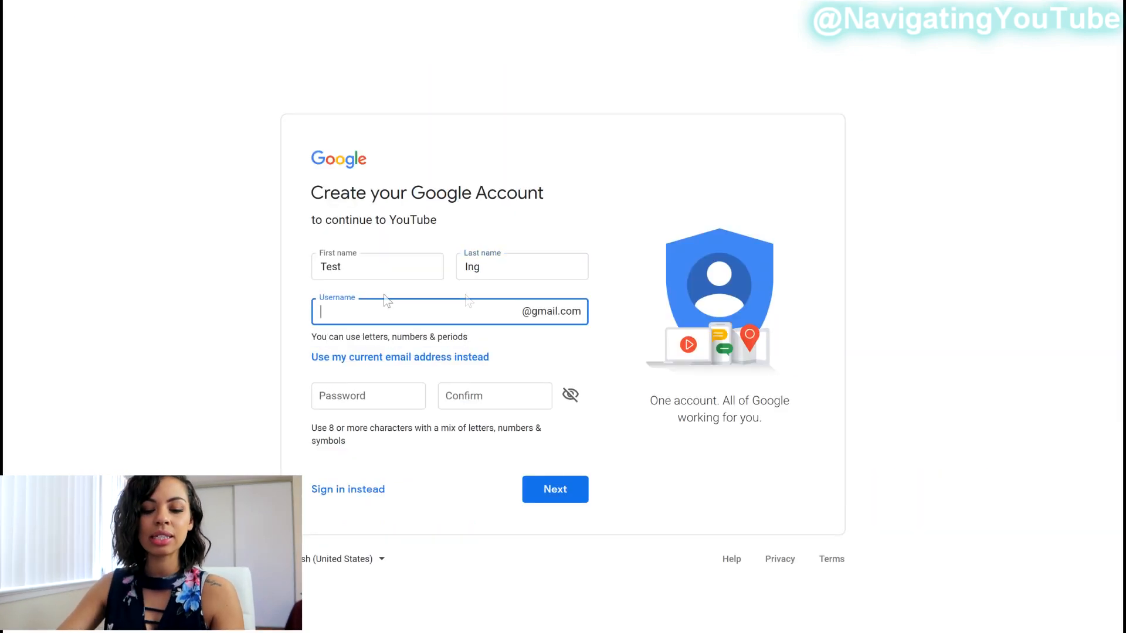
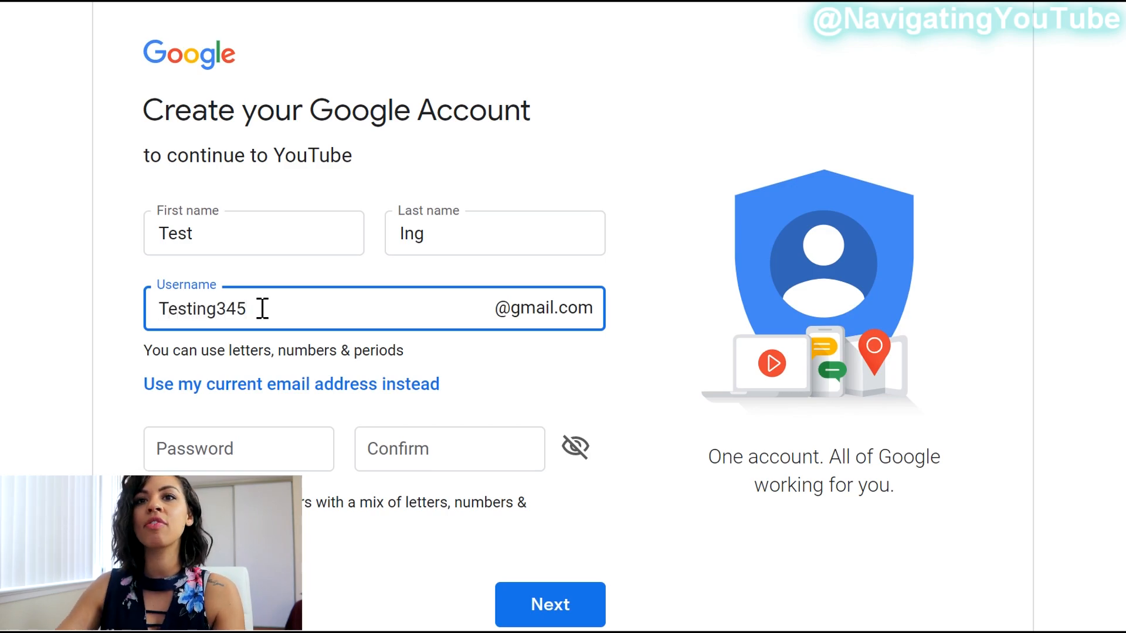
left_click(549, 619)
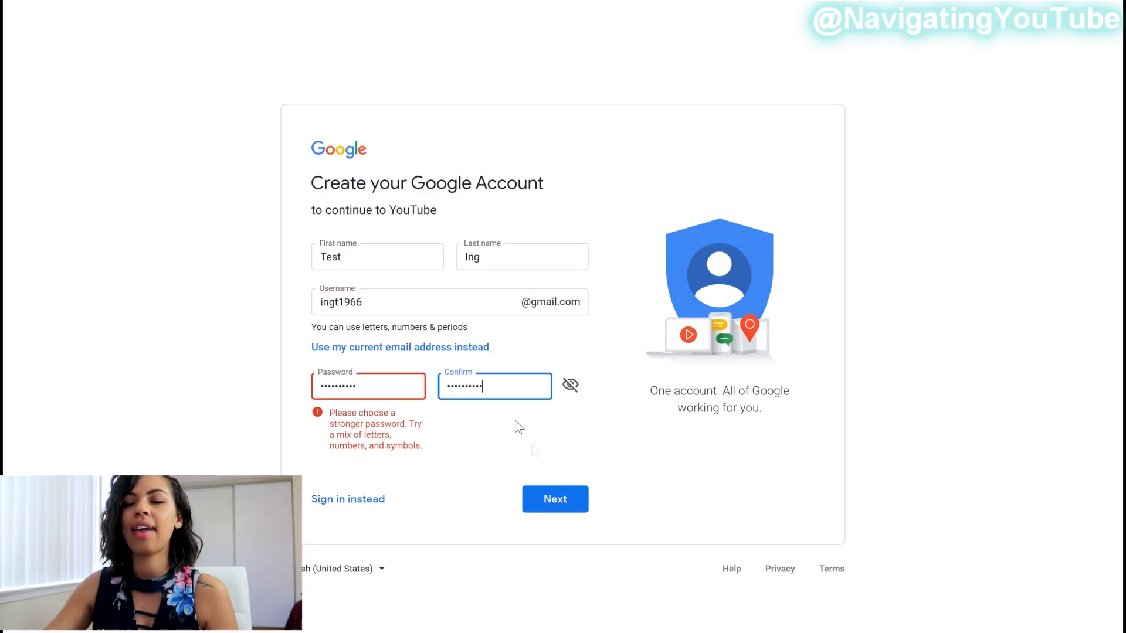
left_click(555, 500)
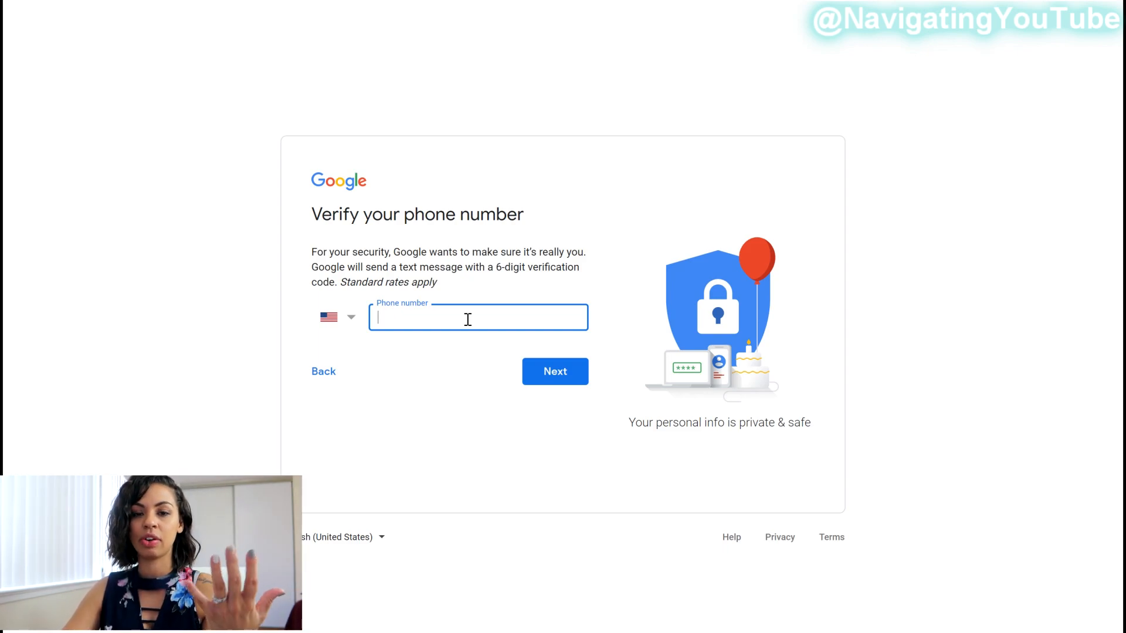
Enter a phone number to pass verification for the new account.
left_click(555, 370)
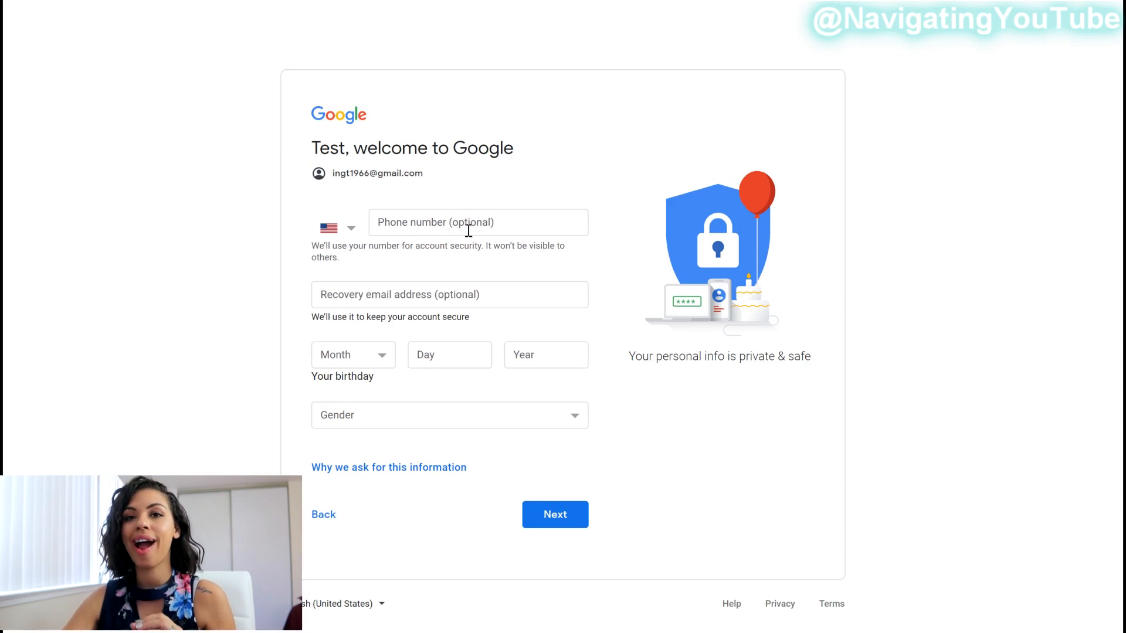
mouse_move(431, 274)
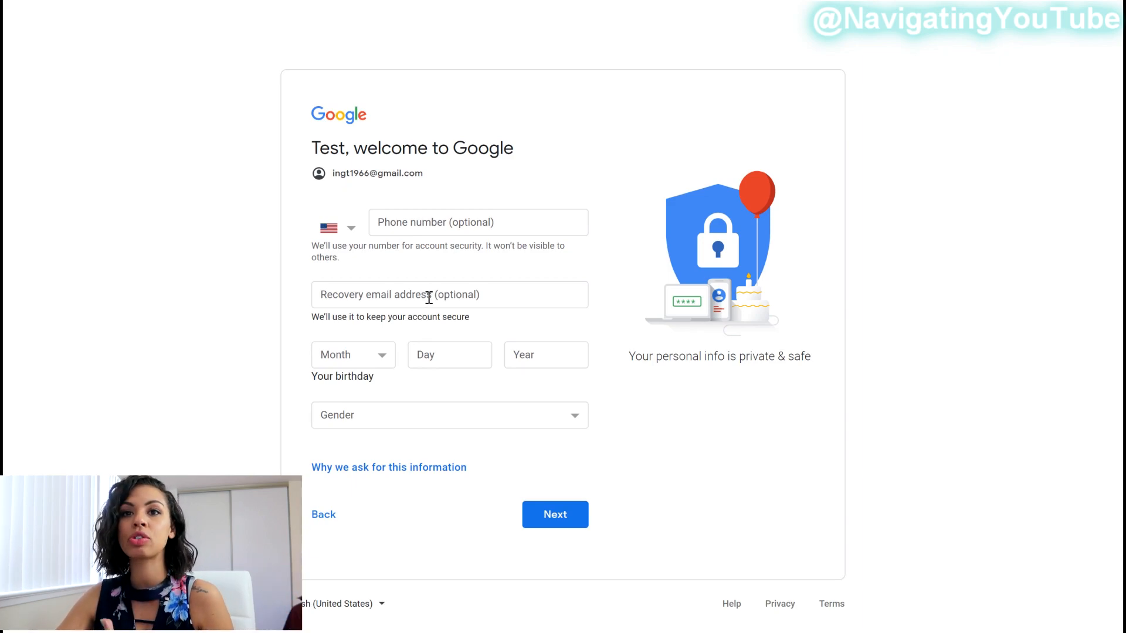
mouse_move(387, 385)
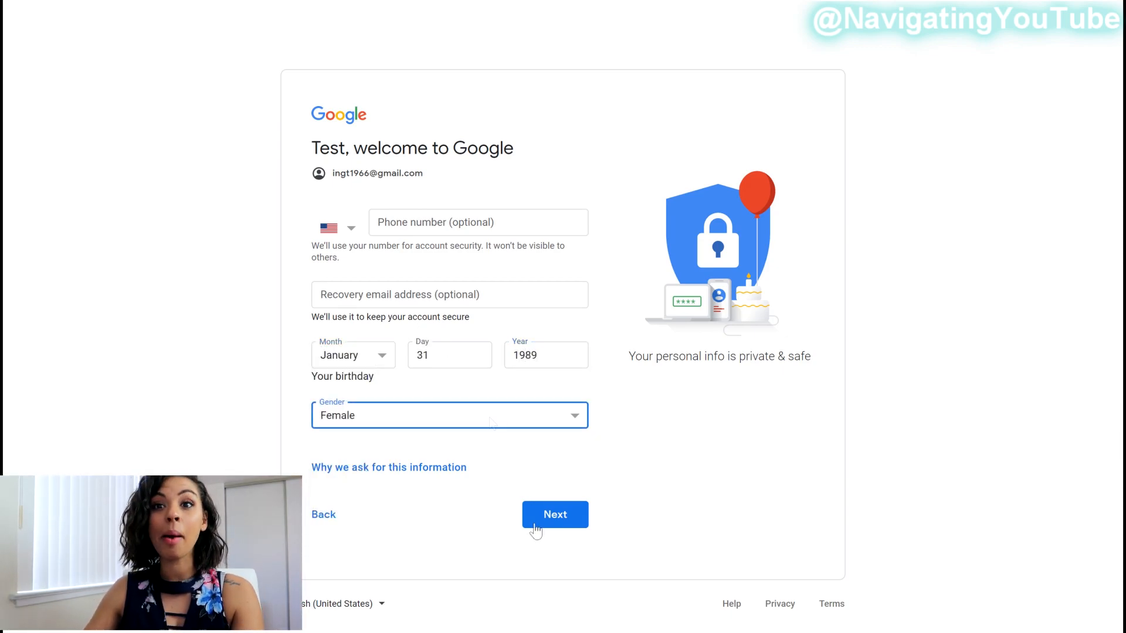
Submit the birthday and gender details and agree to Google's Privacy and Terms.
left_click(555, 515)
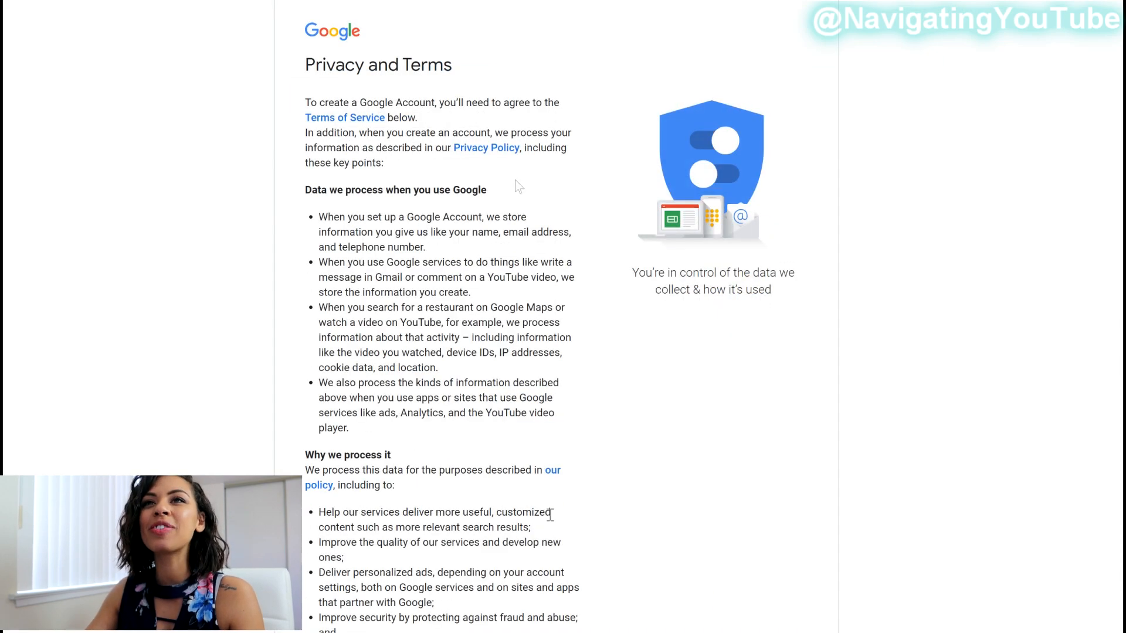
mouse_move(654, 163)
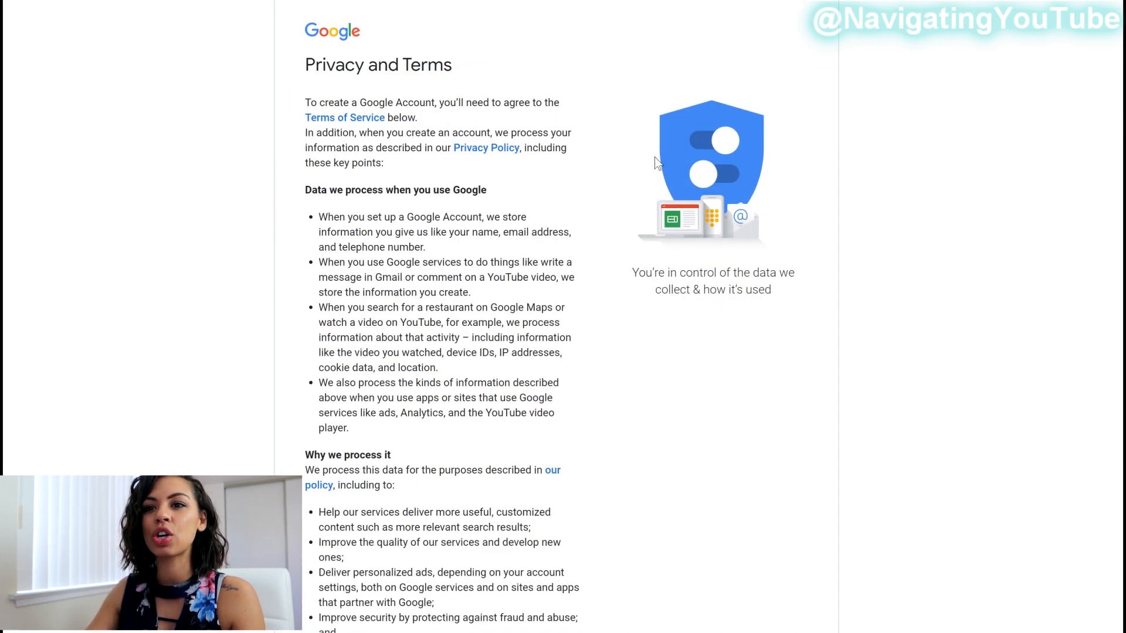
scroll("down", 3)
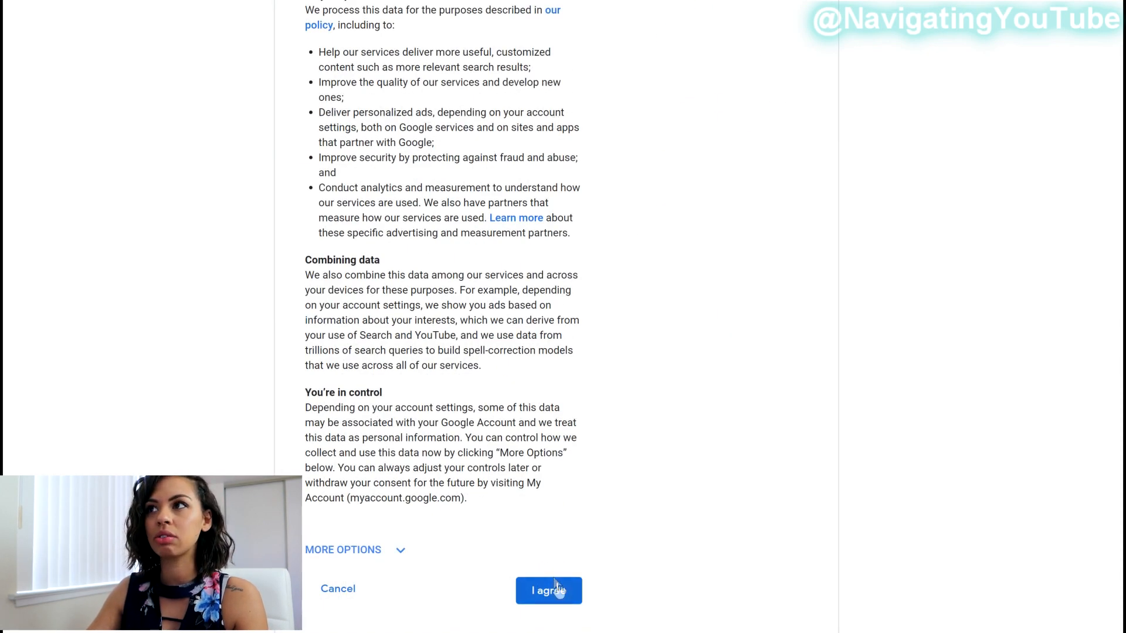
left_click(549, 606)
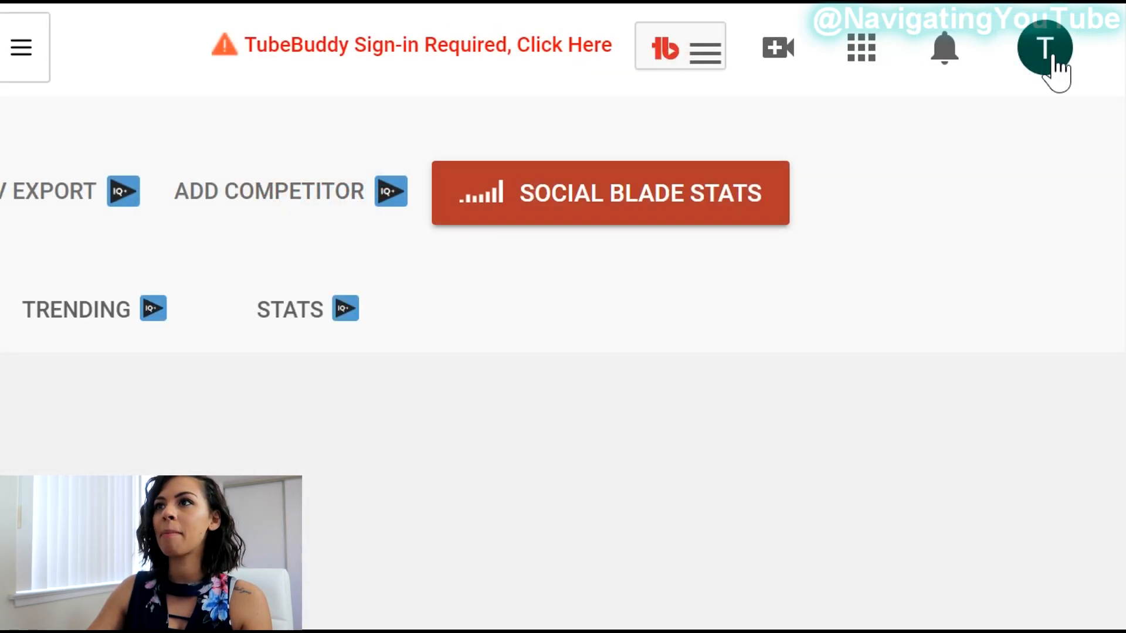
Create a YouTube channel from the account menu using the account's own name, Test Ing.
left_click(1046, 48)
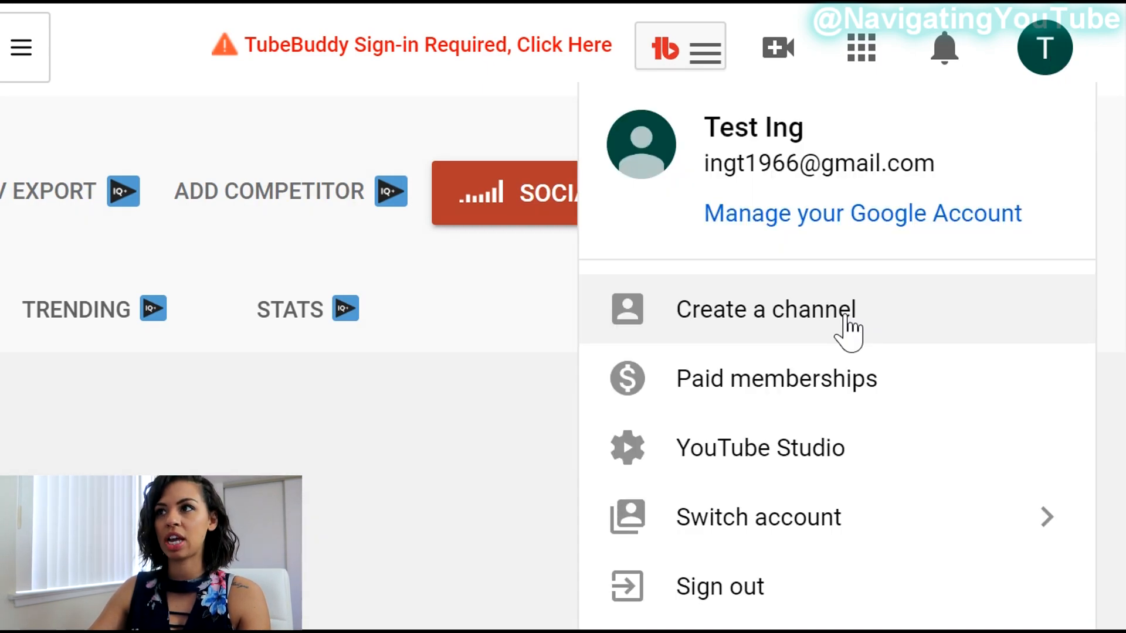
left_click(765, 309)
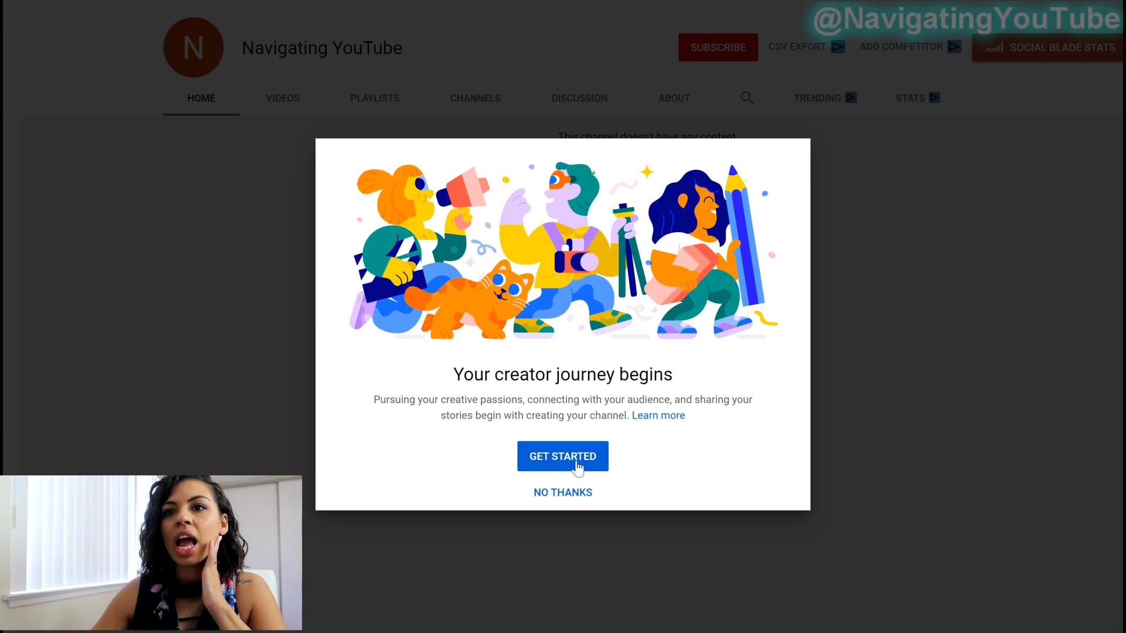
left_click(562, 456)
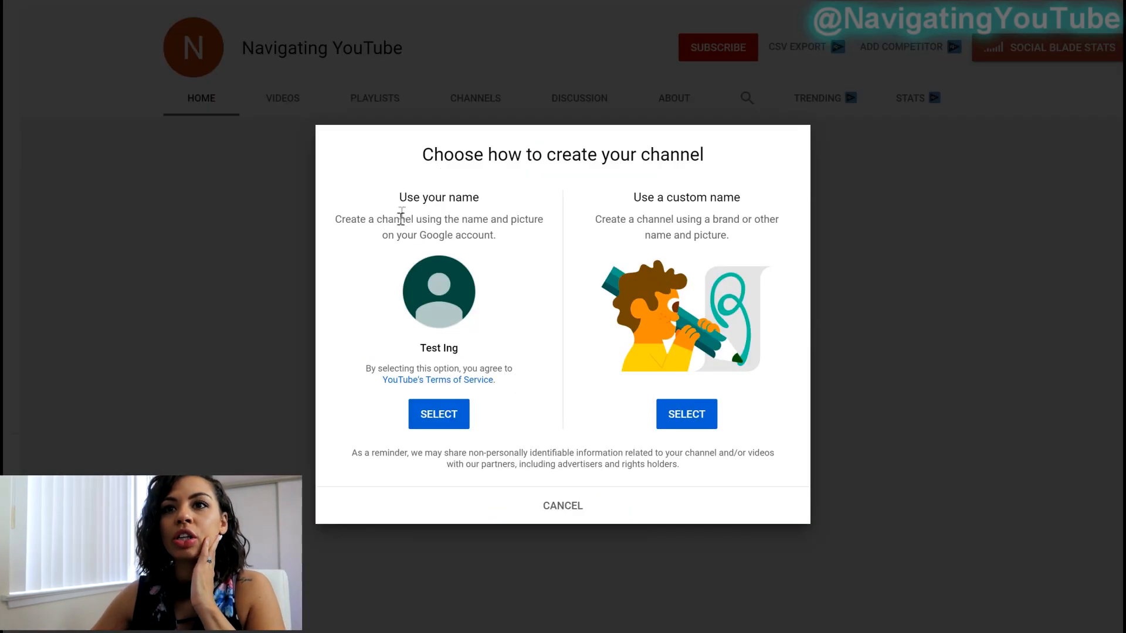
mouse_move(671, 178)
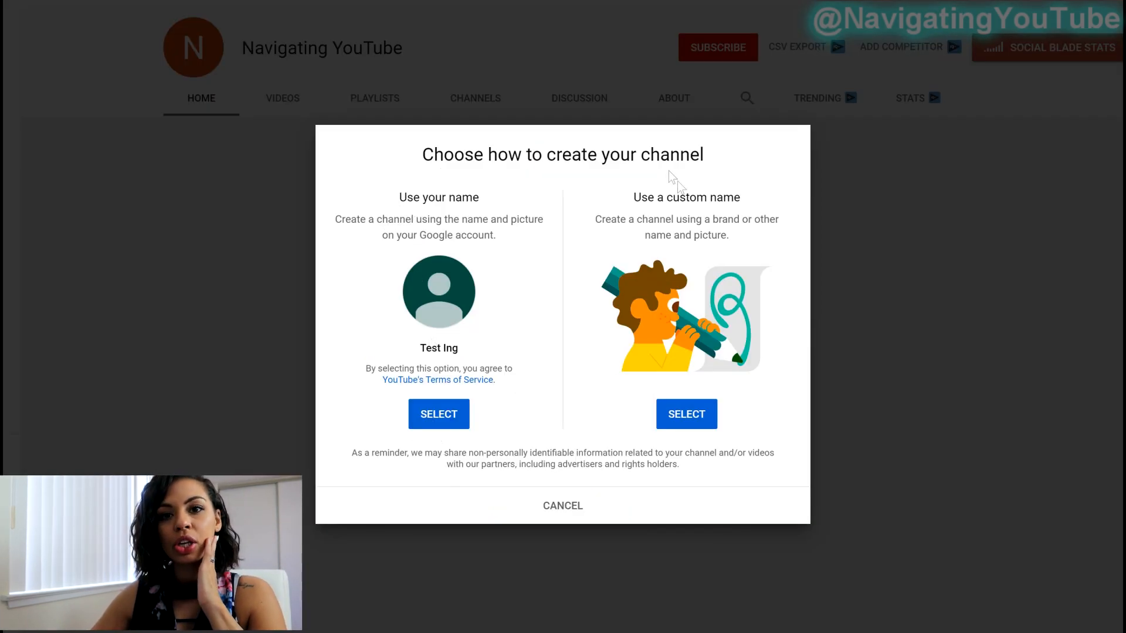
mouse_move(338, 272)
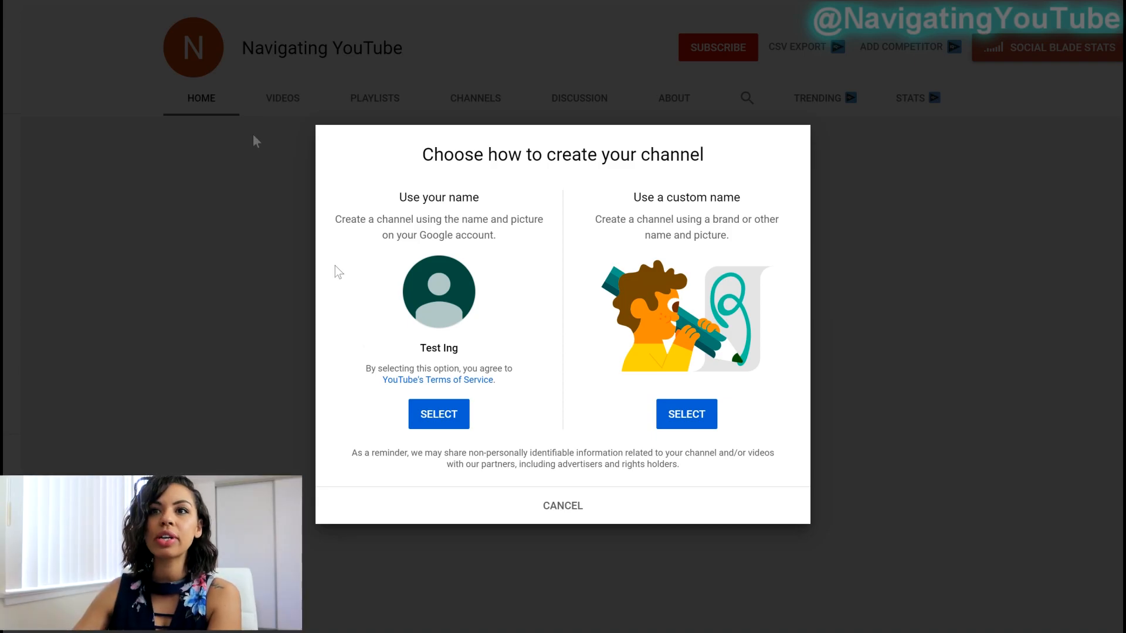
left_click(438, 414)
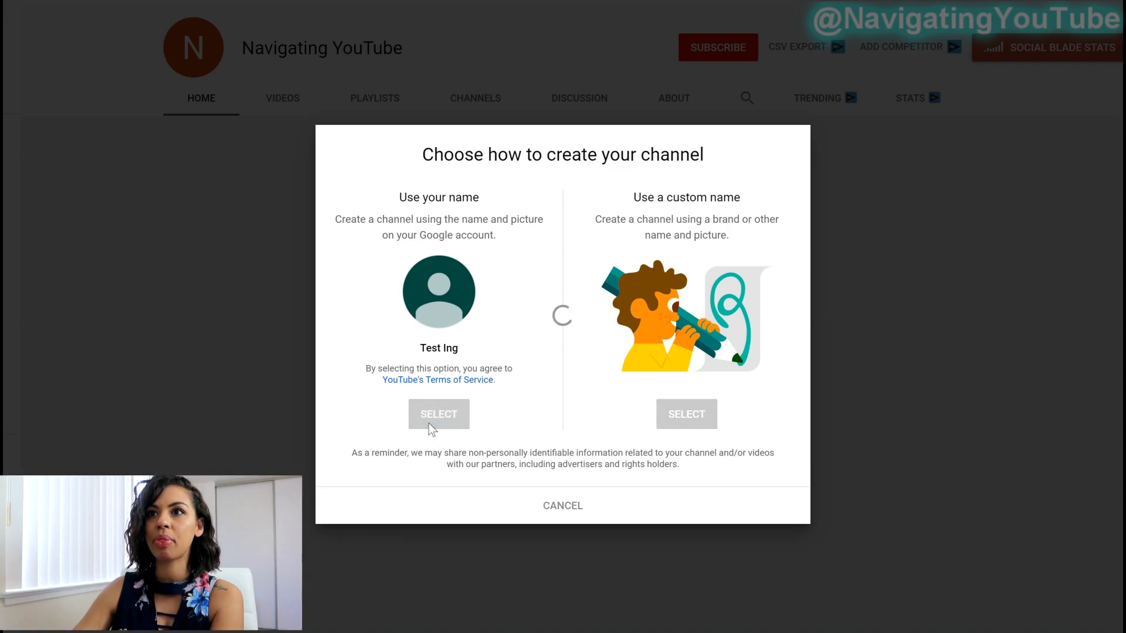
left_click(439, 414)
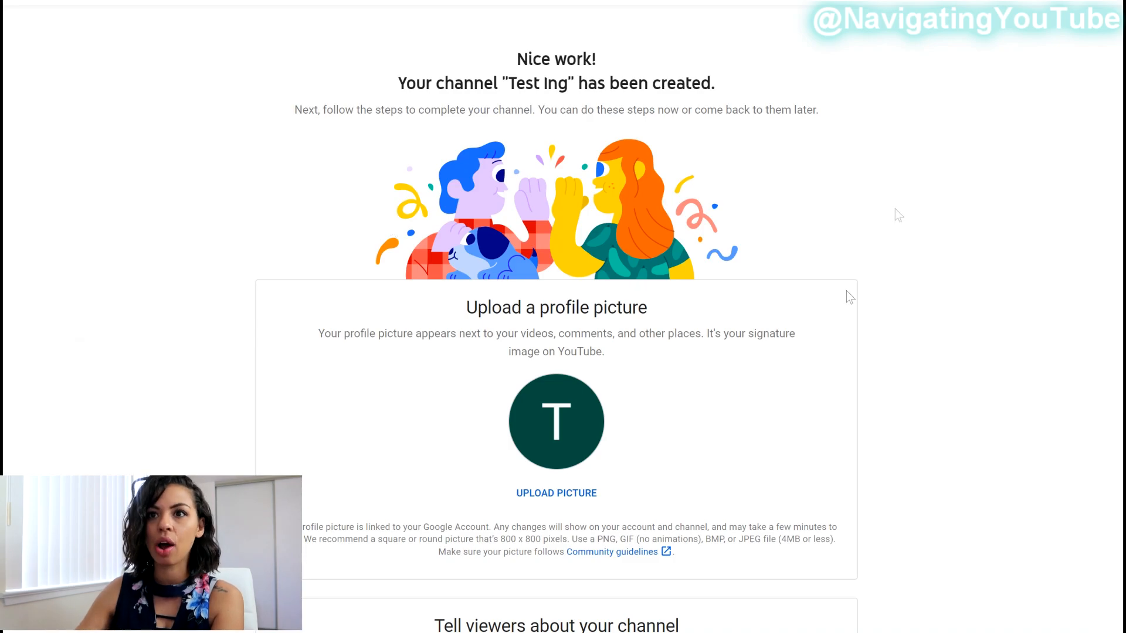
Skip the remaining channel setup steps to reach the channel's empty home page.
scroll("down", 3)
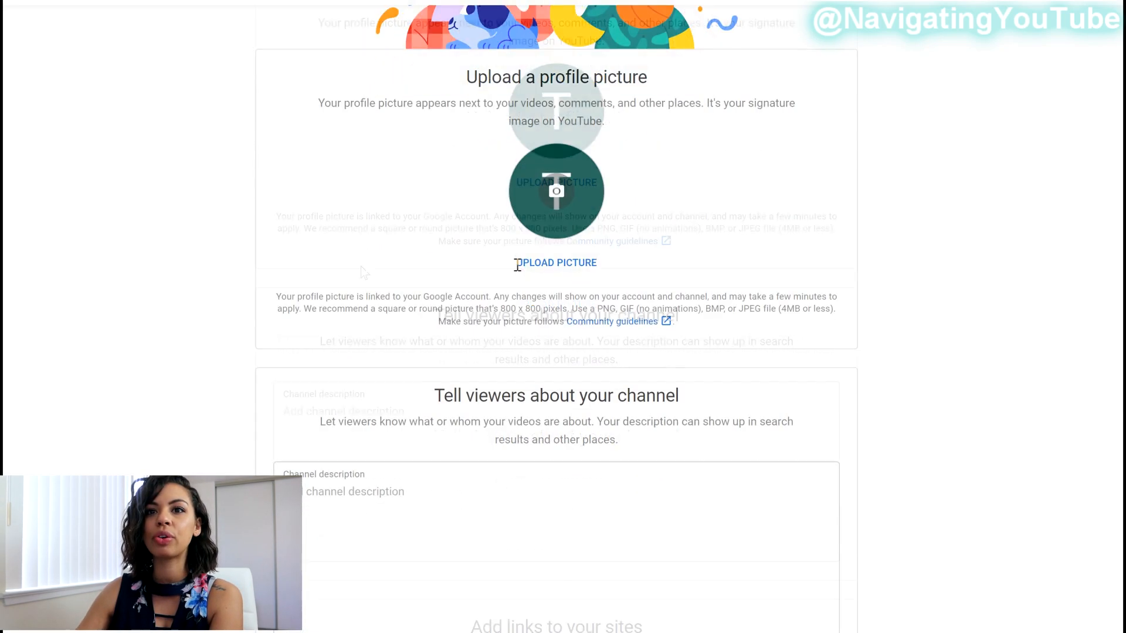
scroll("down", 3)
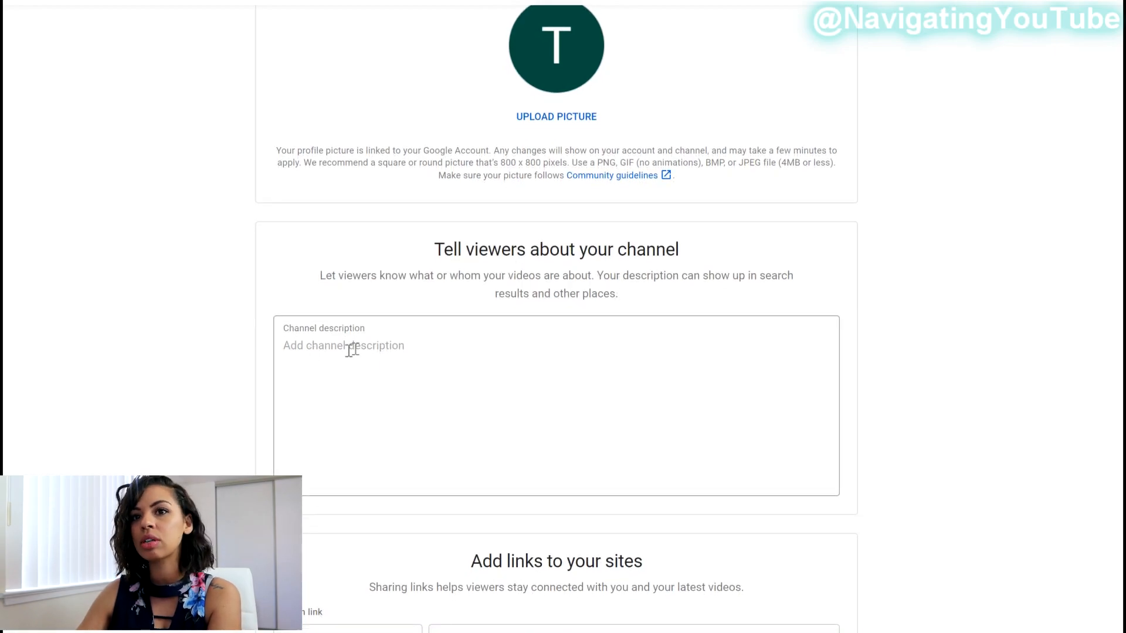
scroll("down", 3)
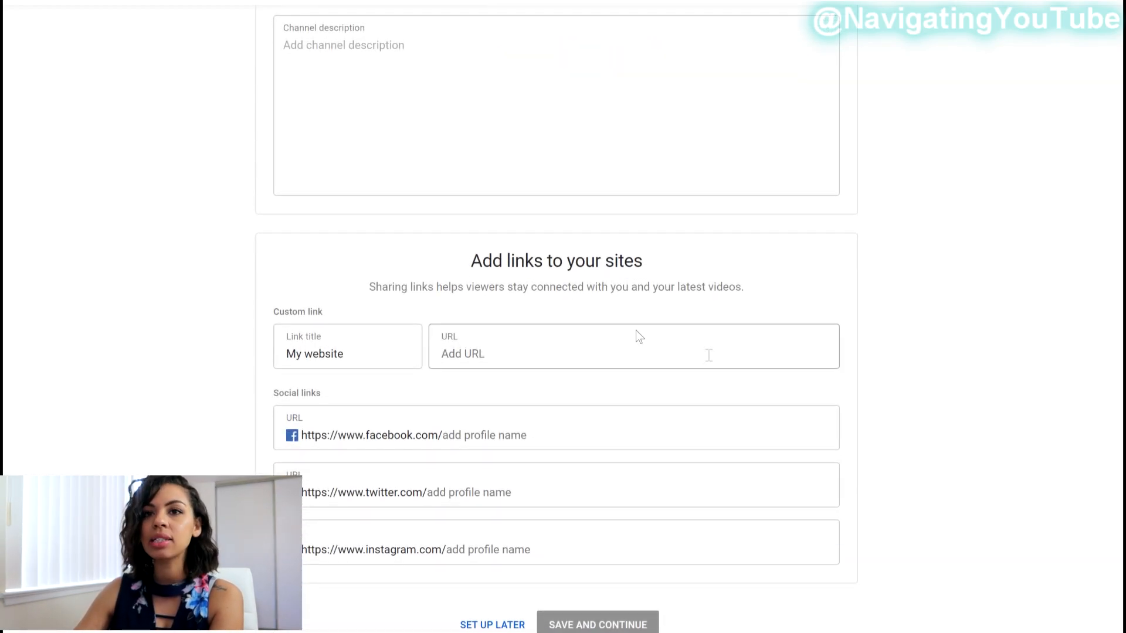
mouse_move(428, 367)
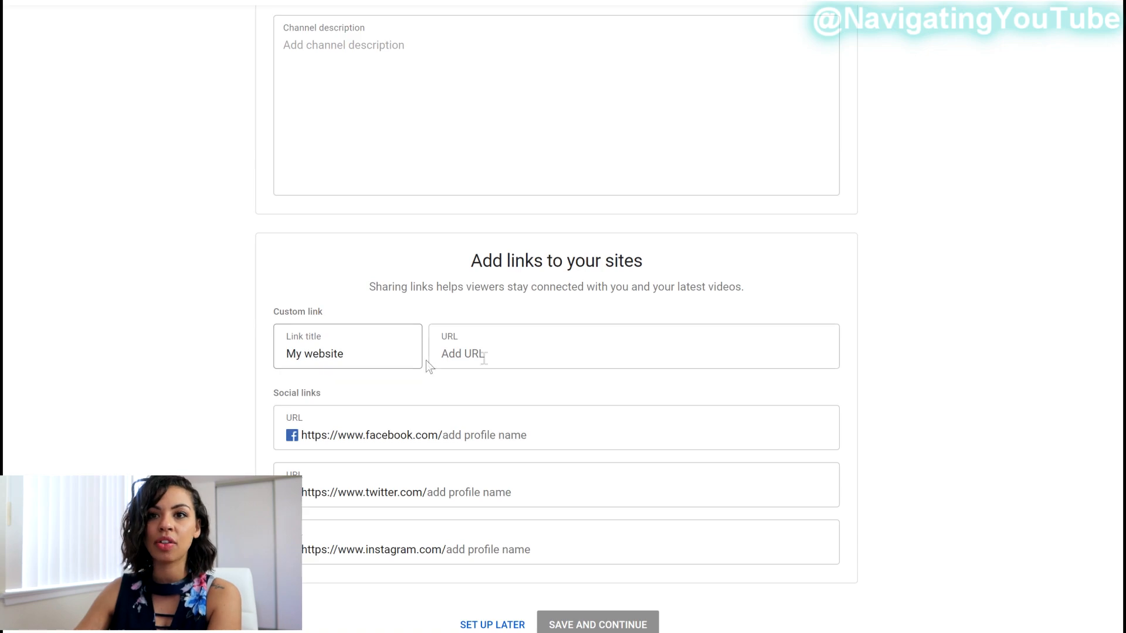
scroll("down", 3)
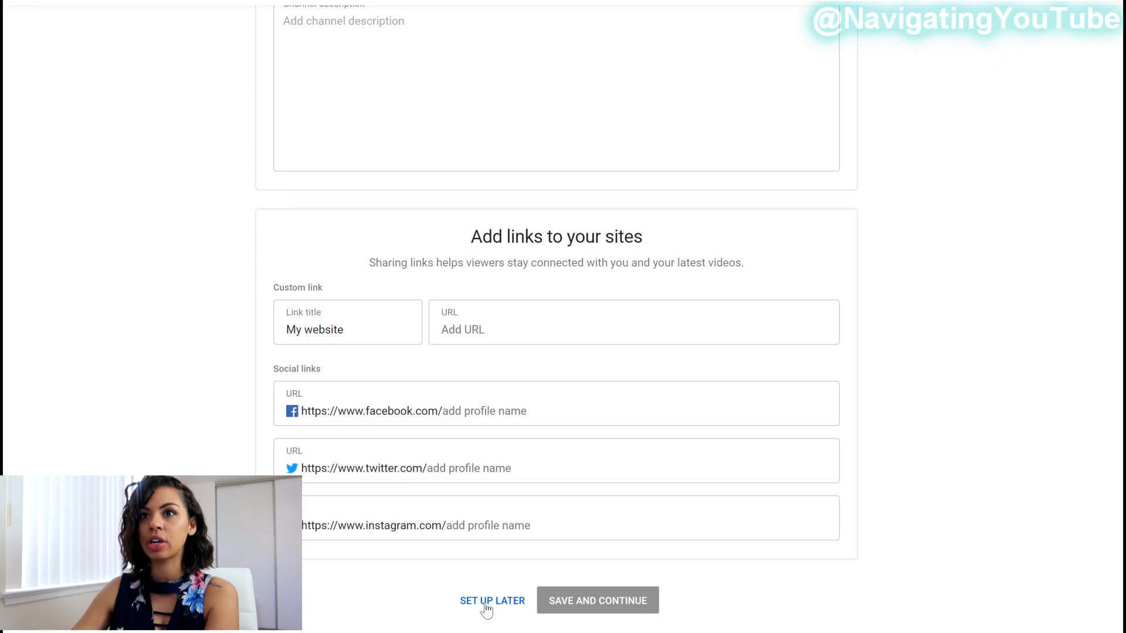
left_click(492, 617)
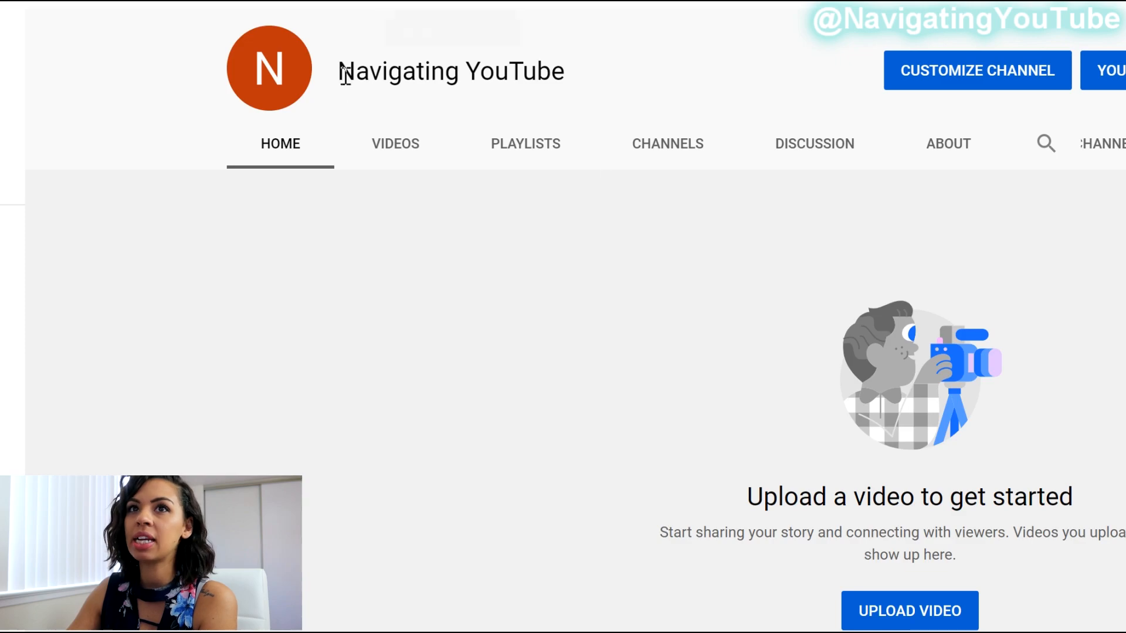
Upload and crop the headshot photo as the channel's profile picture via the Google account.
left_click(272, 69)
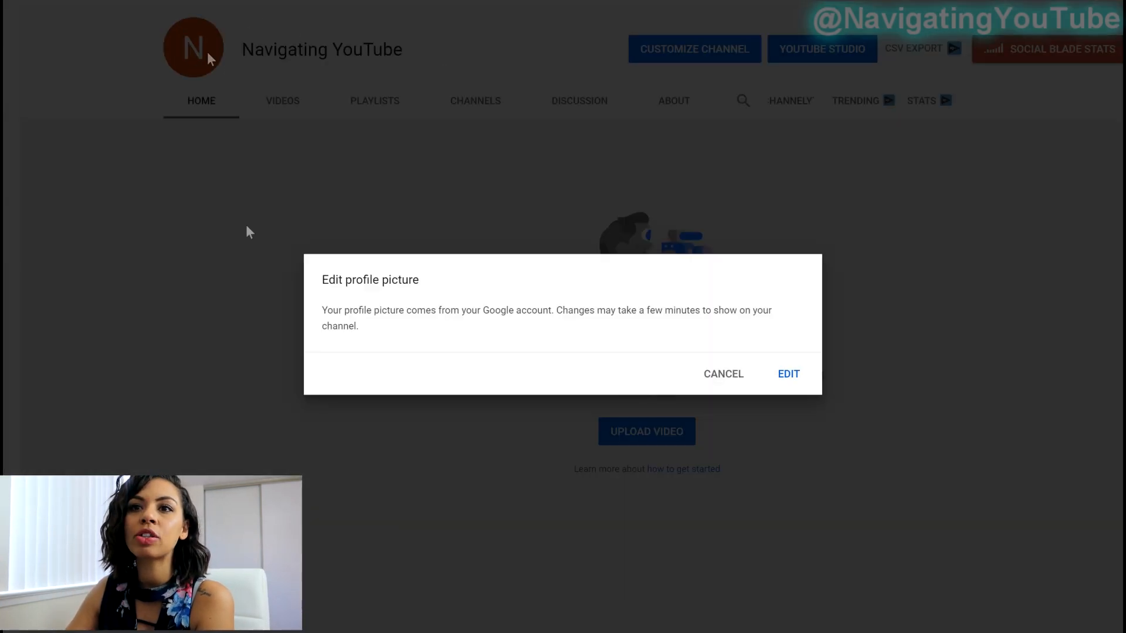
mouse_move(463, 329)
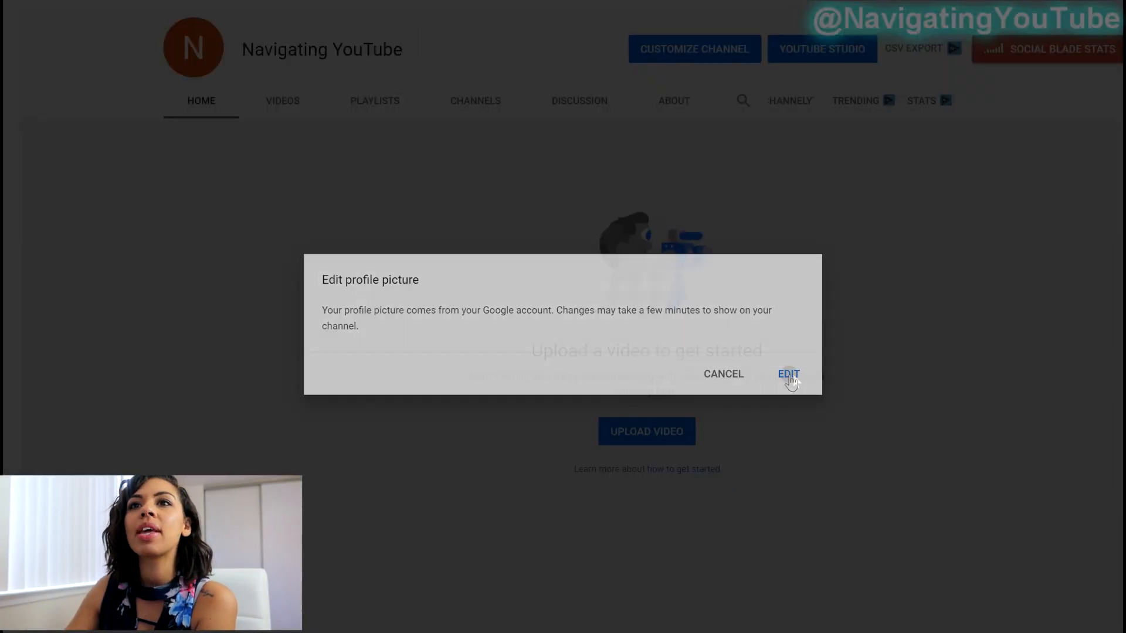
left_click(788, 374)
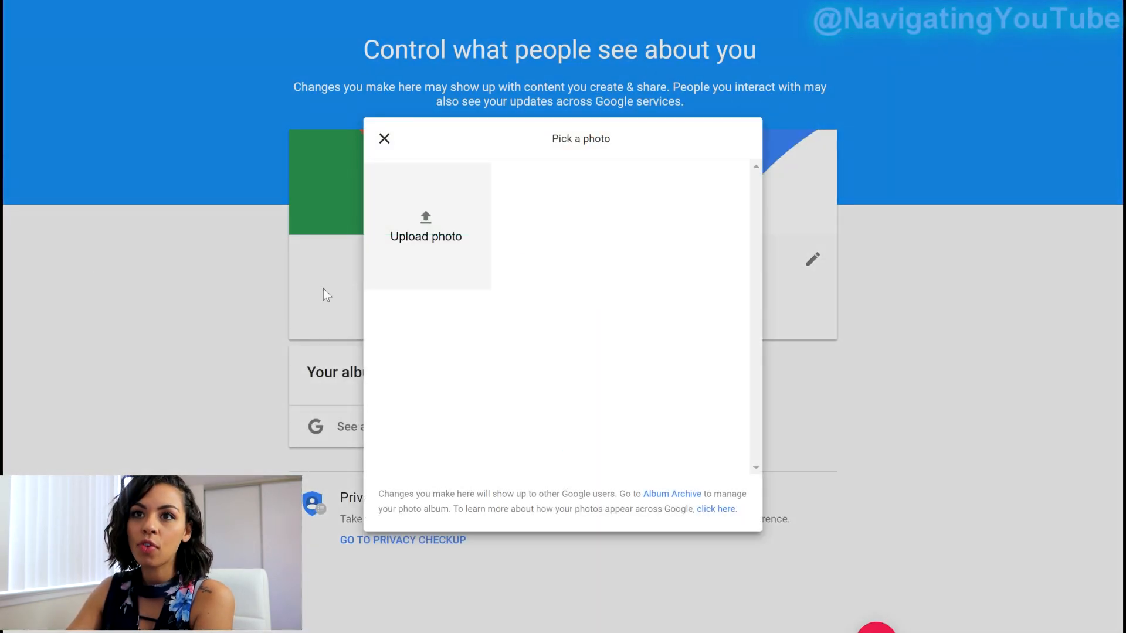
left_click(426, 226)
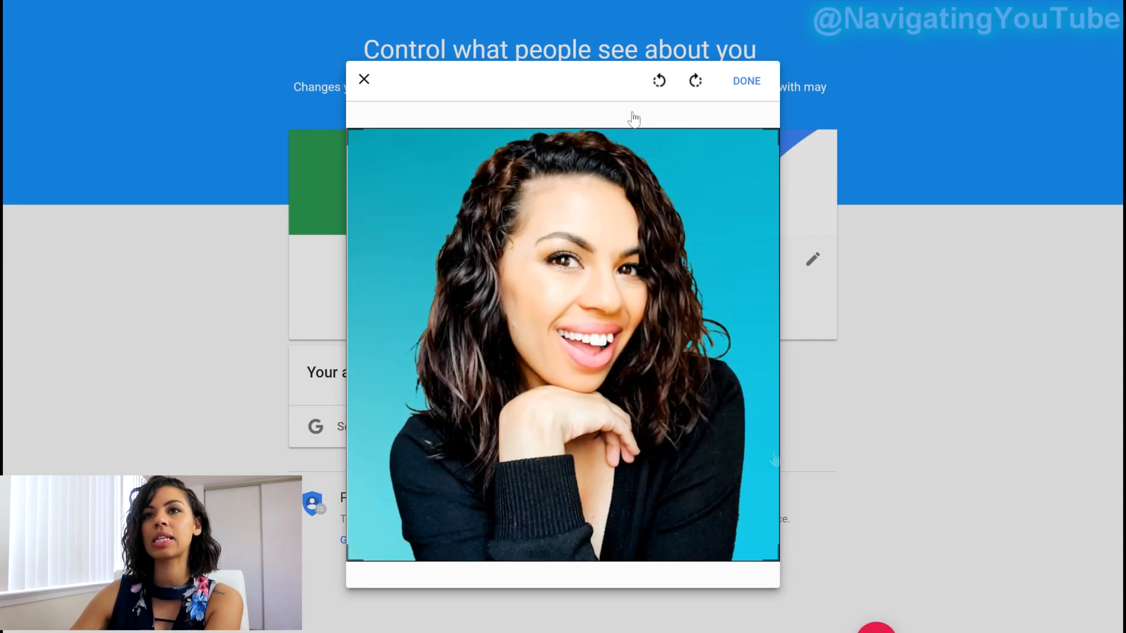
left_click(746, 81)
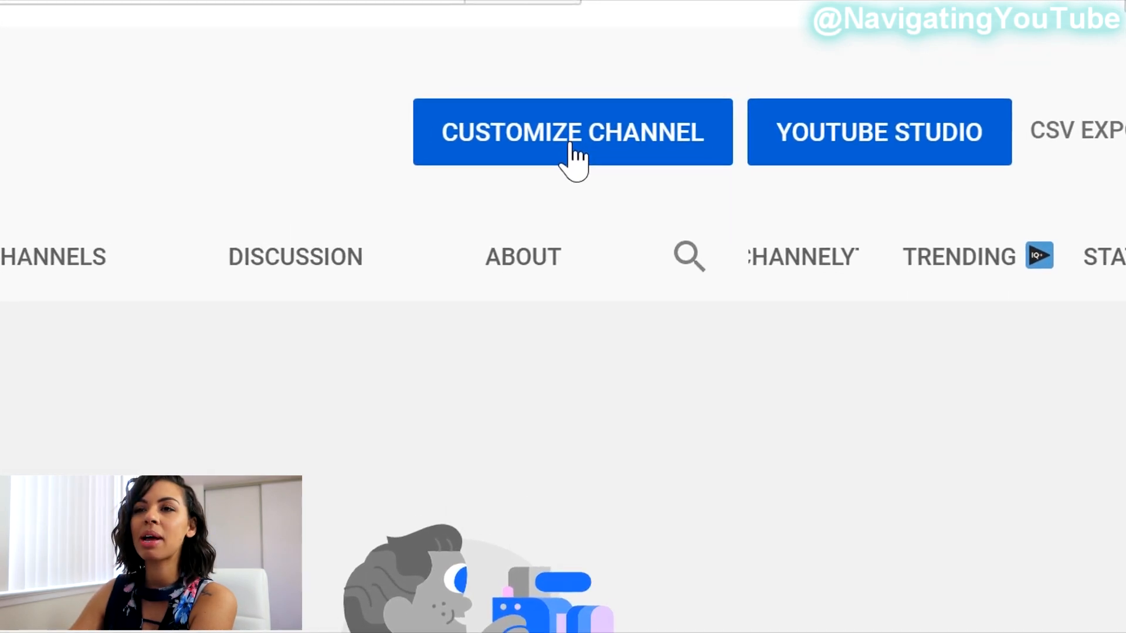
Upload the Navigating YouTube banner as channel art with Auto Enhance turned on.
left_click(572, 132)
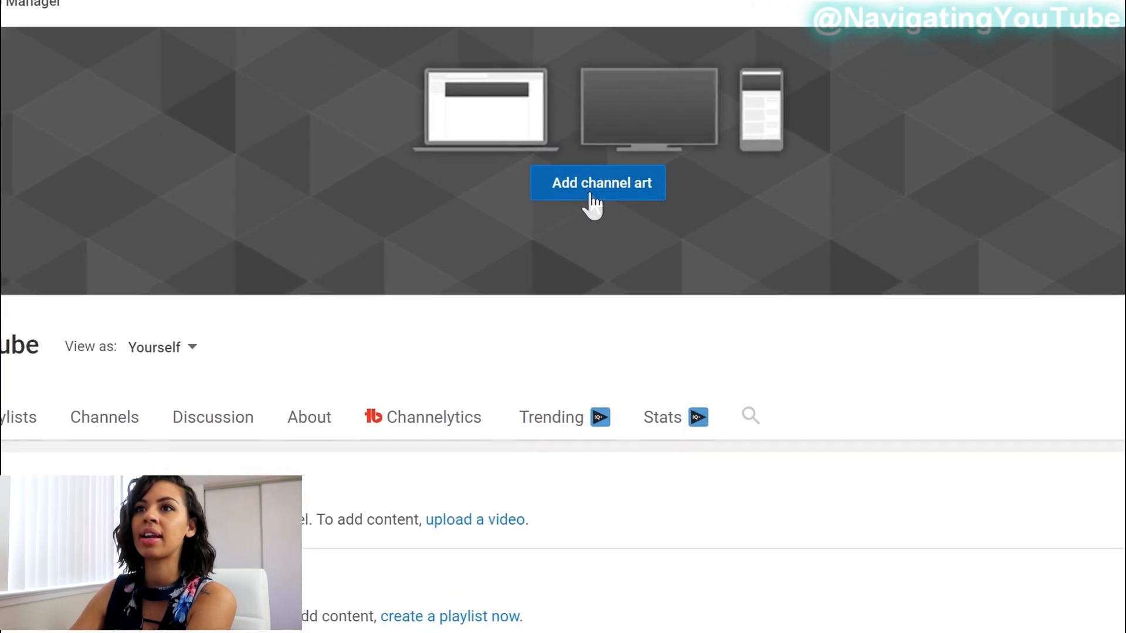
left_click(597, 181)
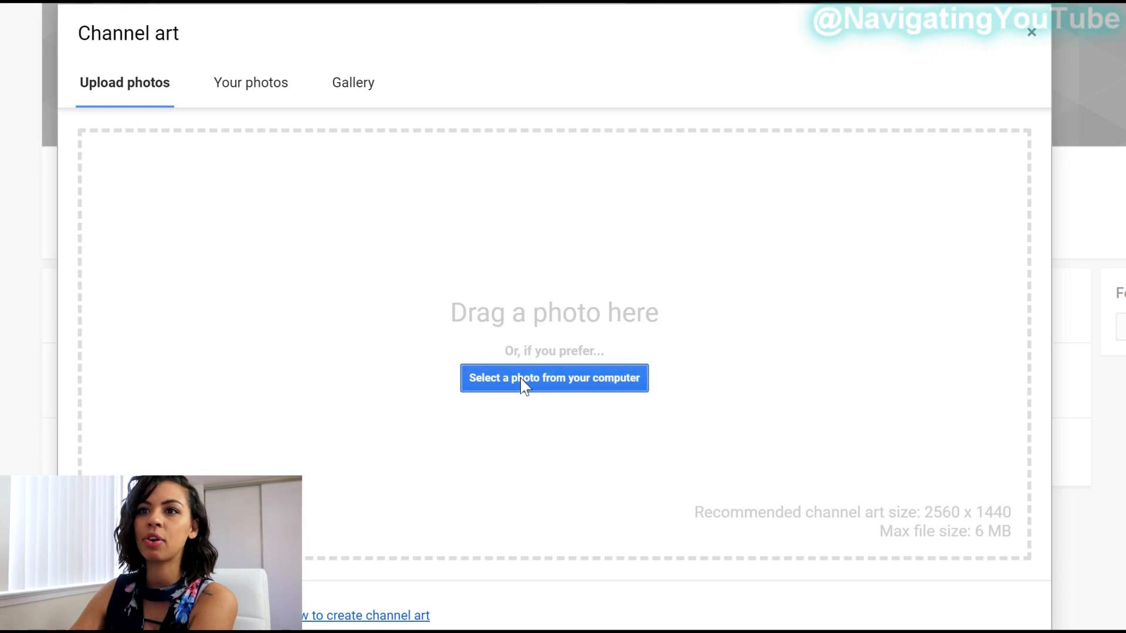
left_click(554, 378)
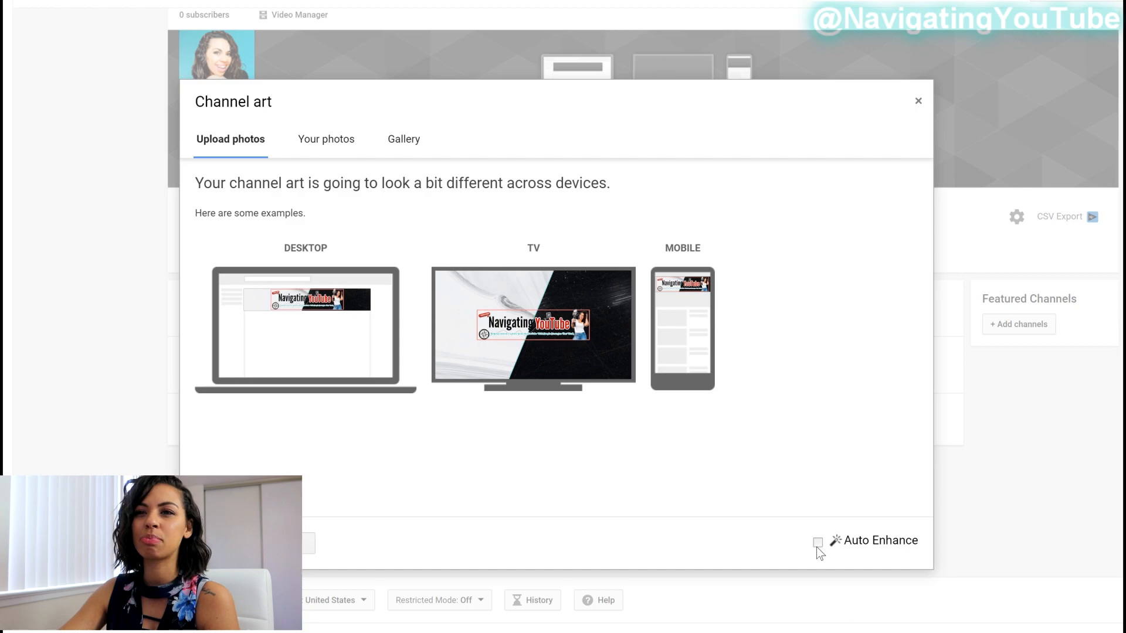
left_click(817, 542)
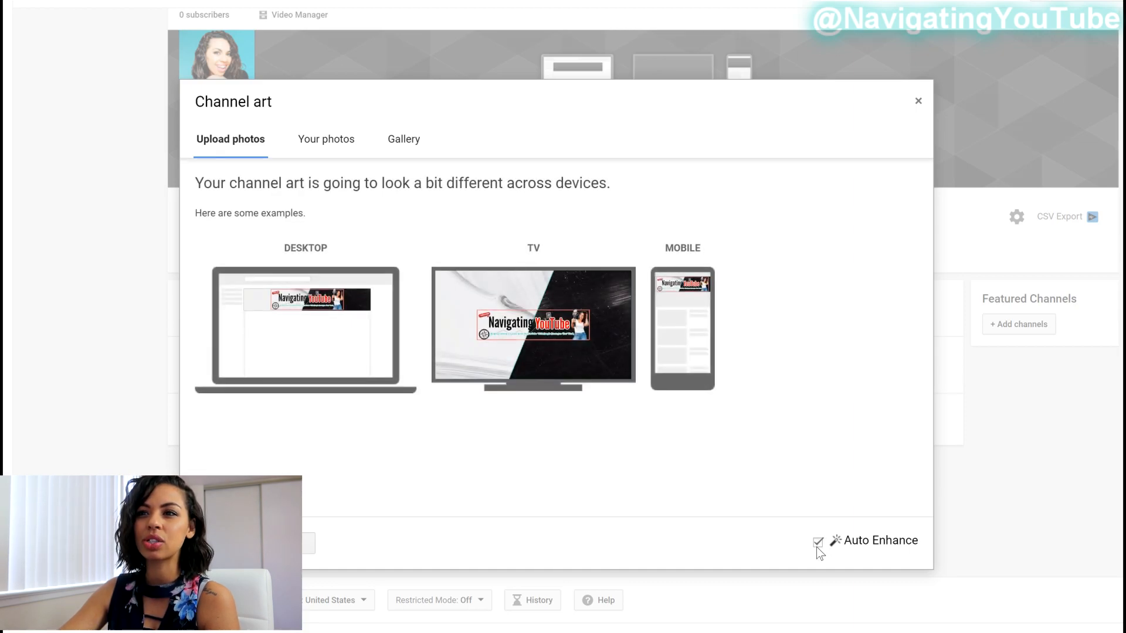
left_click(819, 542)
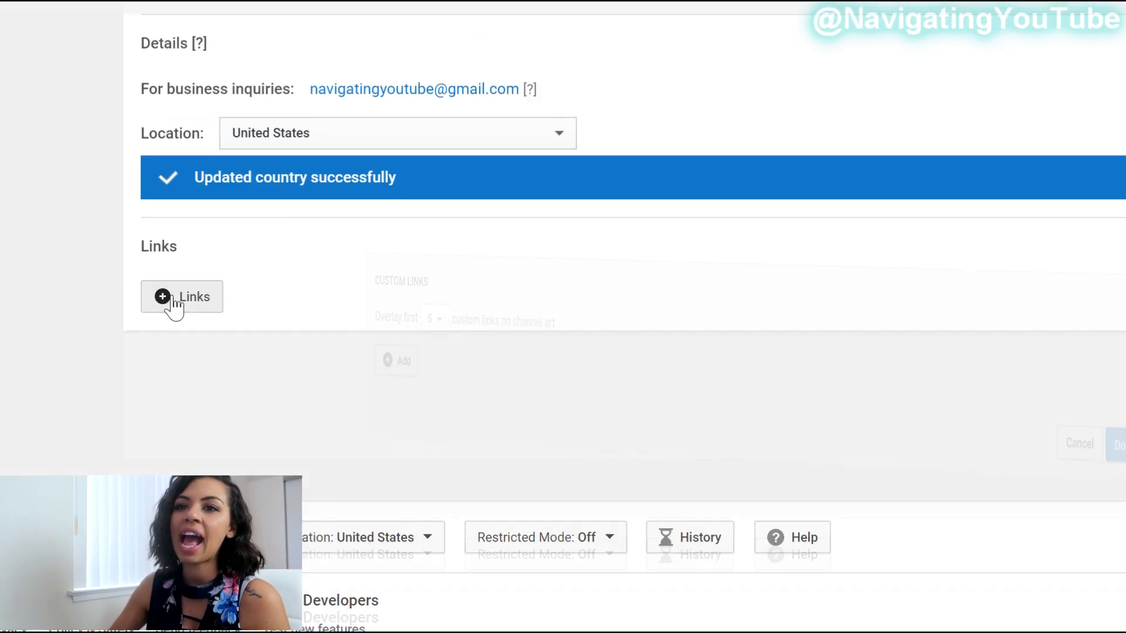
Add a custom About link to the channel's subscribe URL and remove the extra empty row.
left_click(182, 296)
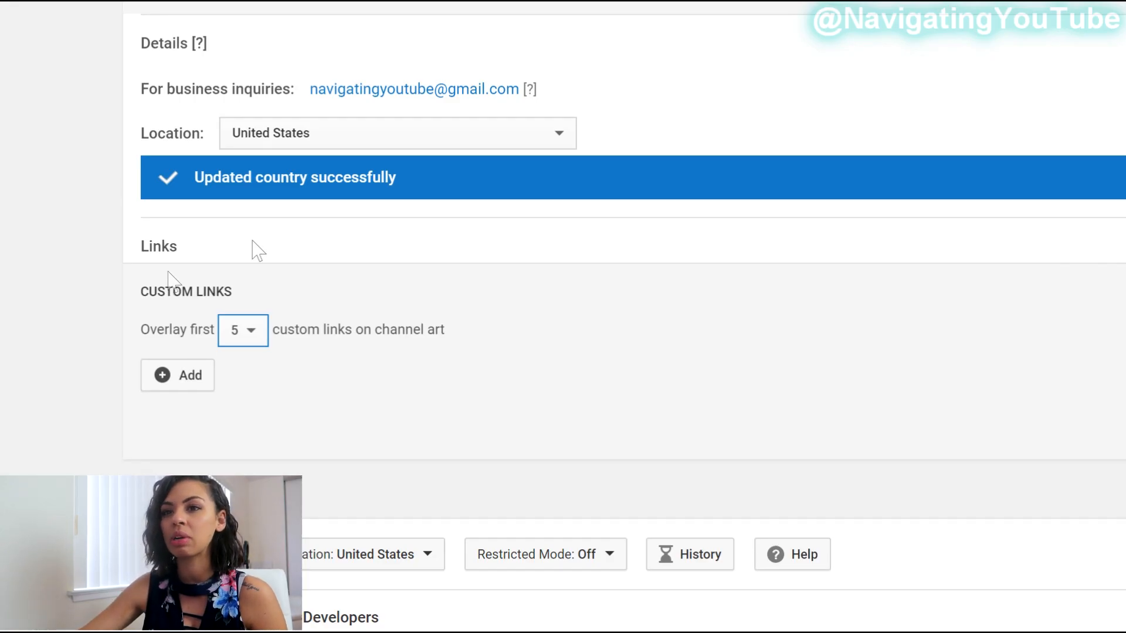
left_click(178, 375)
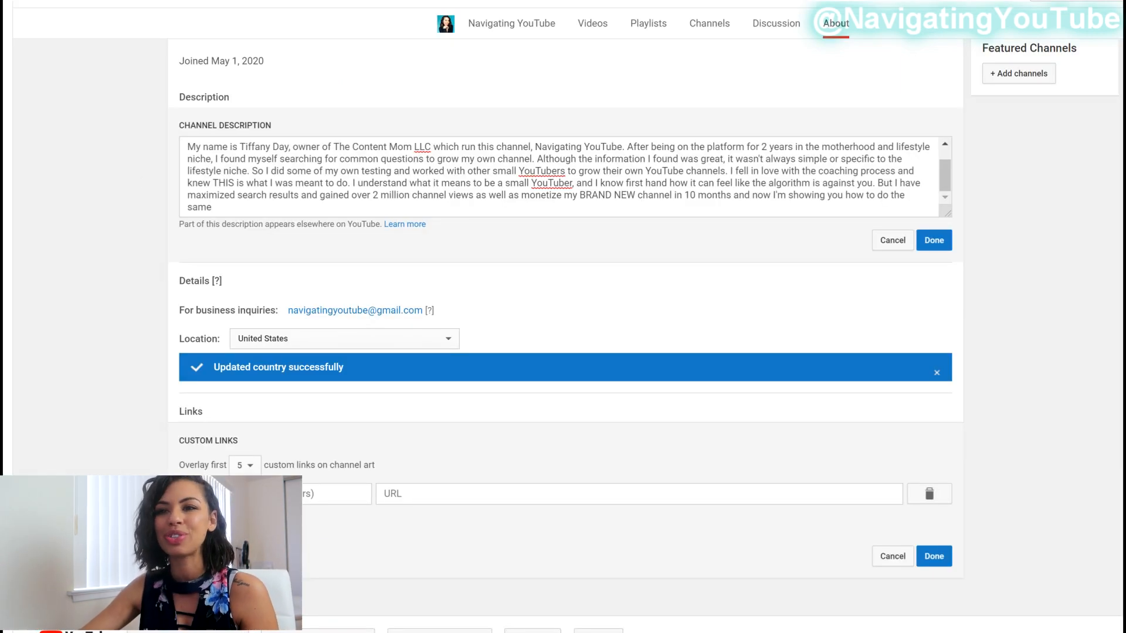
type("https://www.youtube.com/channel/UC9Pxau_SehCKGddjbMghUOA/?sub_confirmation=1")
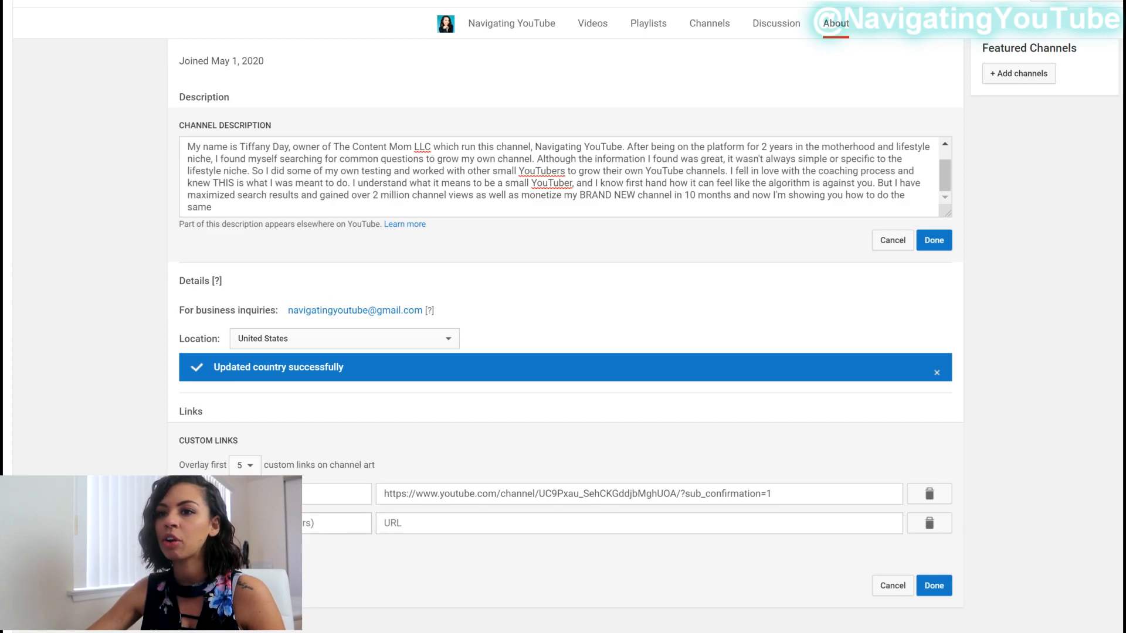
left_click(467, 523)
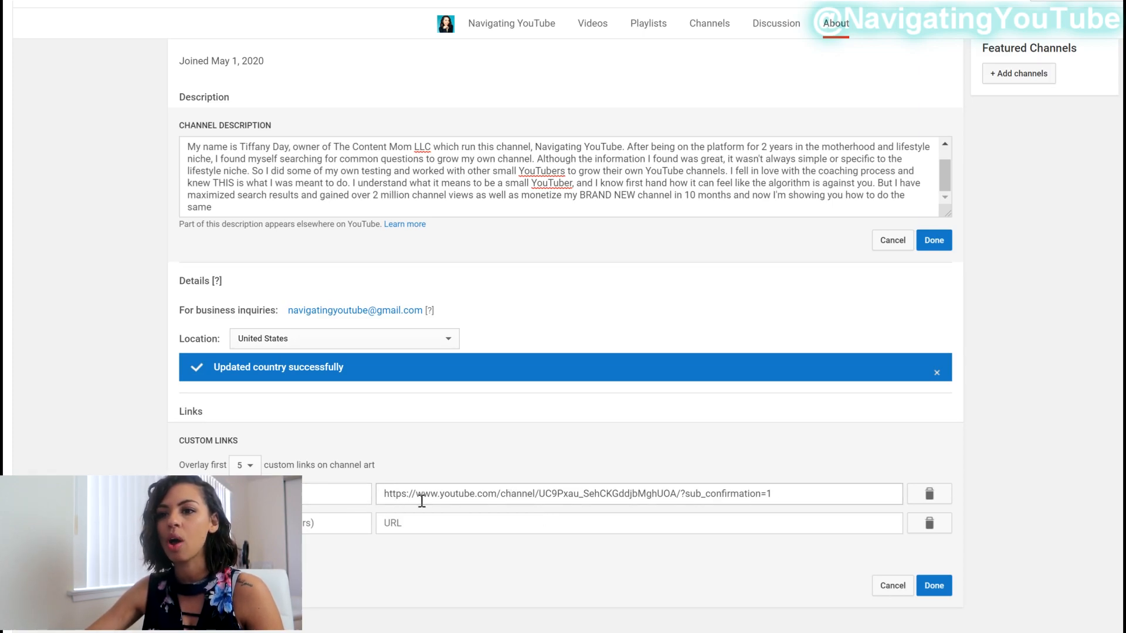
left_click(931, 523)
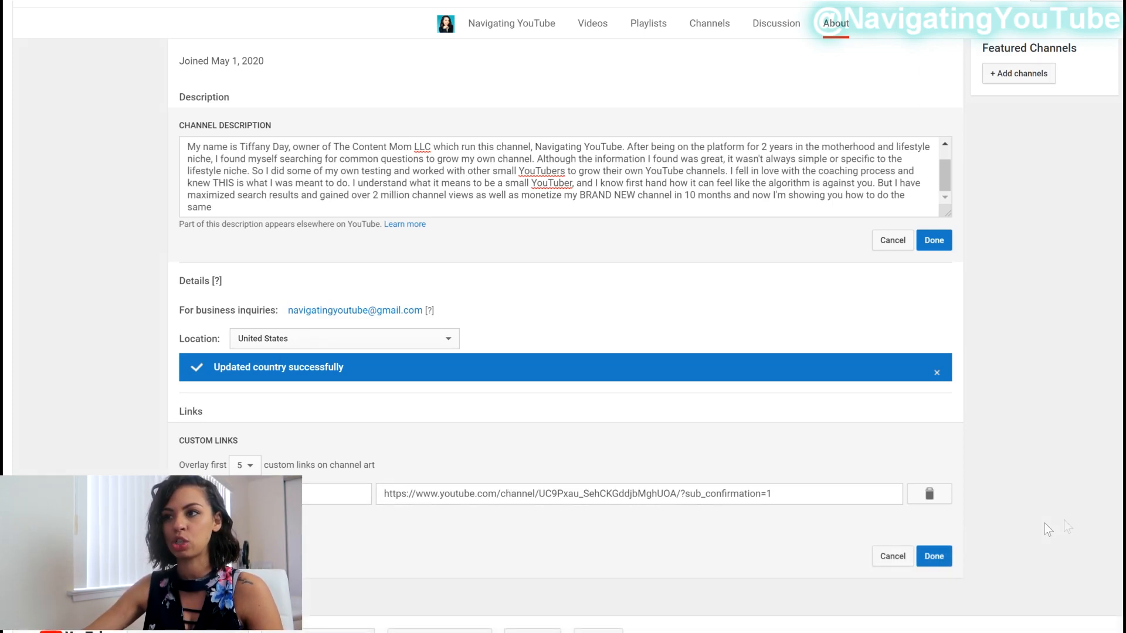
mouse_move(688, 387)
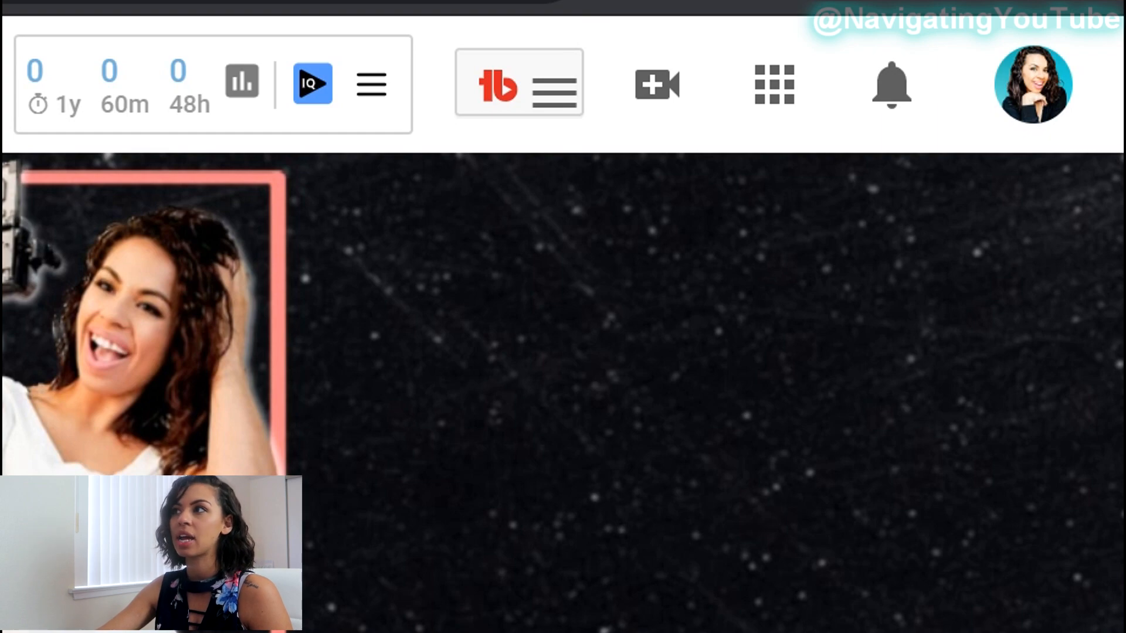
Reach YouTube Studio Settings and keep USD — US Dollar as the default currency.
left_click(1042, 84)
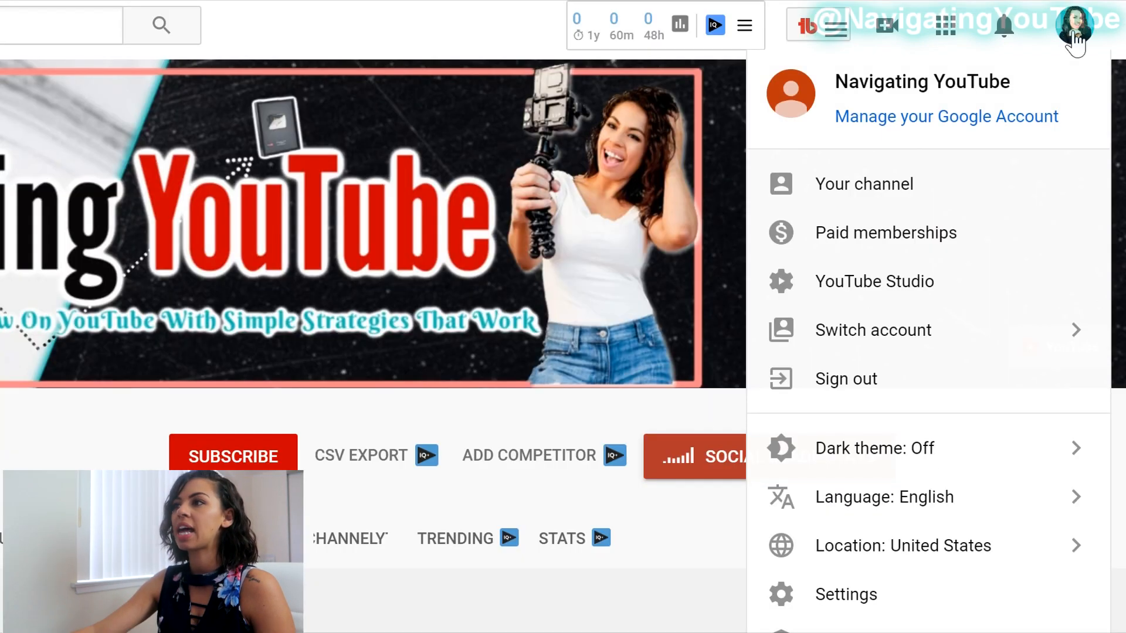
left_click(874, 281)
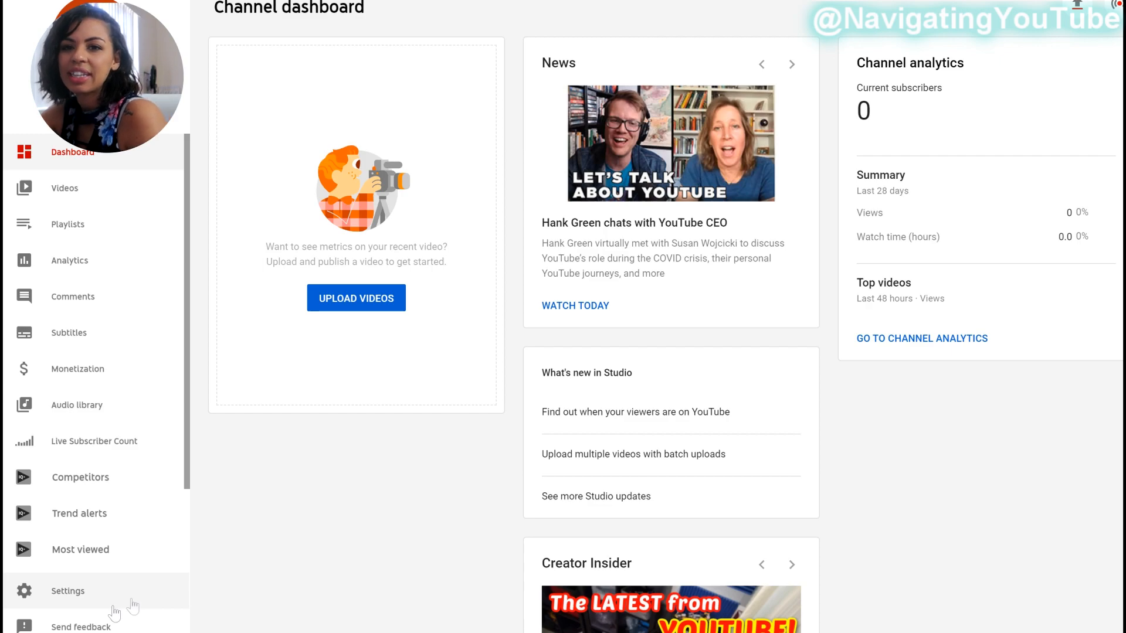
left_click(68, 591)
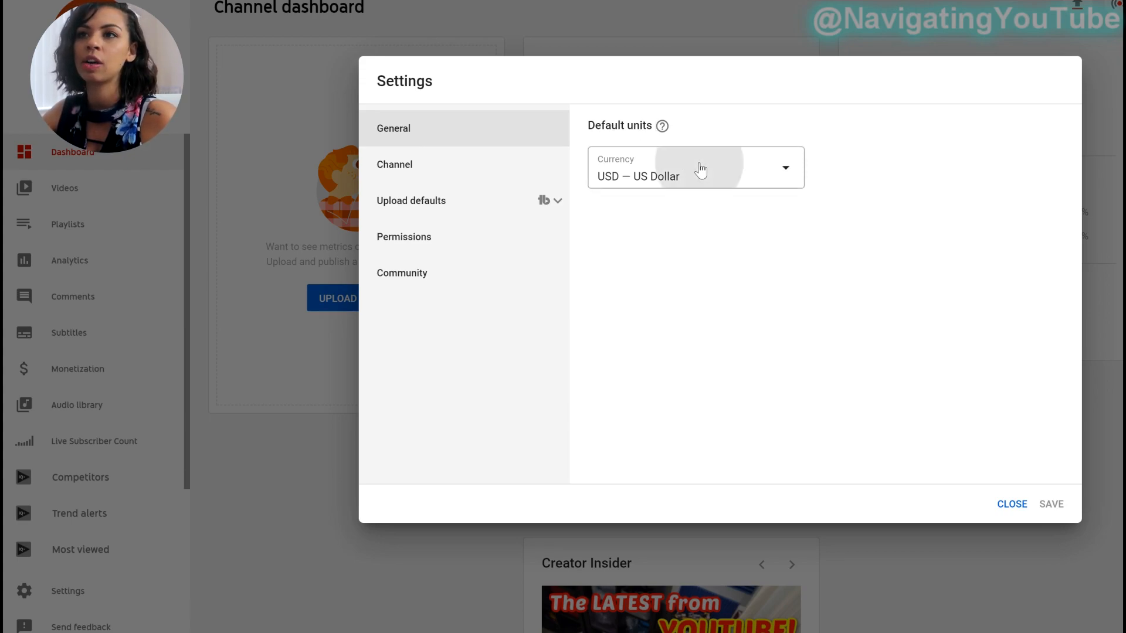
left_click(699, 169)
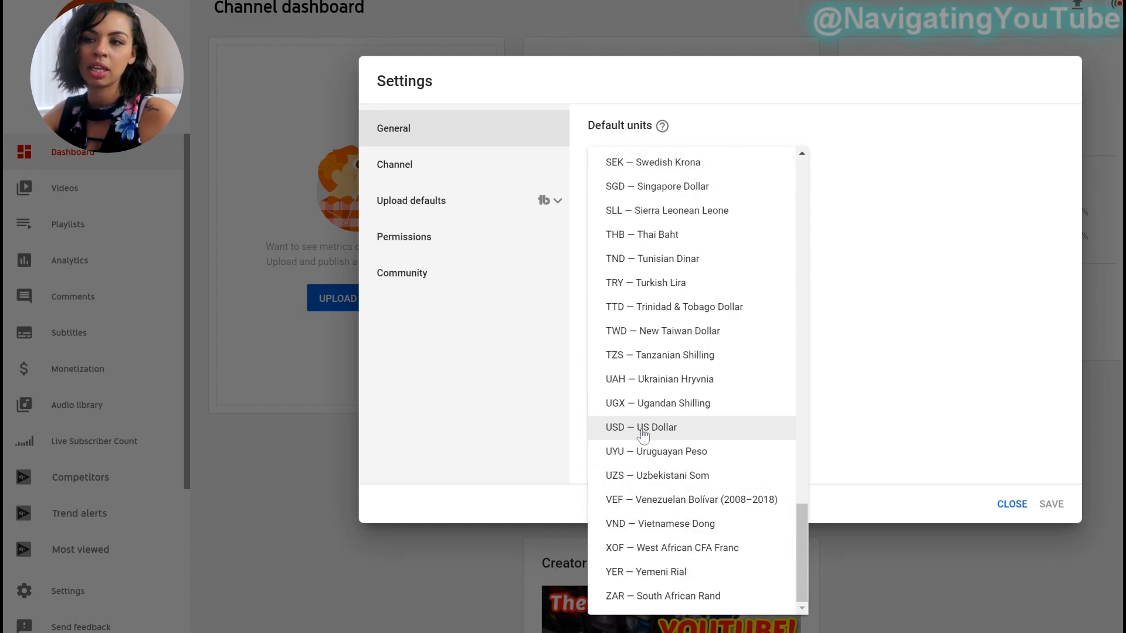
left_click(640, 427)
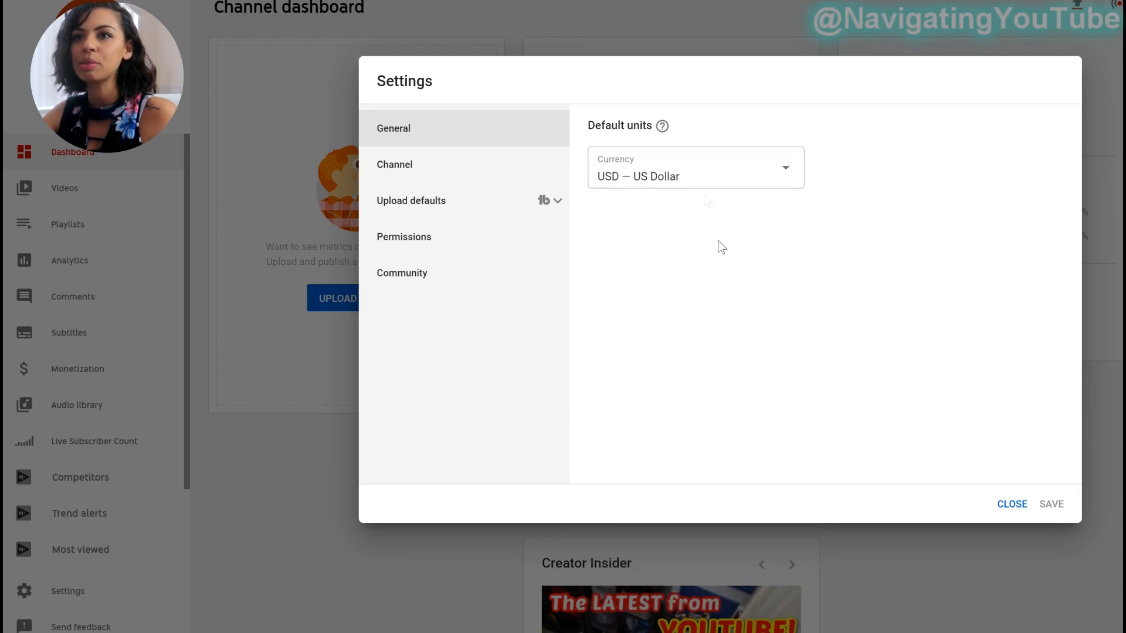
mouse_move(401, 169)
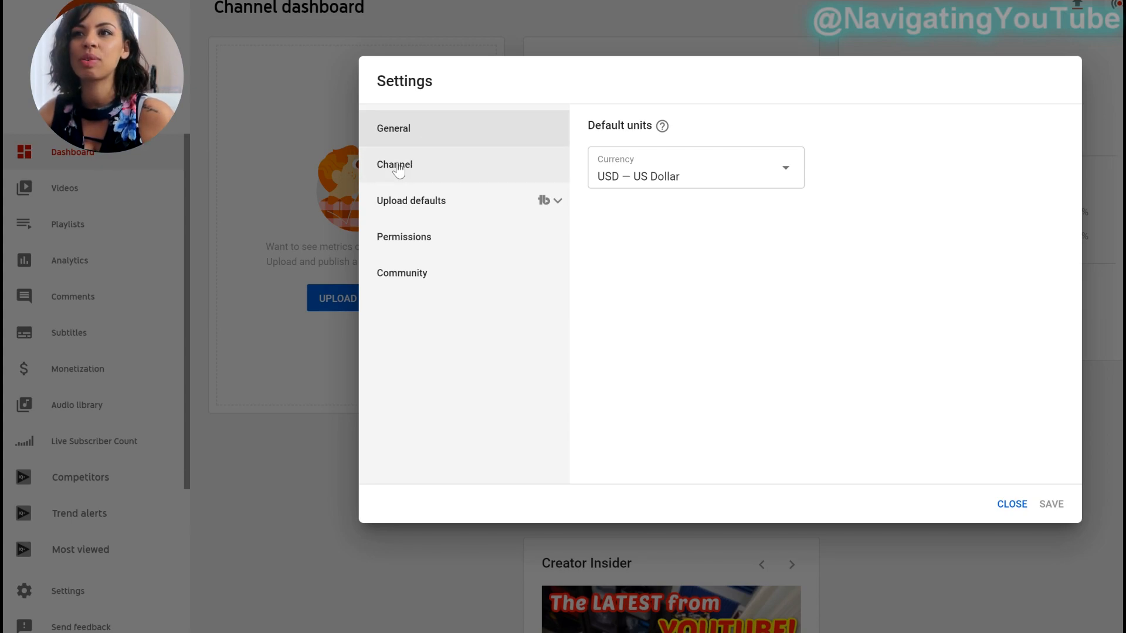
Enter channel keywords: YouTube Tips, YouTube, Growth Strategies, How To Grow, Content Creator, Analytics, How to grow your channel, youtube tips for beginners.
left_click(394, 164)
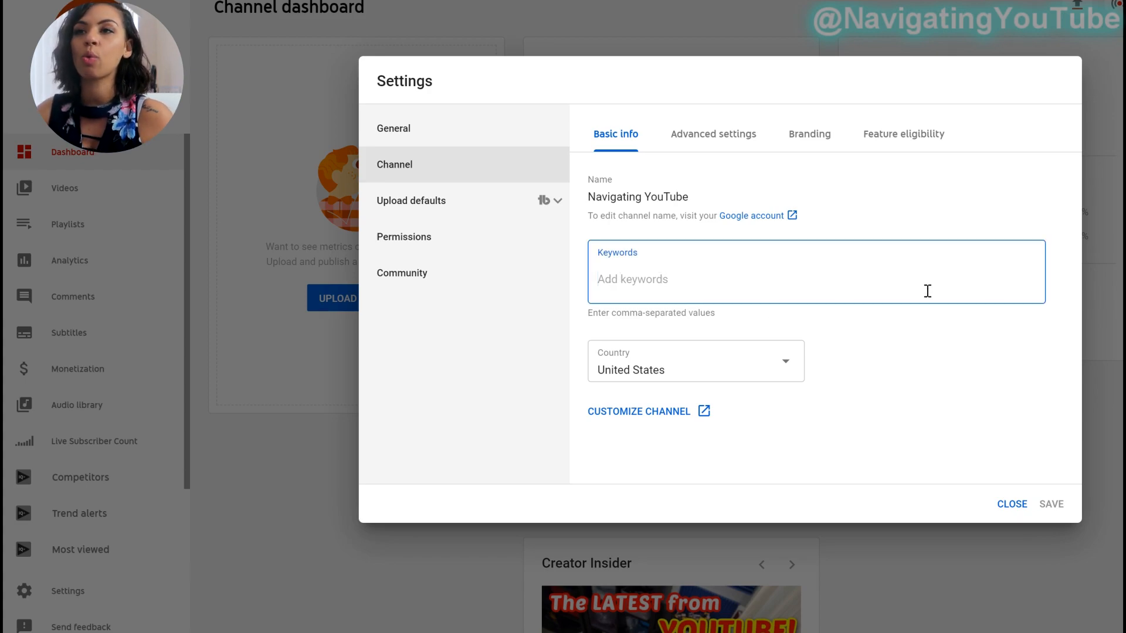
type("YouTube Tips")
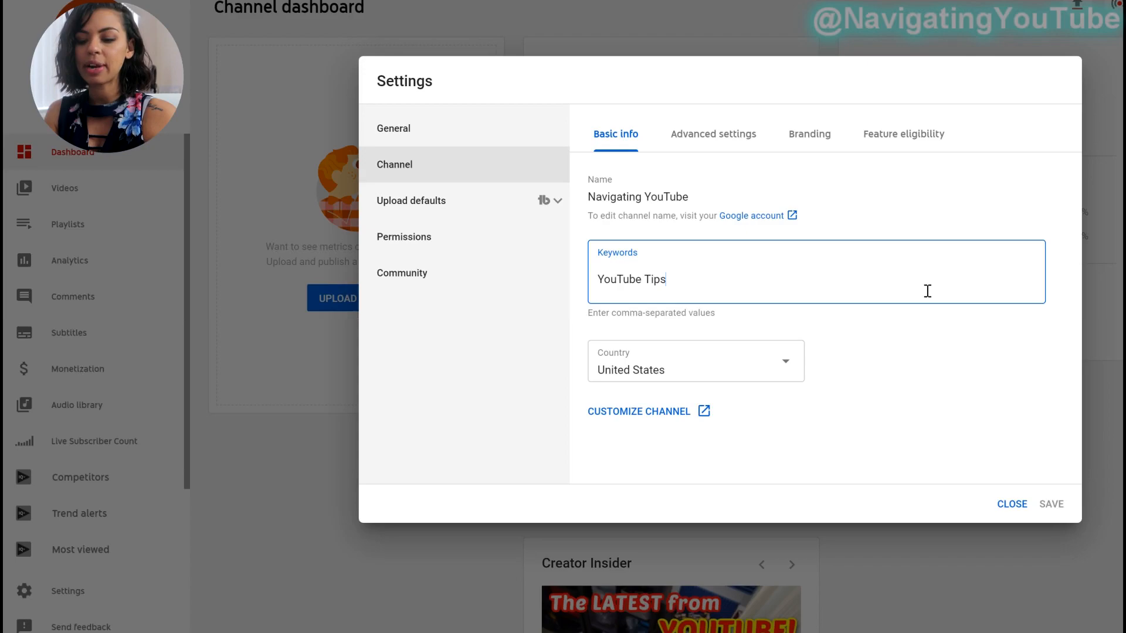
type("YouTube, Growth Strategies, How To Grow, Content Creator, Analytics,")
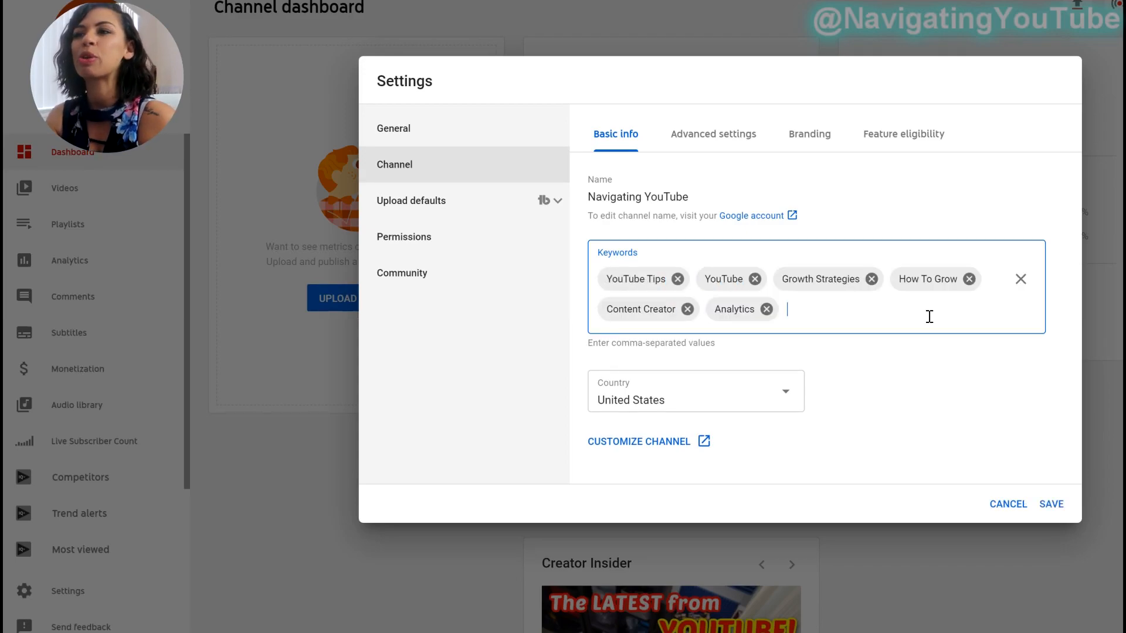
mouse_move(851, 350)
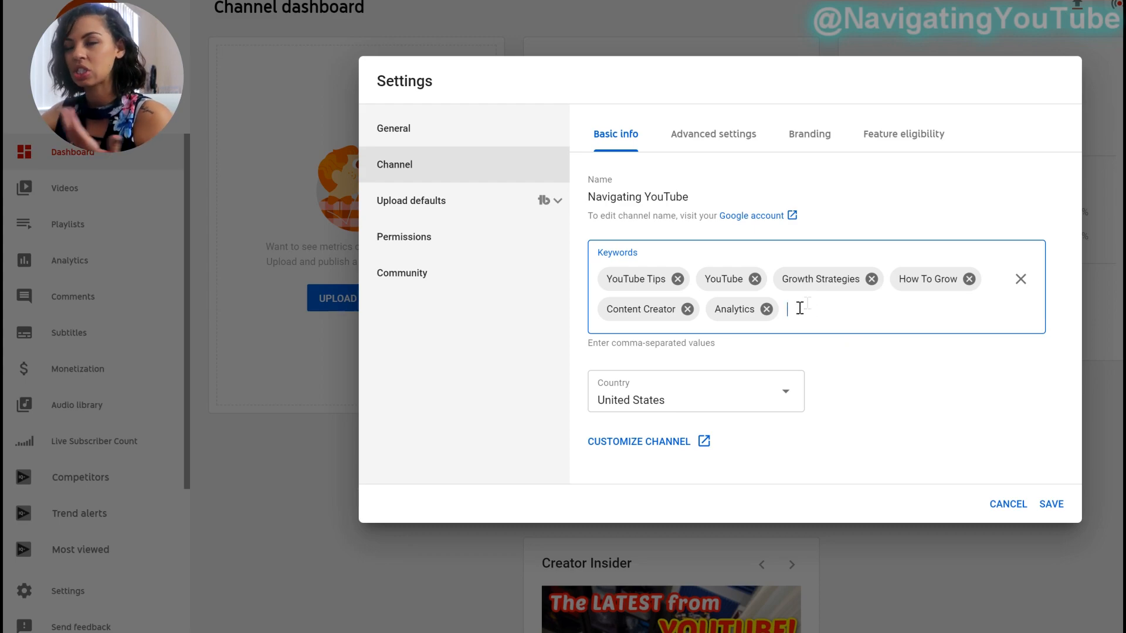
mouse_move(703, 426)
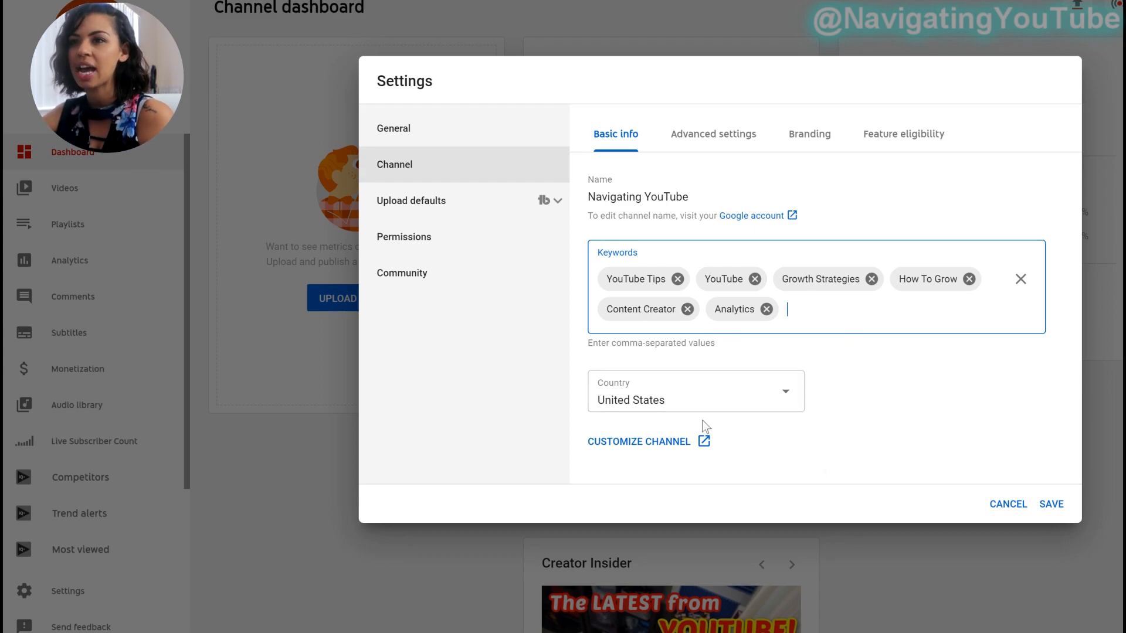
type("How to grow your channel, youtube tips for beginners,")
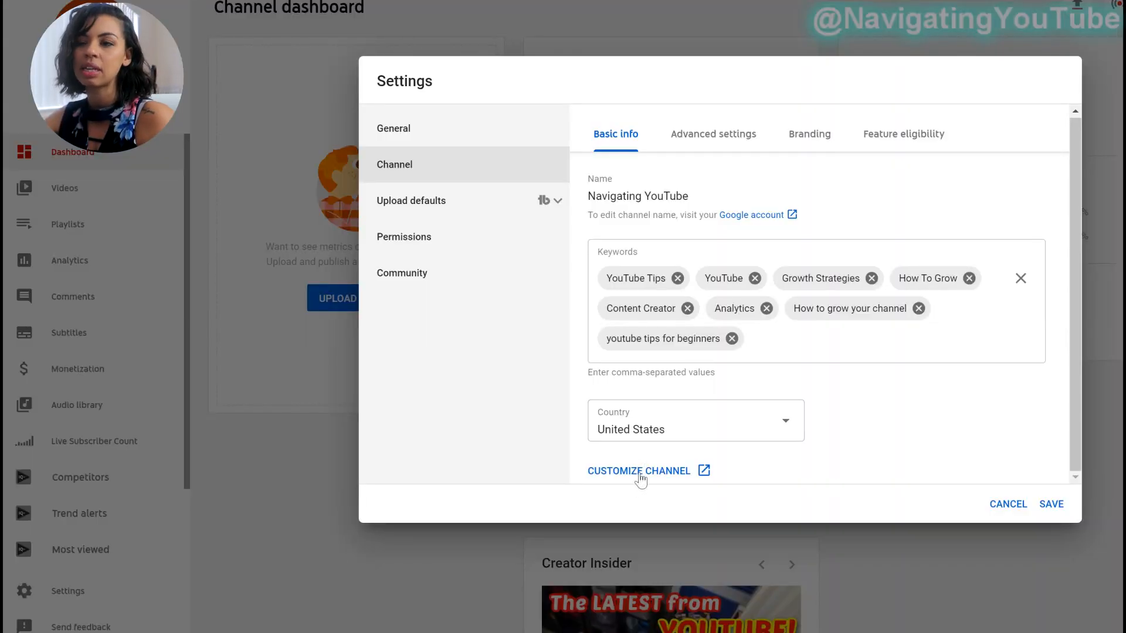
mouse_move(560, 285)
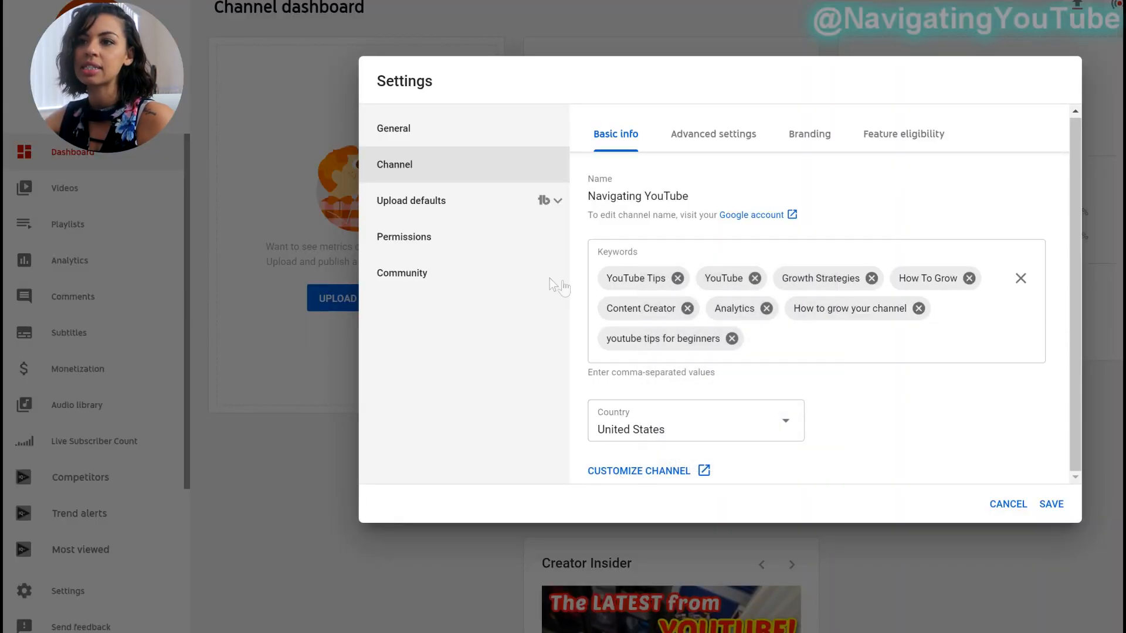
left_click(713, 134)
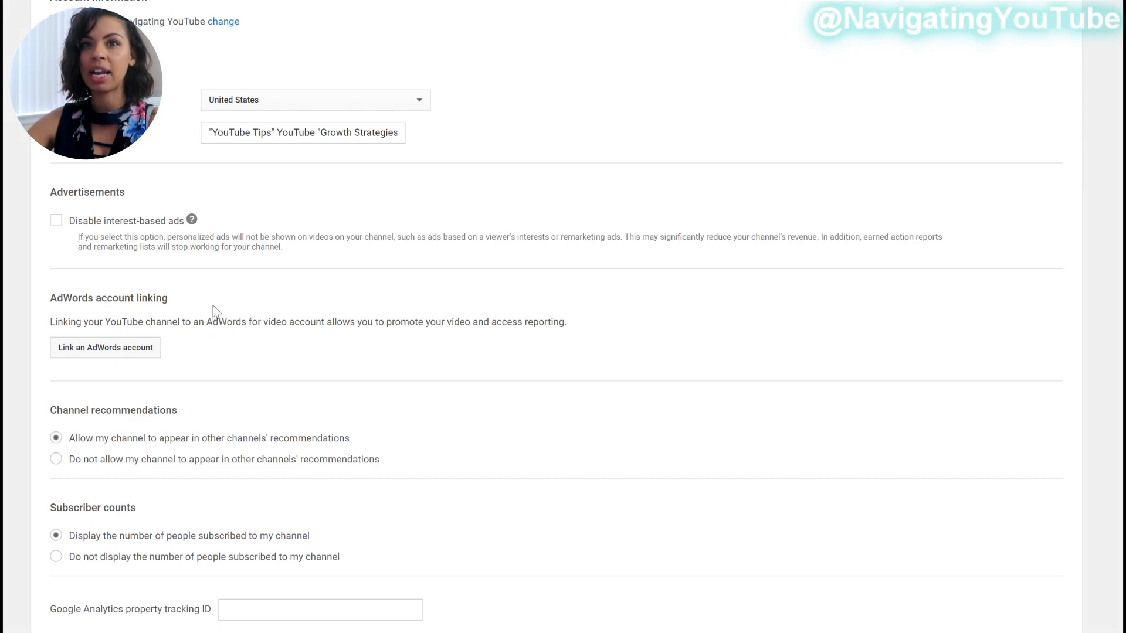
Scroll through the advanced settings sections for country, keywords, ads, recommendations and subscriber counts.
scroll("down", 3)
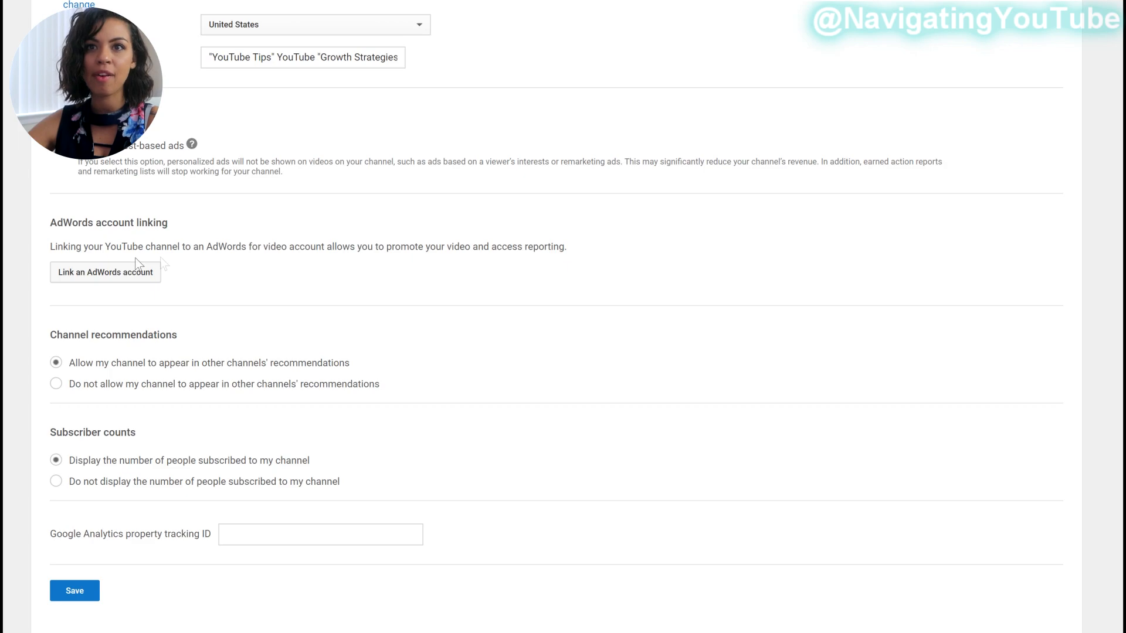
scroll("down", 3)
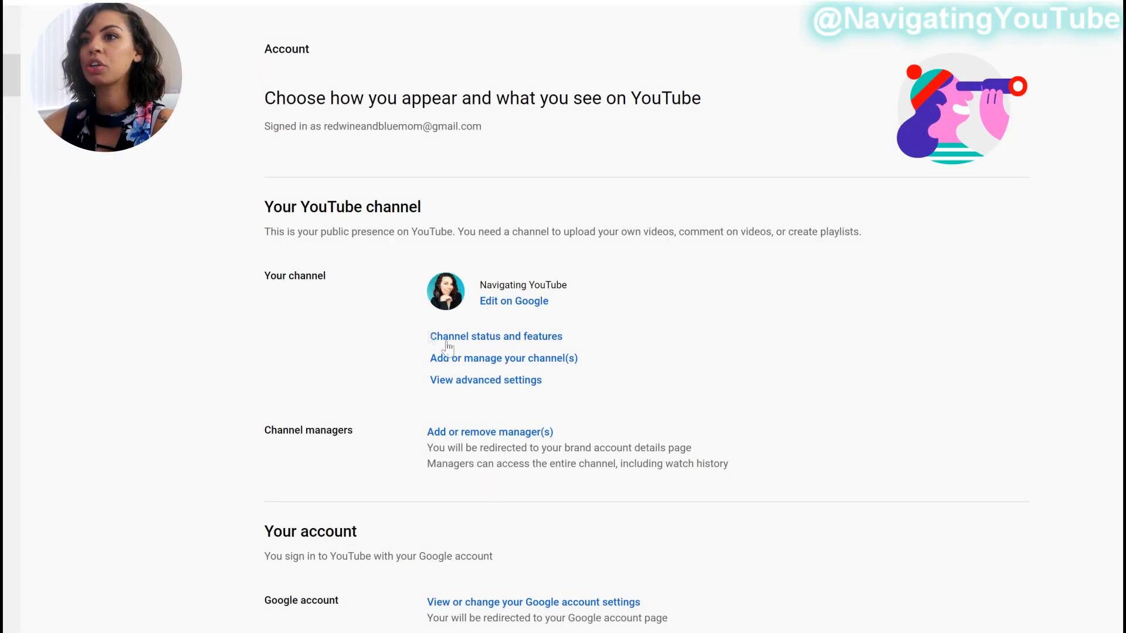
mouse_move(430, 380)
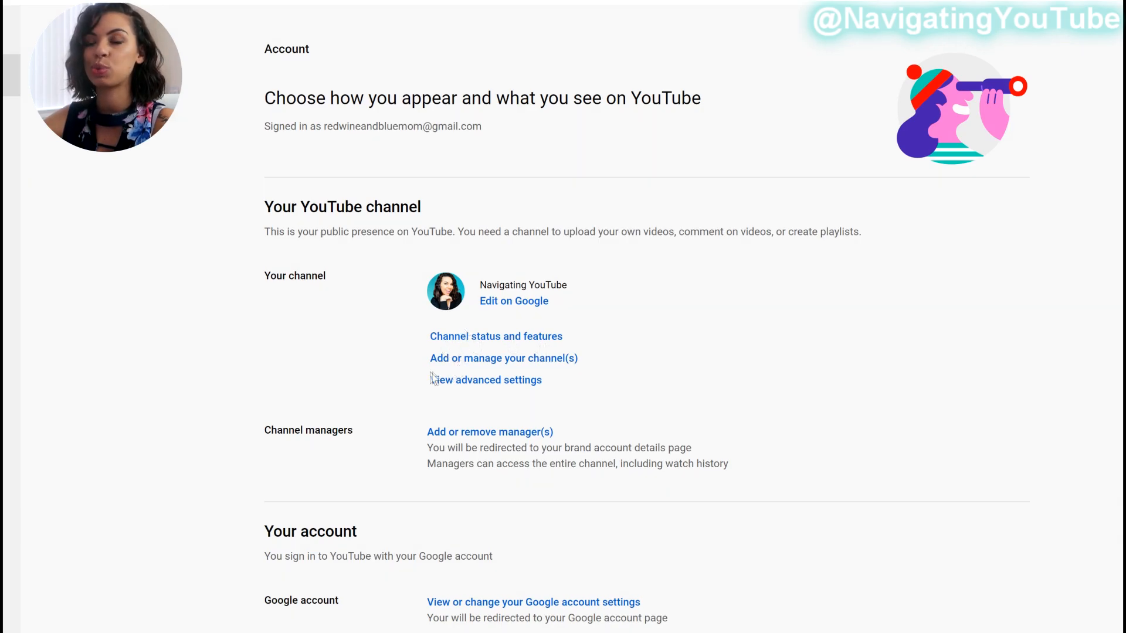
mouse_move(458, 346)
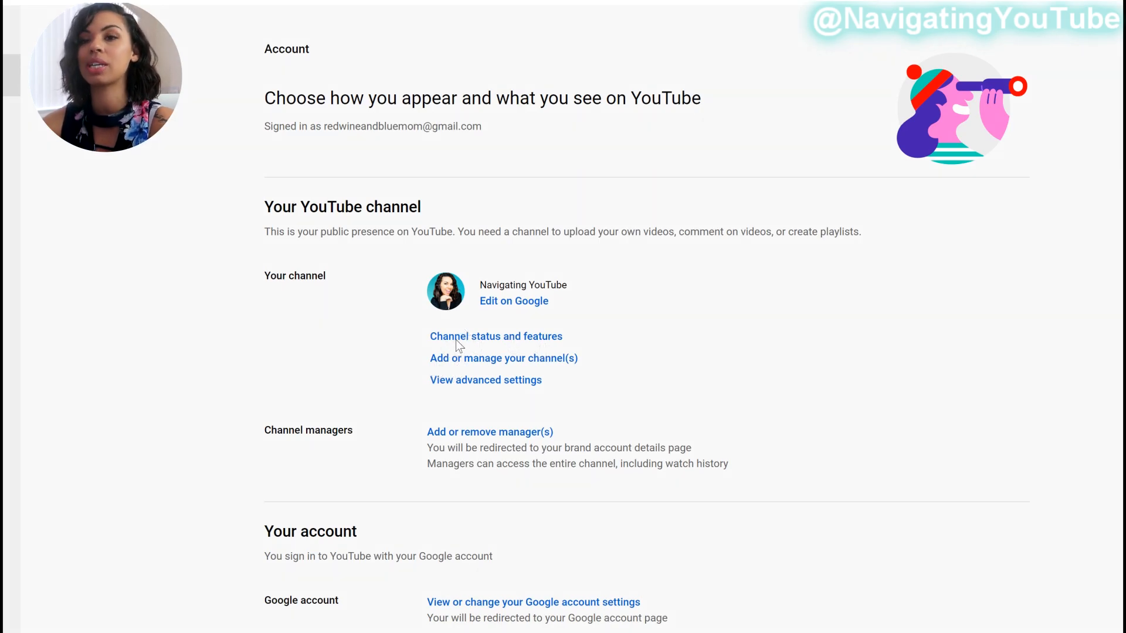
Review channel status and features, check Partner Program requirements and ask to be notified when eligible.
left_click(497, 336)
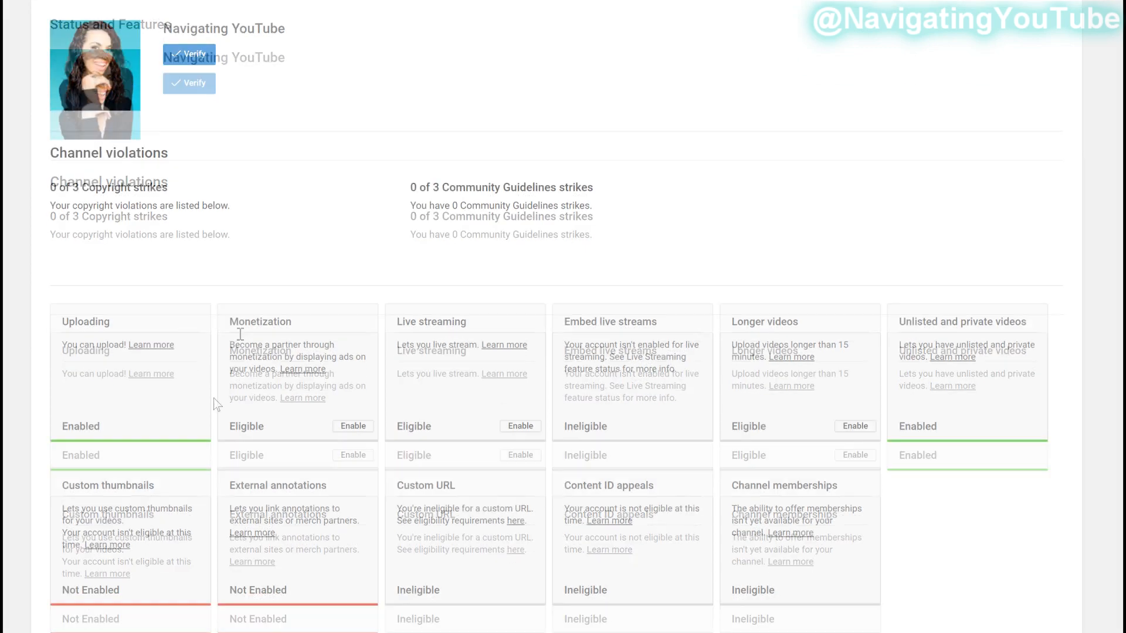
scroll("down", 3)
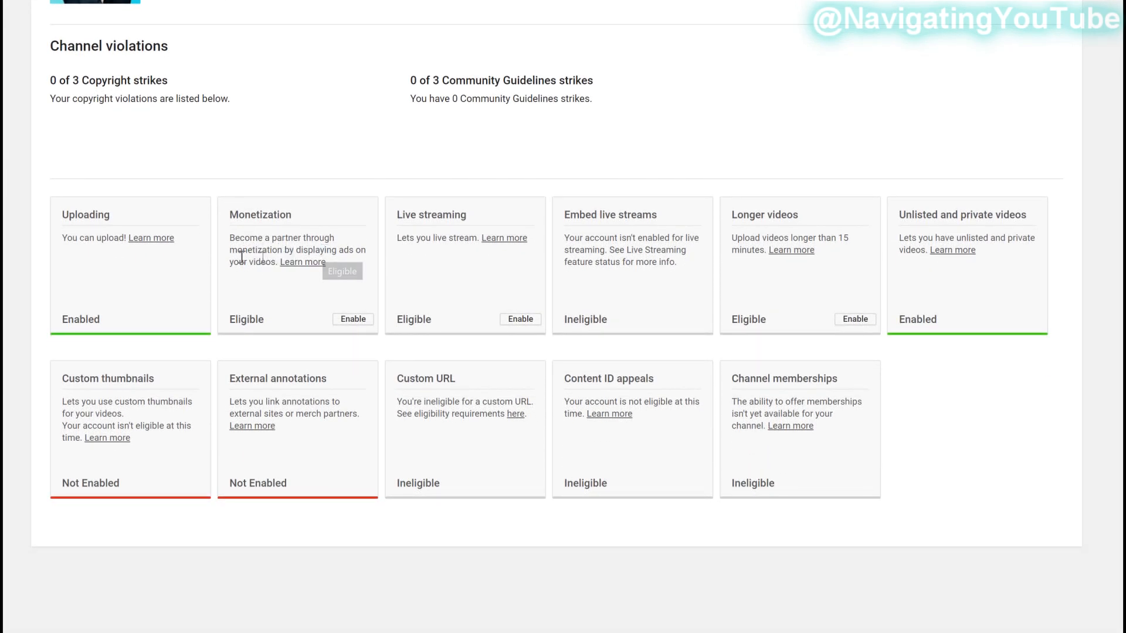
mouse_move(258, 277)
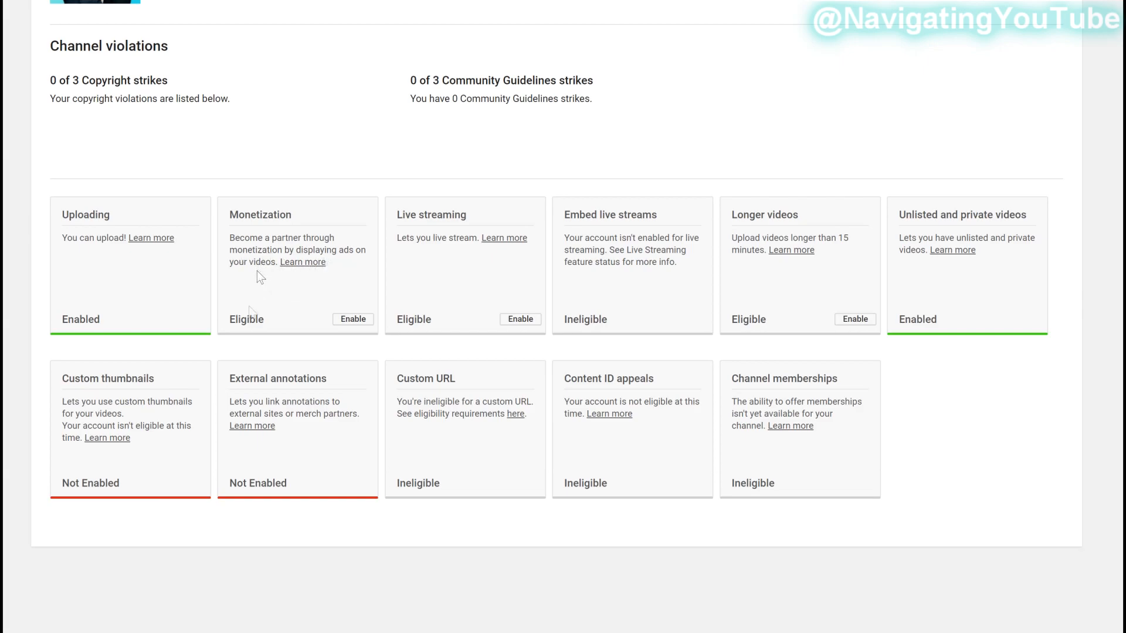
double_click(247, 319)
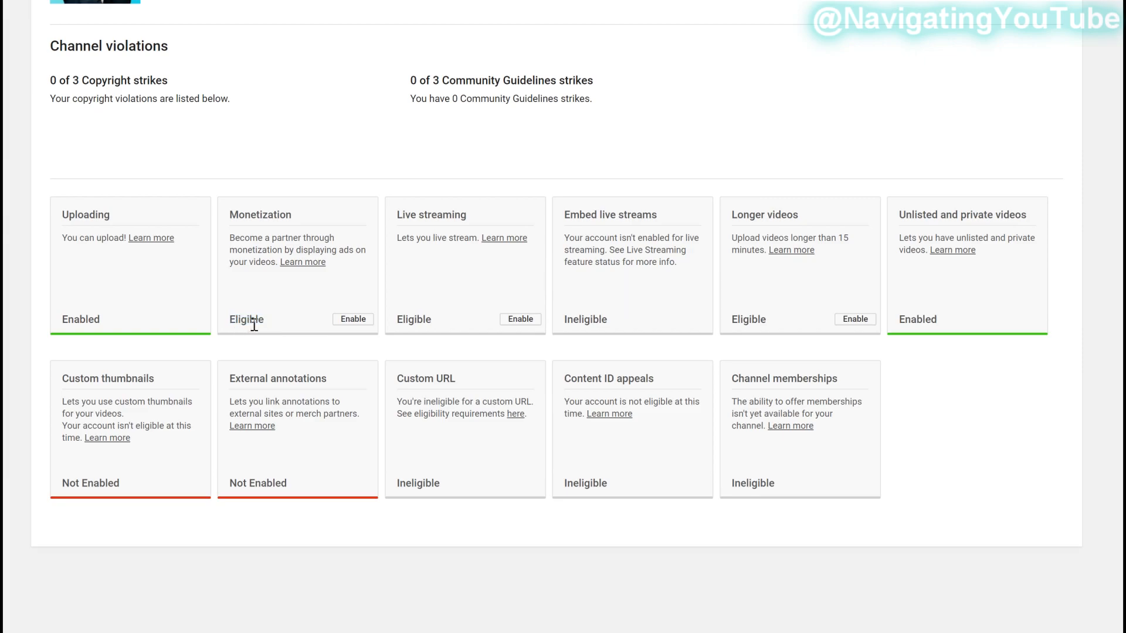
mouse_move(223, 362)
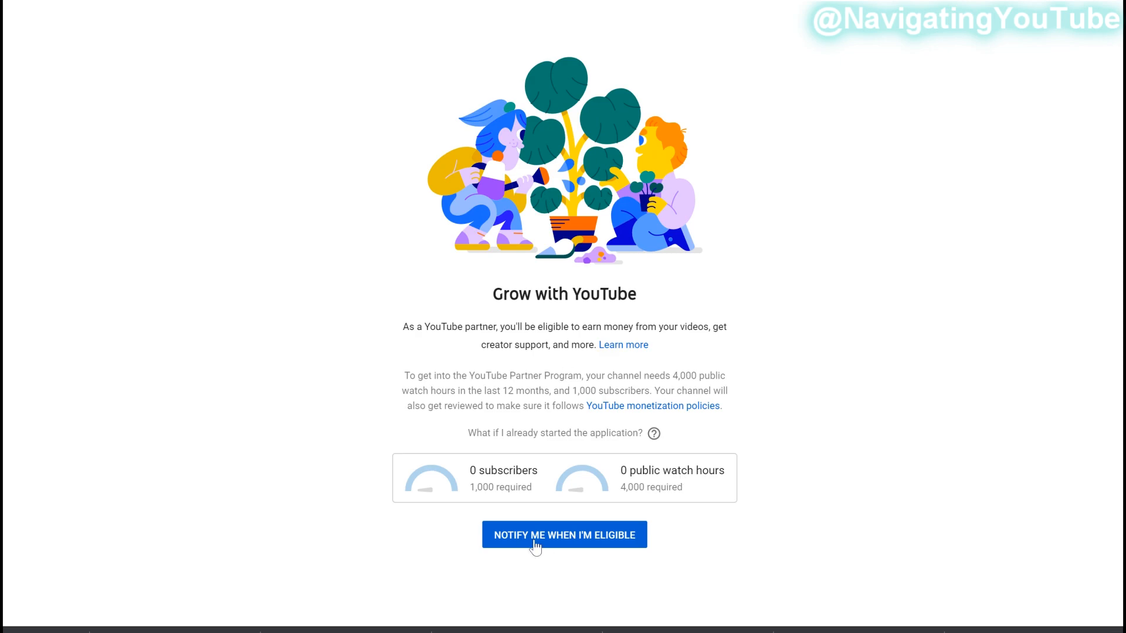
mouse_move(556, 564)
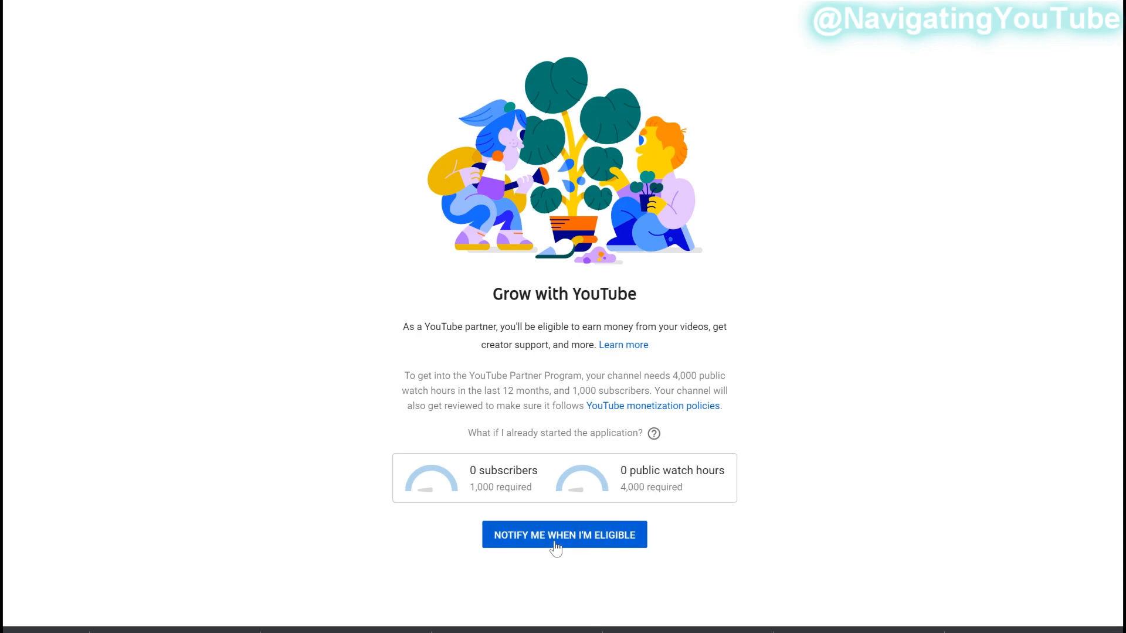
left_click(564, 535)
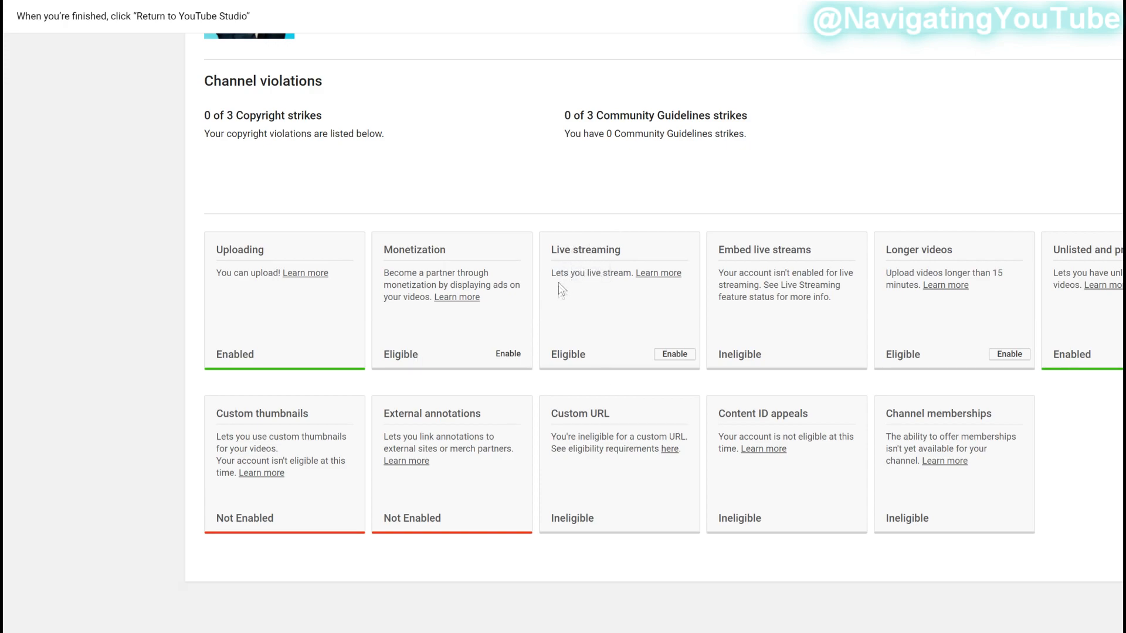
mouse_move(662, 364)
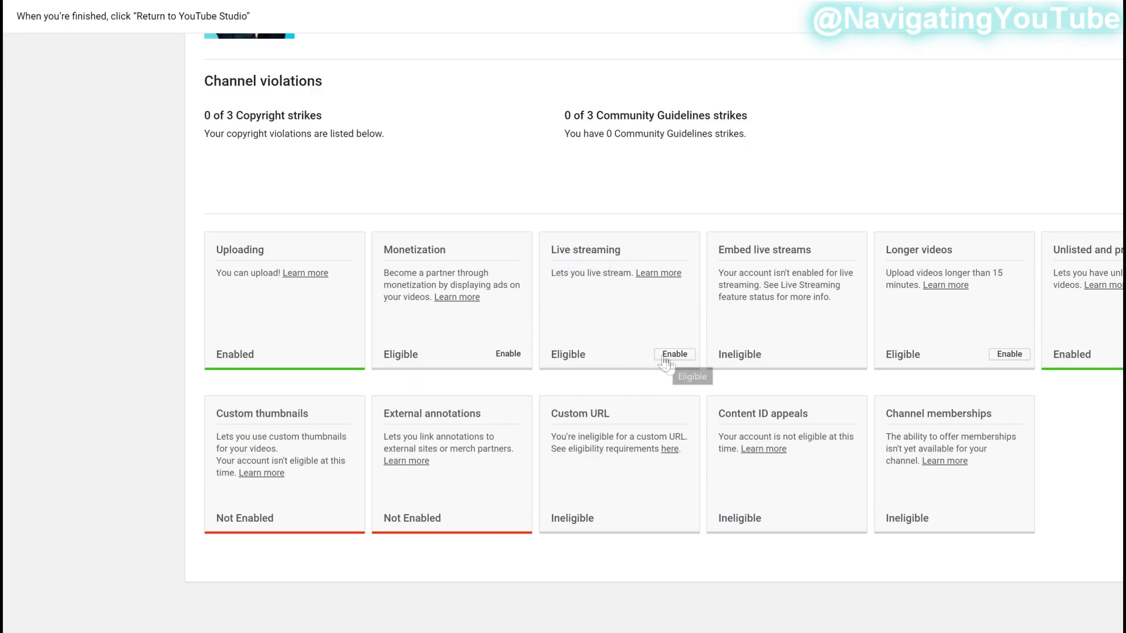
Enable live streaming and start phone verification with the code sent by text message.
left_click(675, 354)
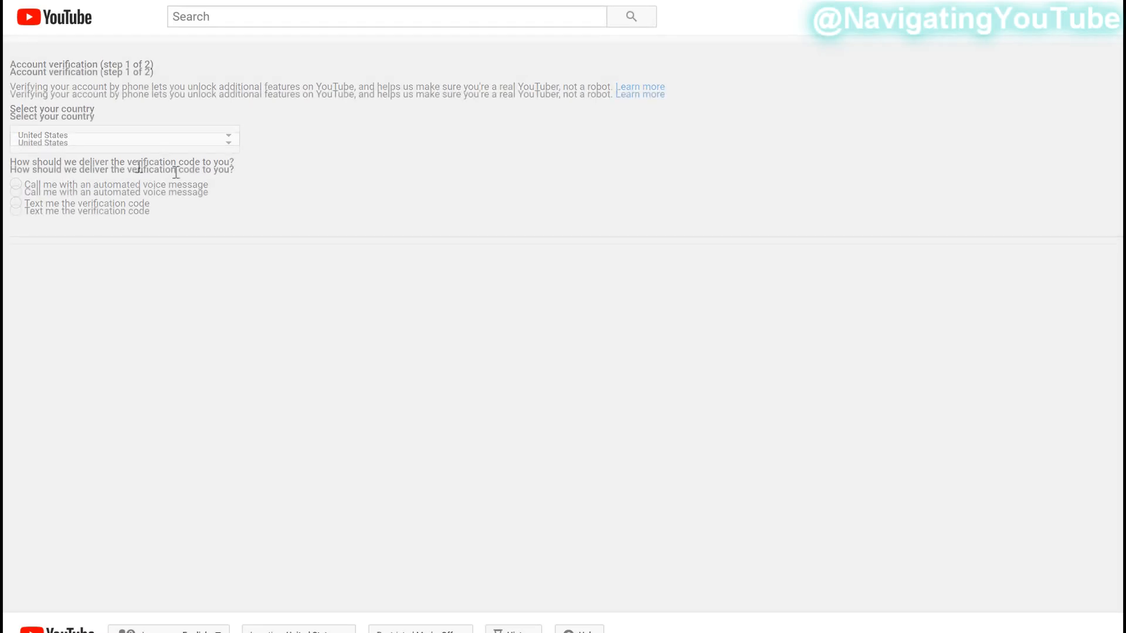
left_click(14, 211)
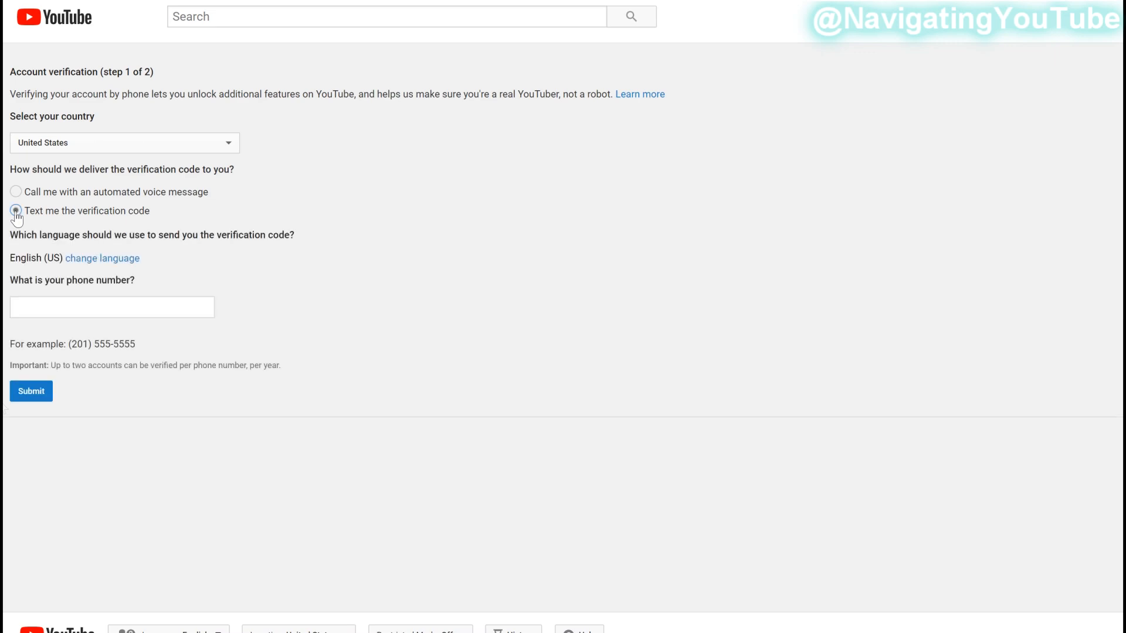
left_click(32, 391)
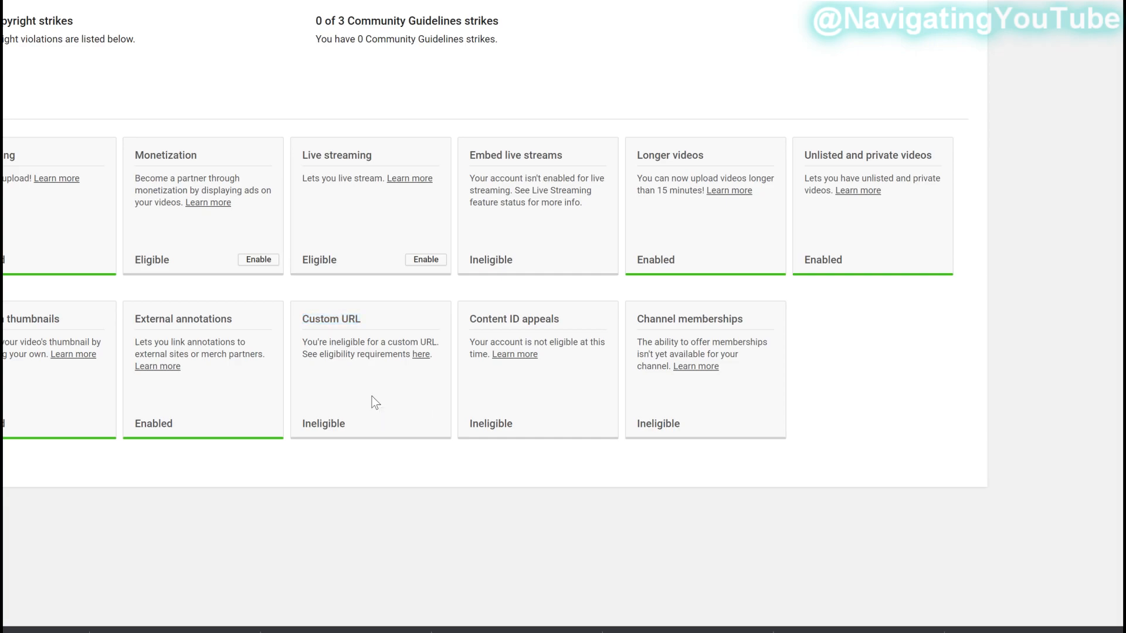
mouse_move(481, 325)
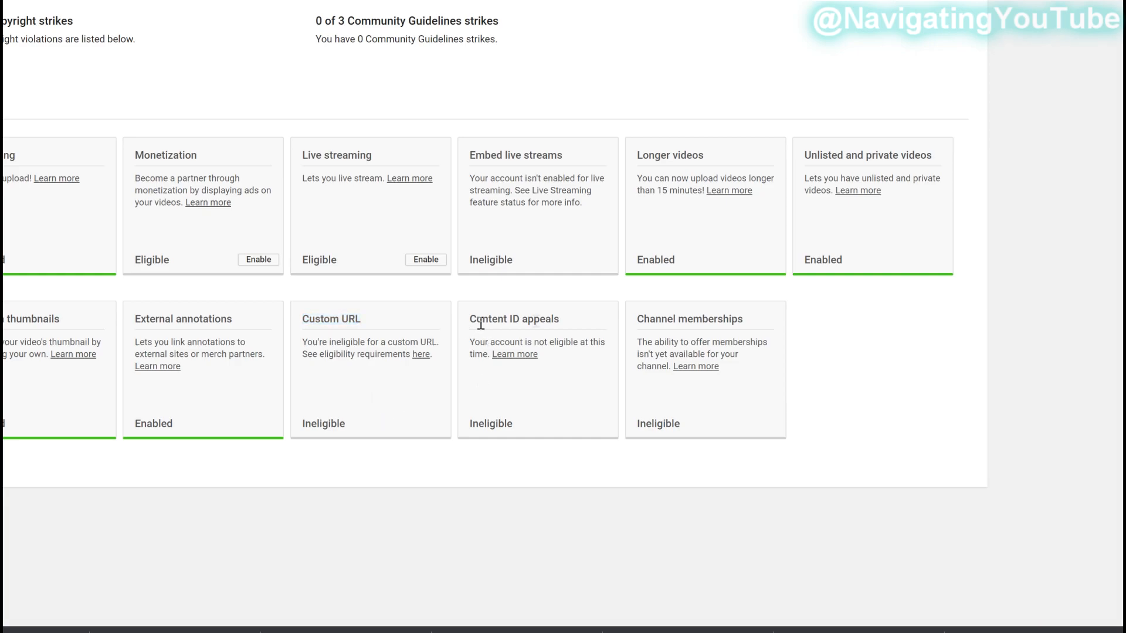
mouse_move(550, 404)
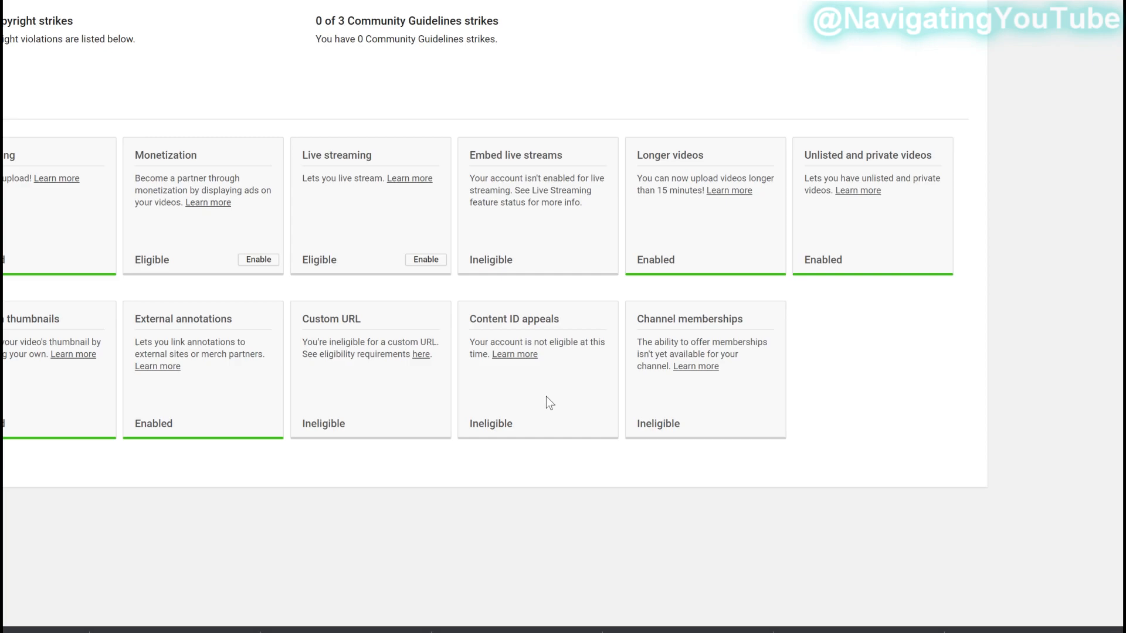
mouse_move(541, 396)
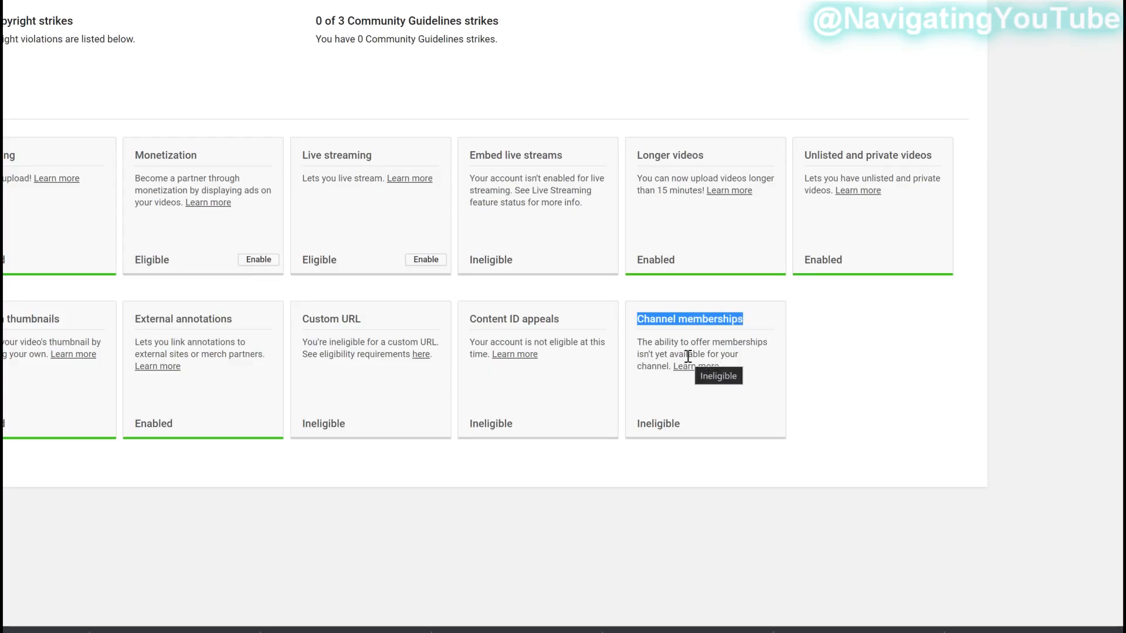
mouse_move(816, 401)
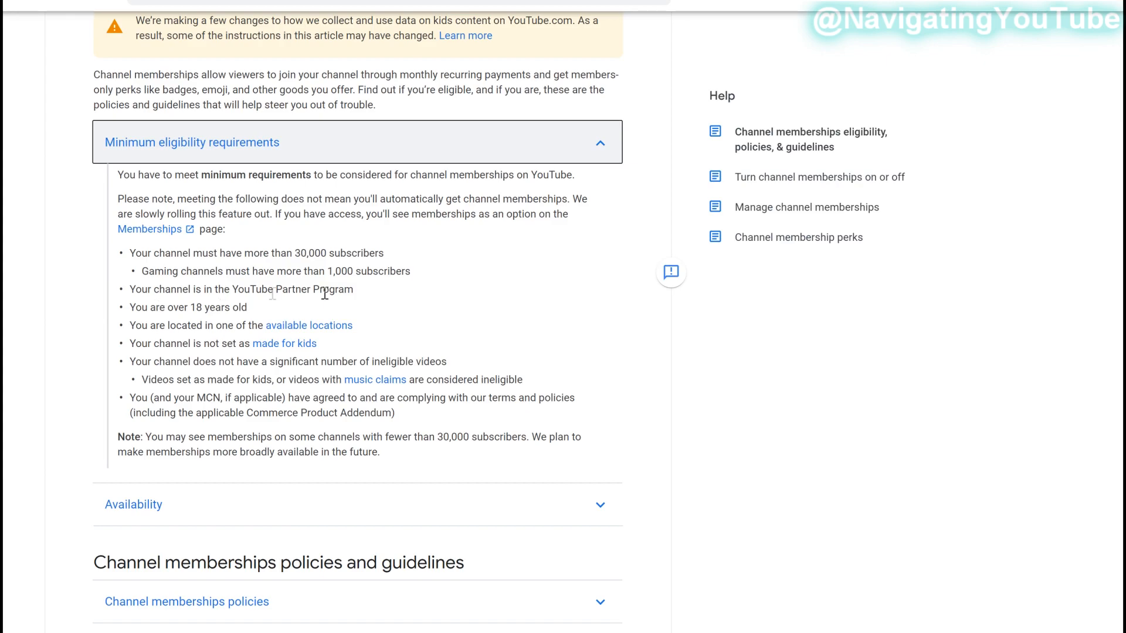
mouse_move(182, 307)
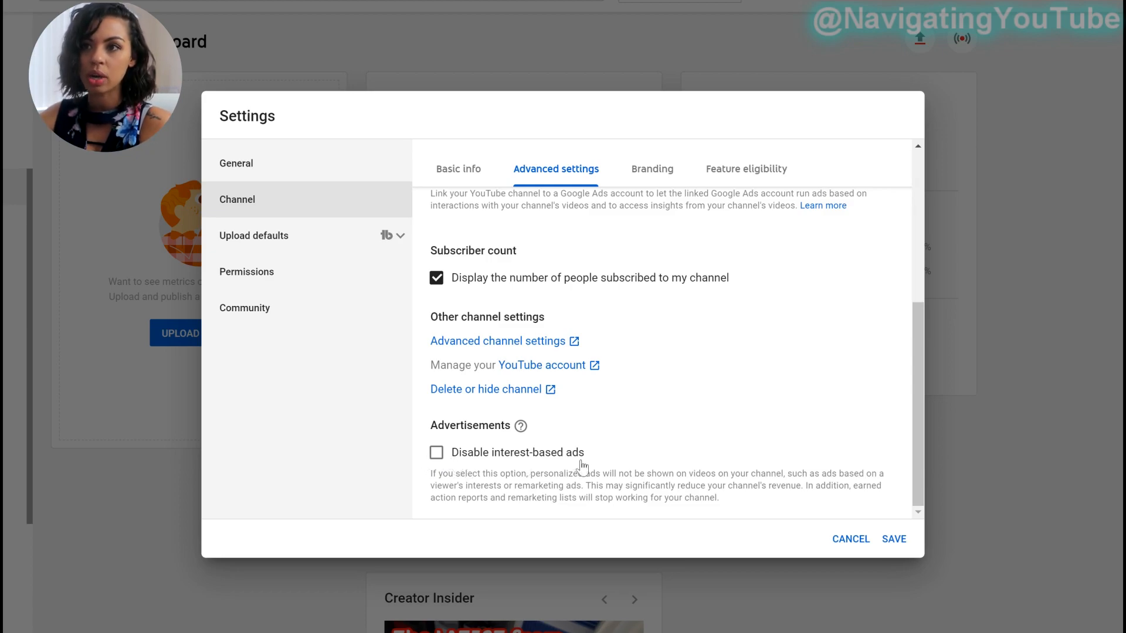
Go to the channel's Branding settings for the video watermark.
left_click(652, 169)
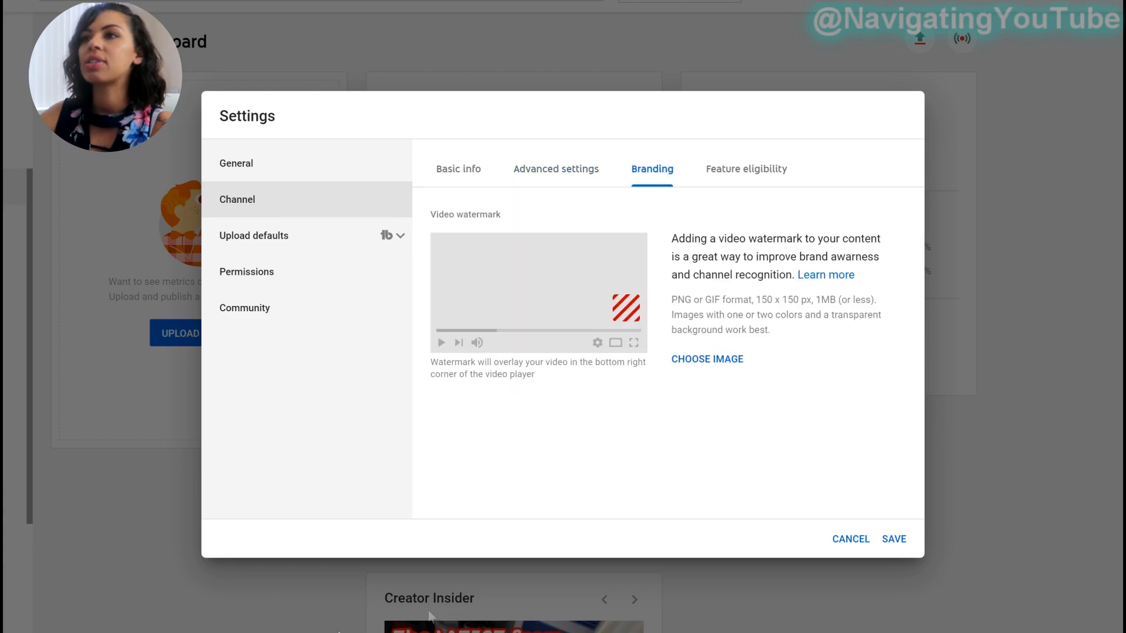
mouse_move(627, 325)
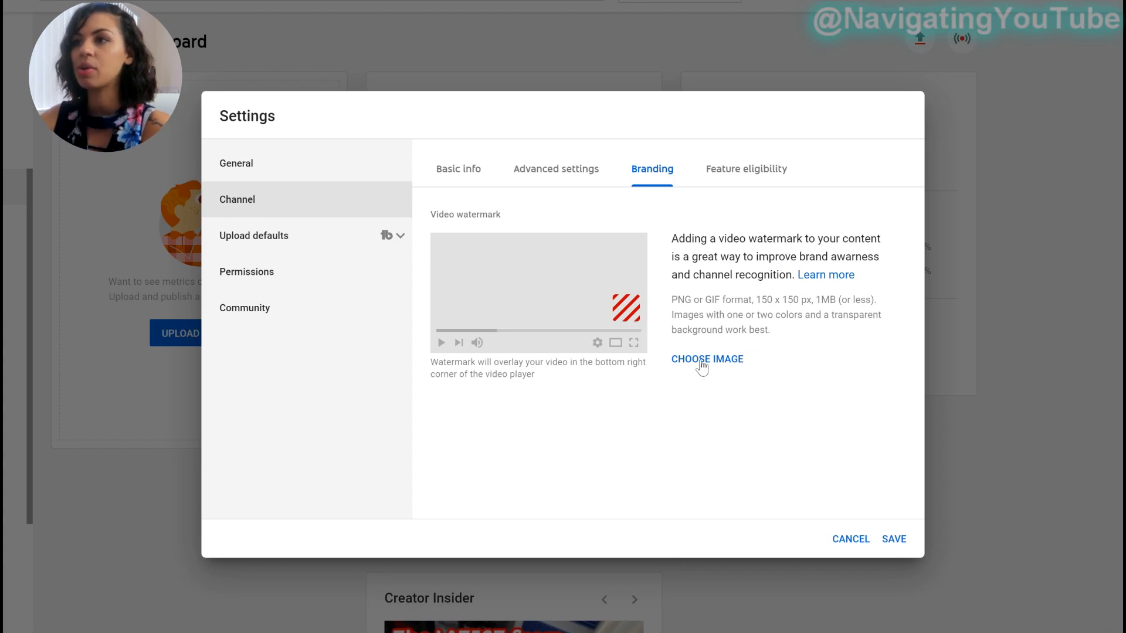
Upload a watermark image shown for the entire video, then view feature eligibility.
left_click(707, 359)
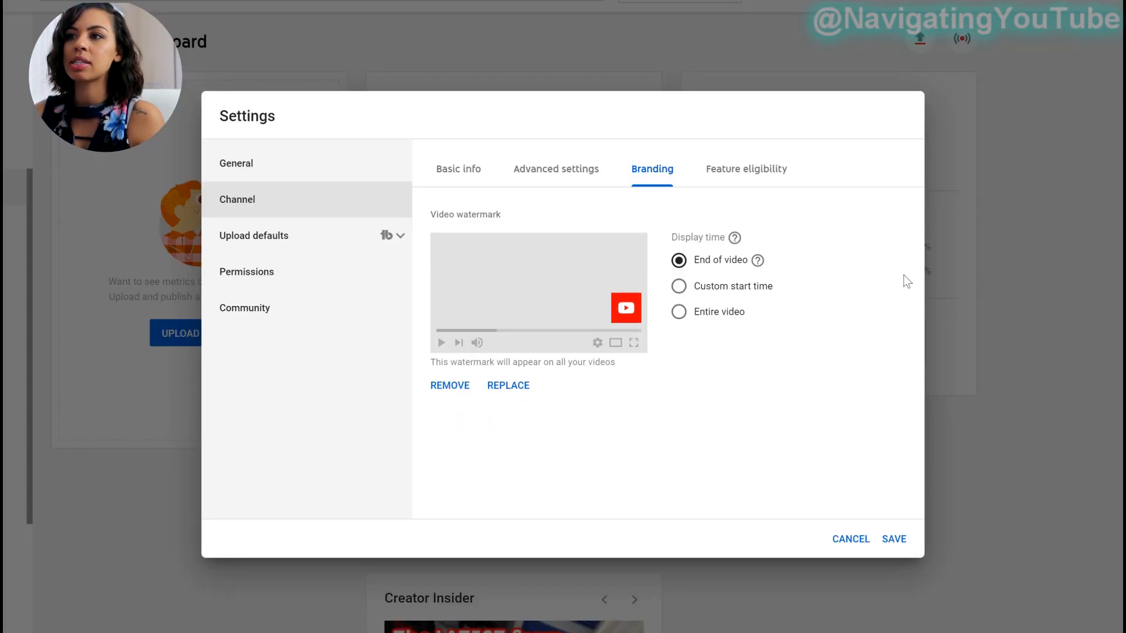
mouse_move(720, 291)
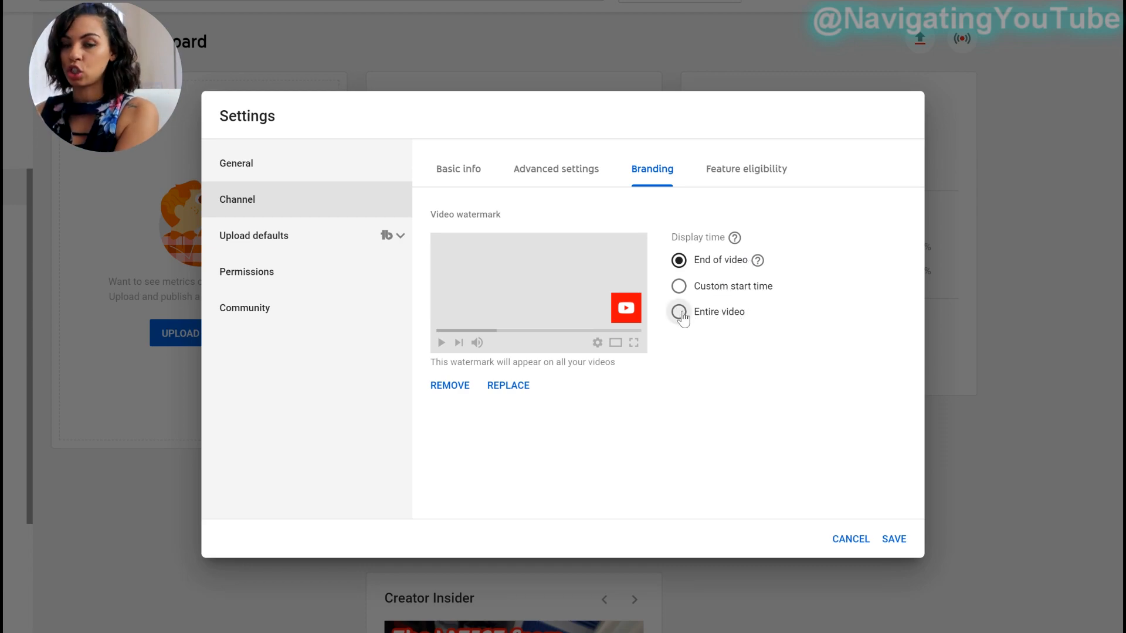
left_click(678, 312)
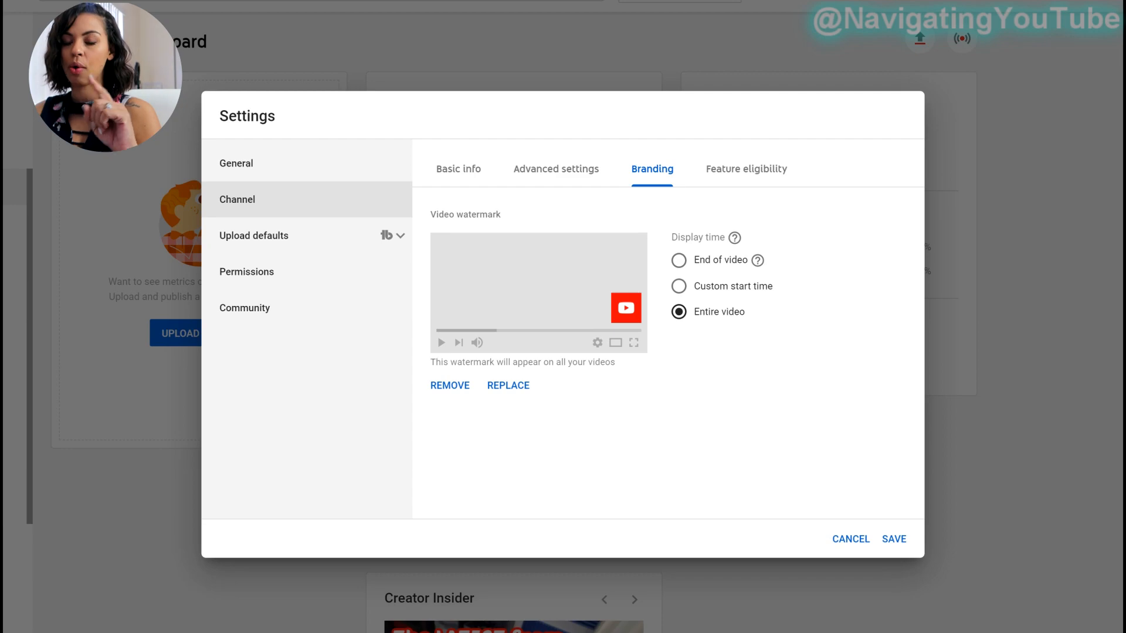
left_click(746, 168)
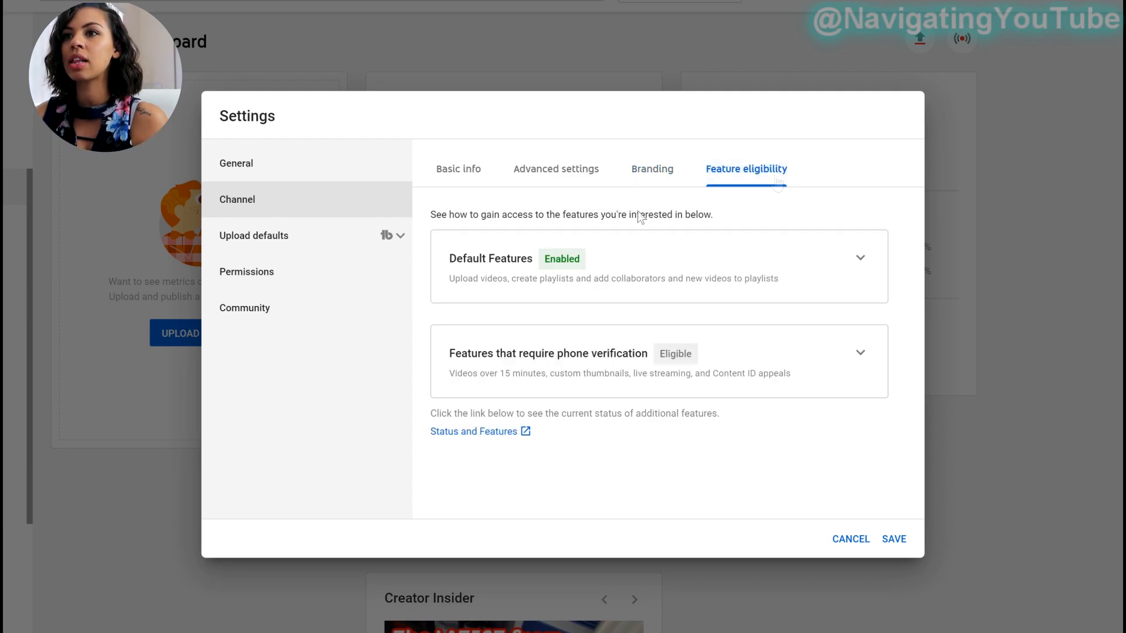
mouse_move(529, 276)
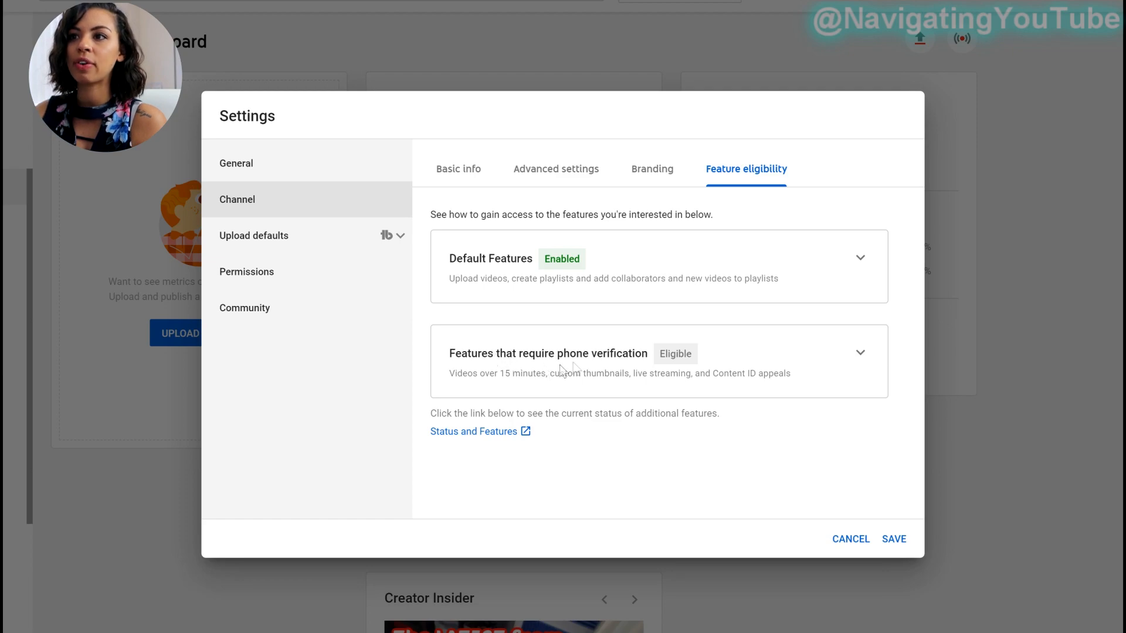
Expand the phone-verification features and go to the full Status and Features page.
left_click(861, 352)
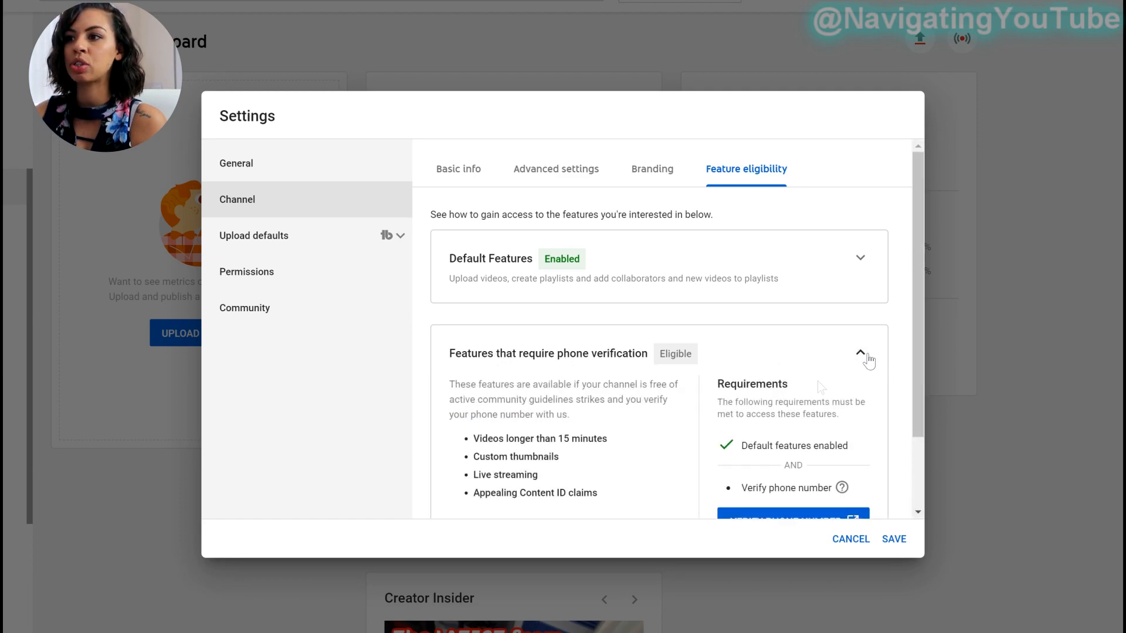
scroll("down", 3)
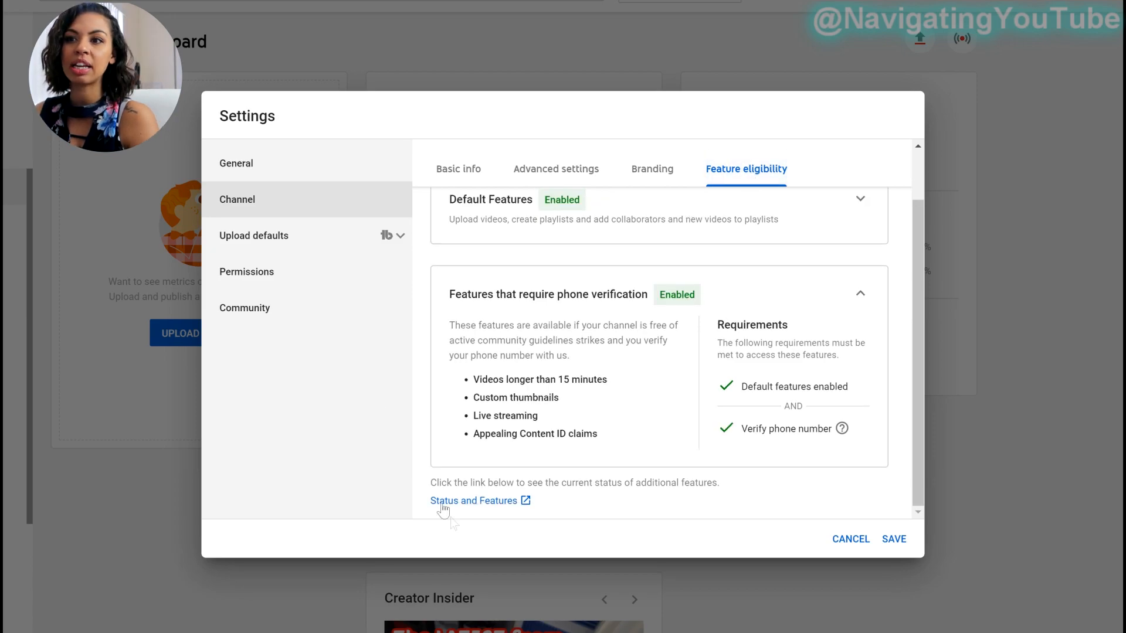
left_click(448, 505)
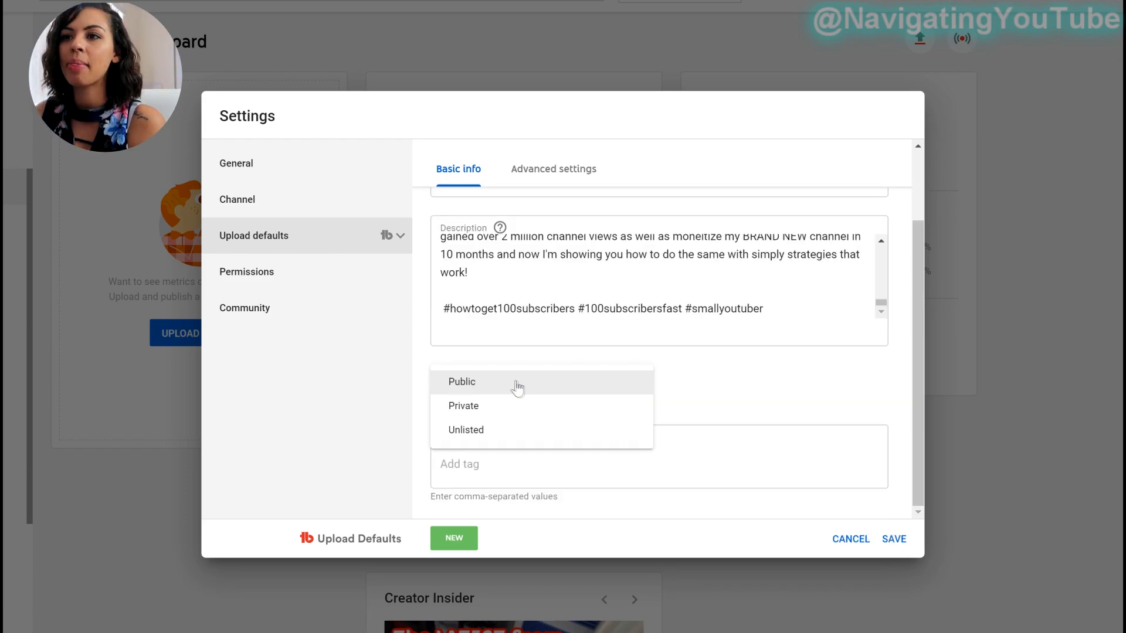
Set default upload visibility to Private and move to the advanced upload defaults.
left_click(464, 406)
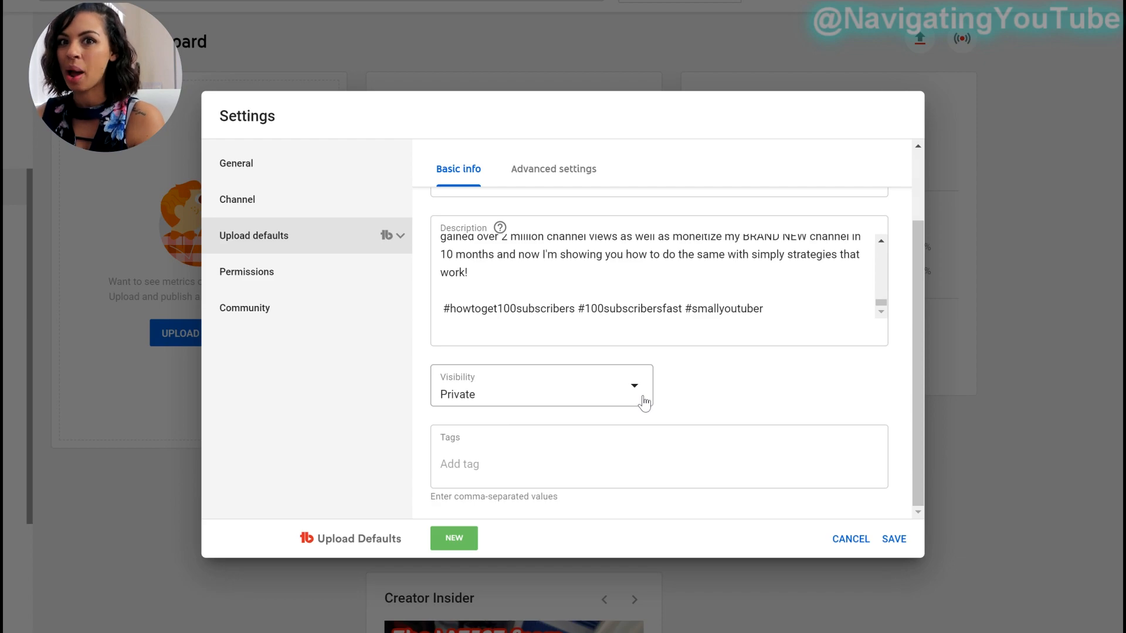
left_click(490, 463)
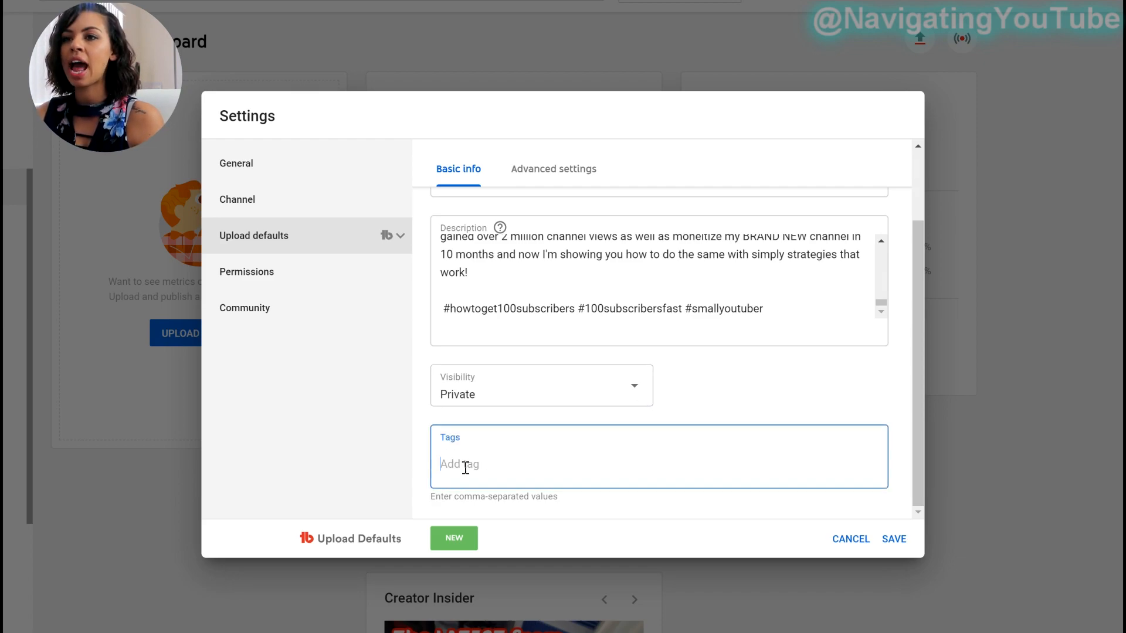
mouse_move(448, 472)
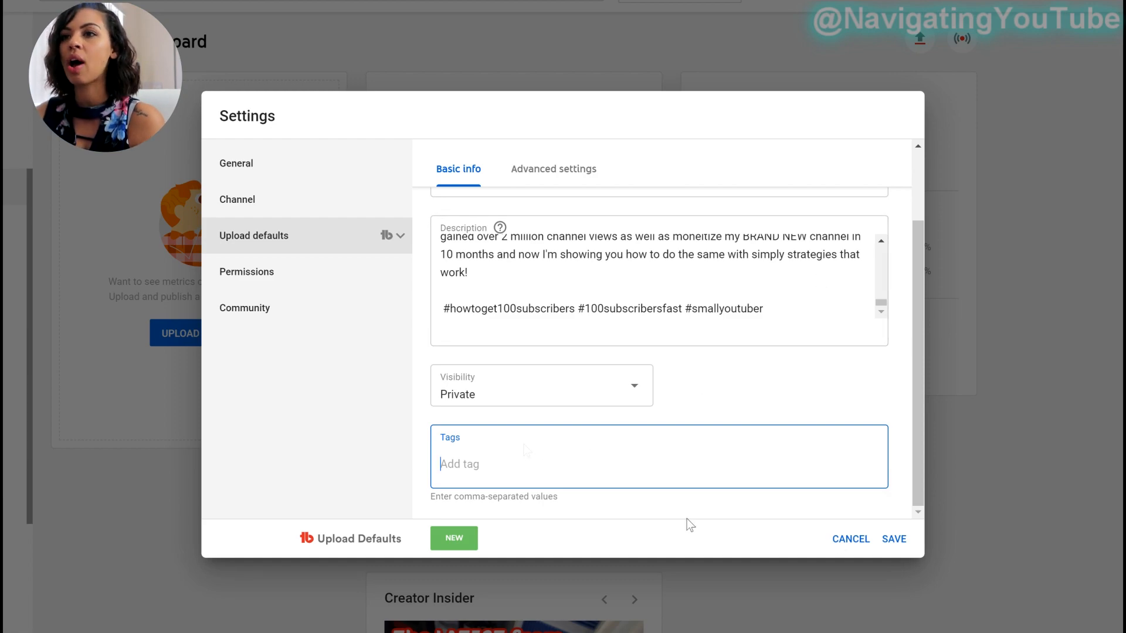
left_click(554, 169)
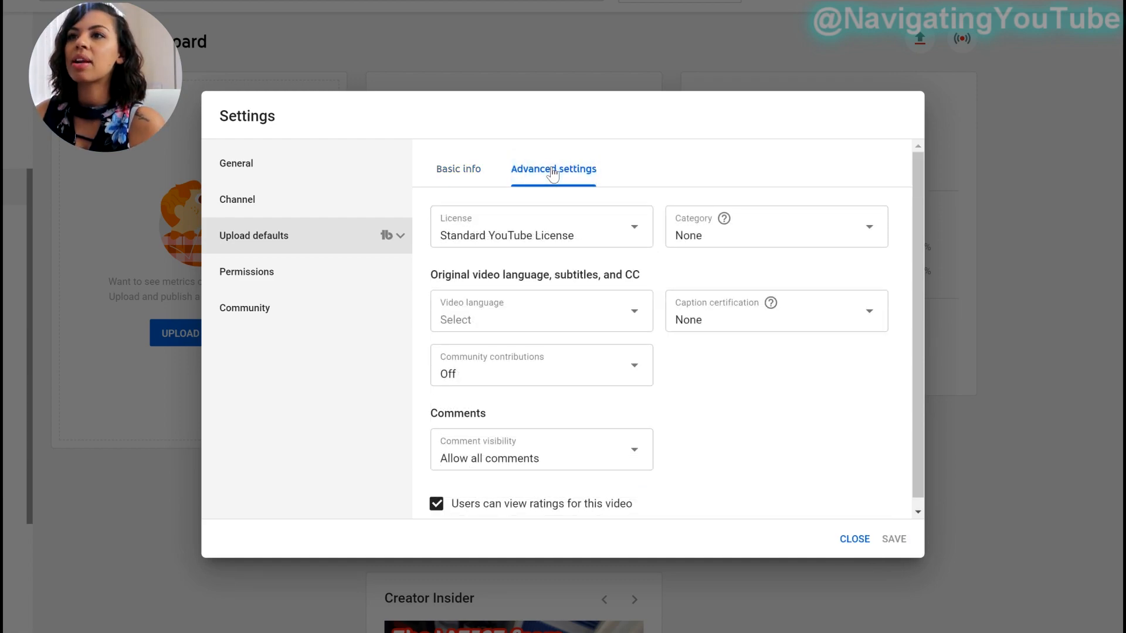
mouse_move(340, 426)
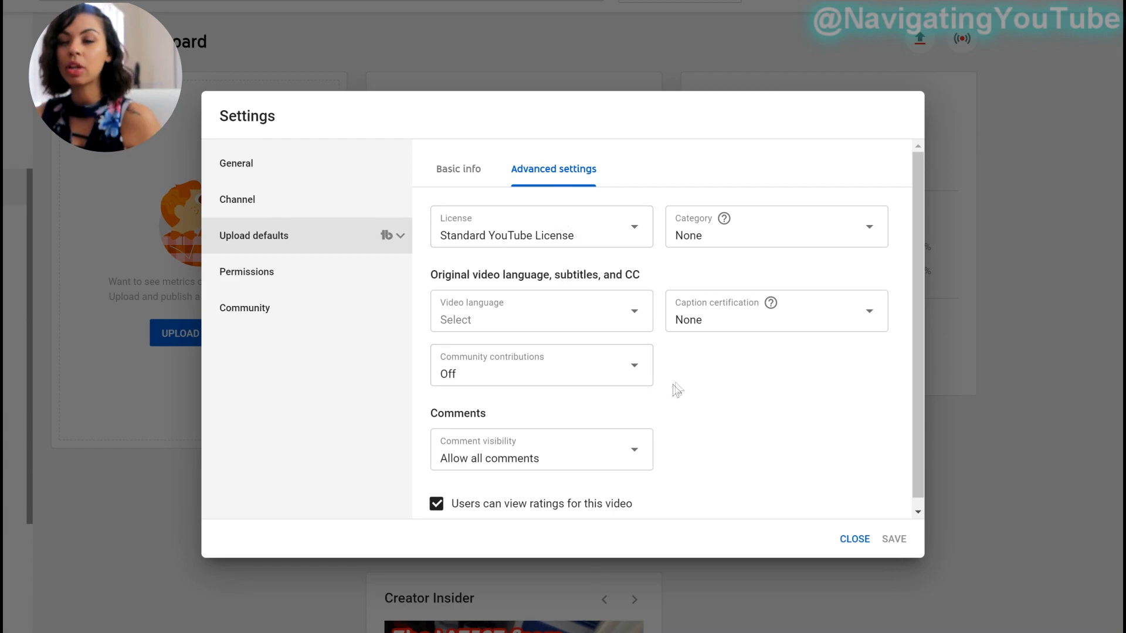
mouse_move(657, 405)
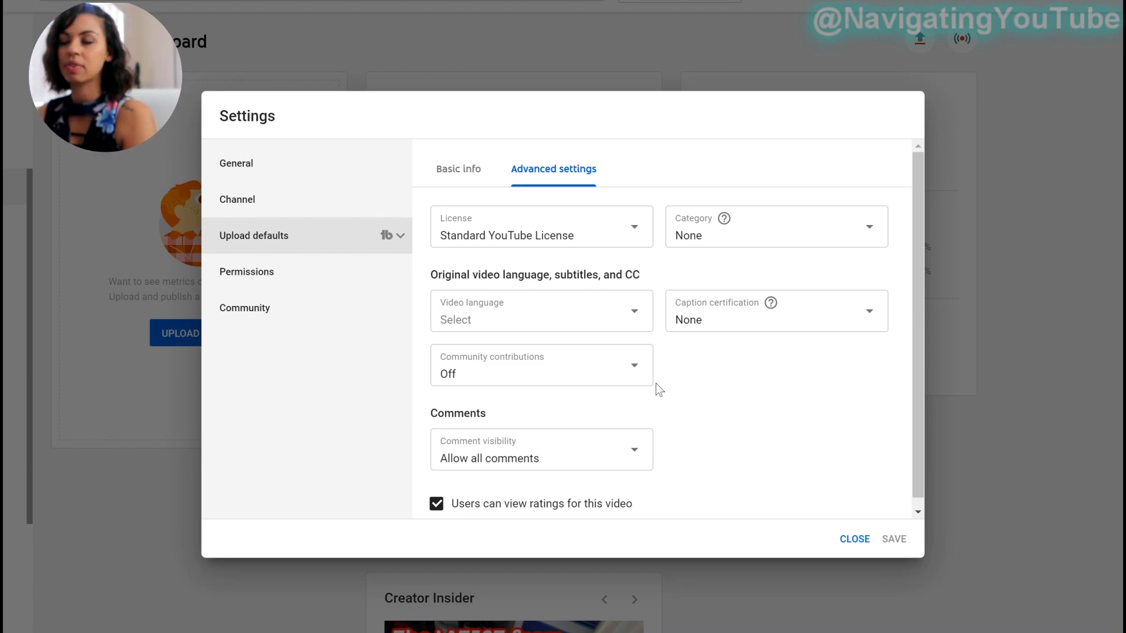
mouse_move(635, 244)
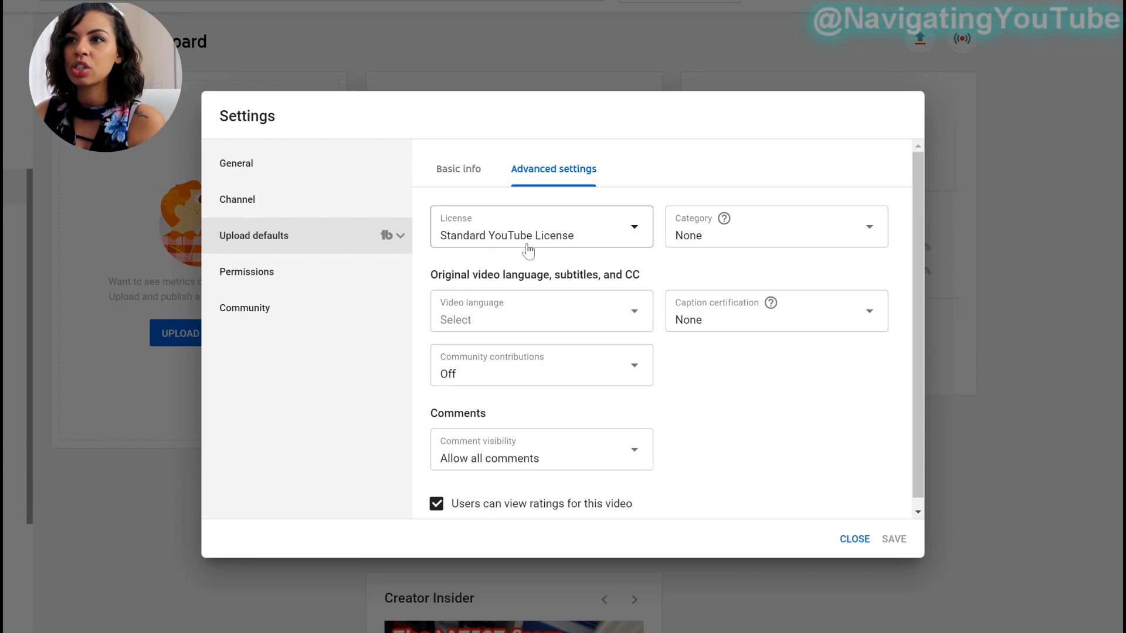
Keep the Standard YouTube License, set language English (United States) and category Howto & Style.
left_click(541, 231)
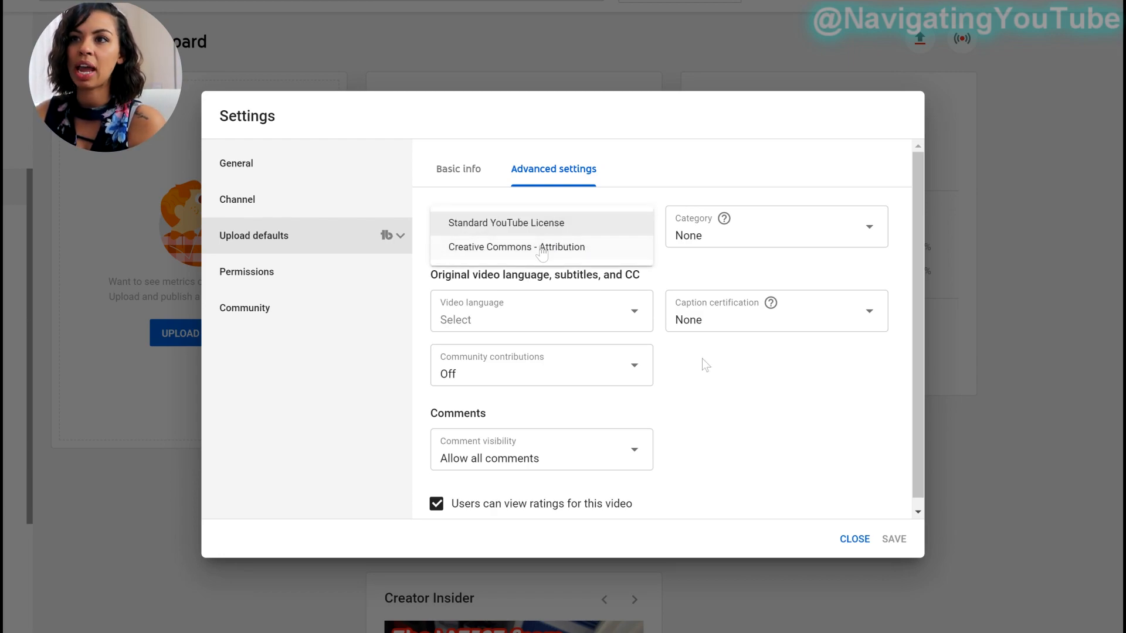
left_click(506, 222)
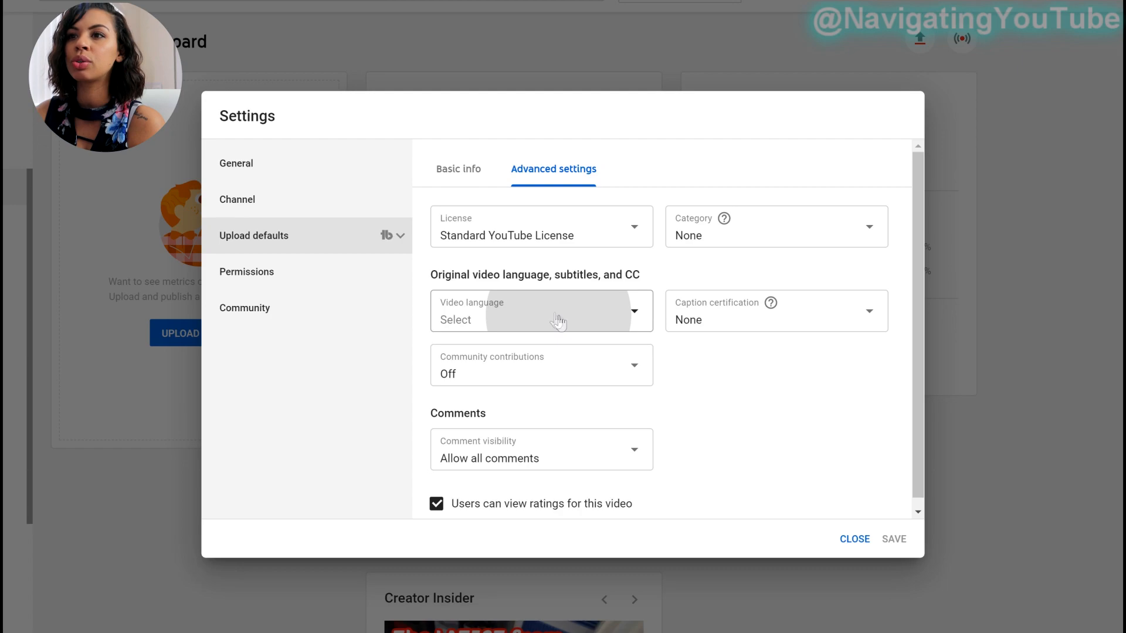
left_click(557, 316)
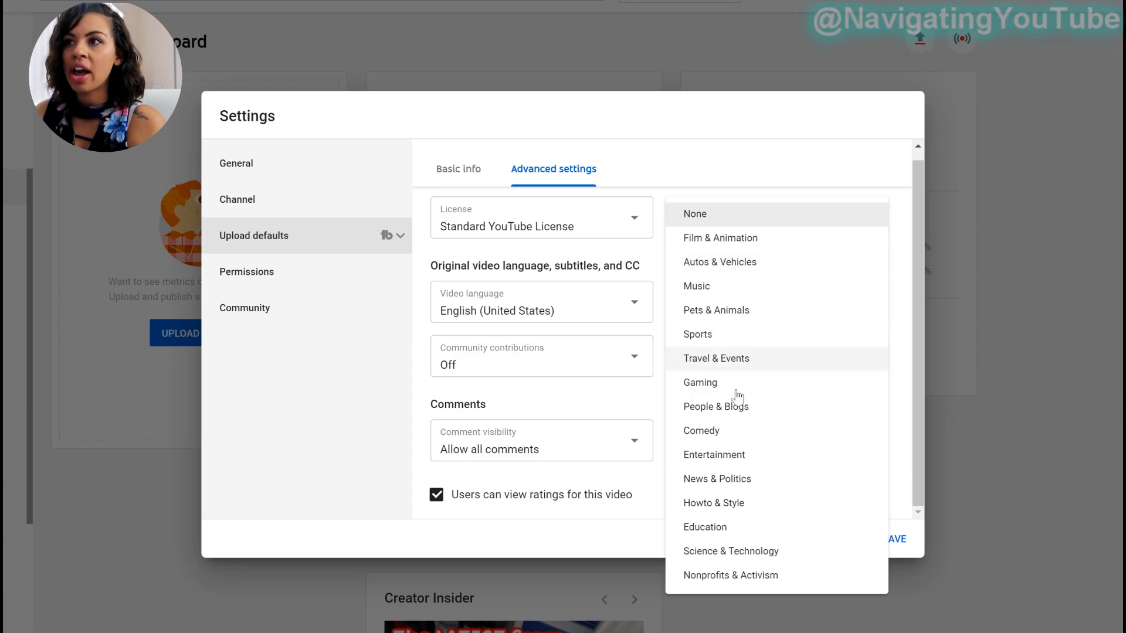
mouse_move(749, 512)
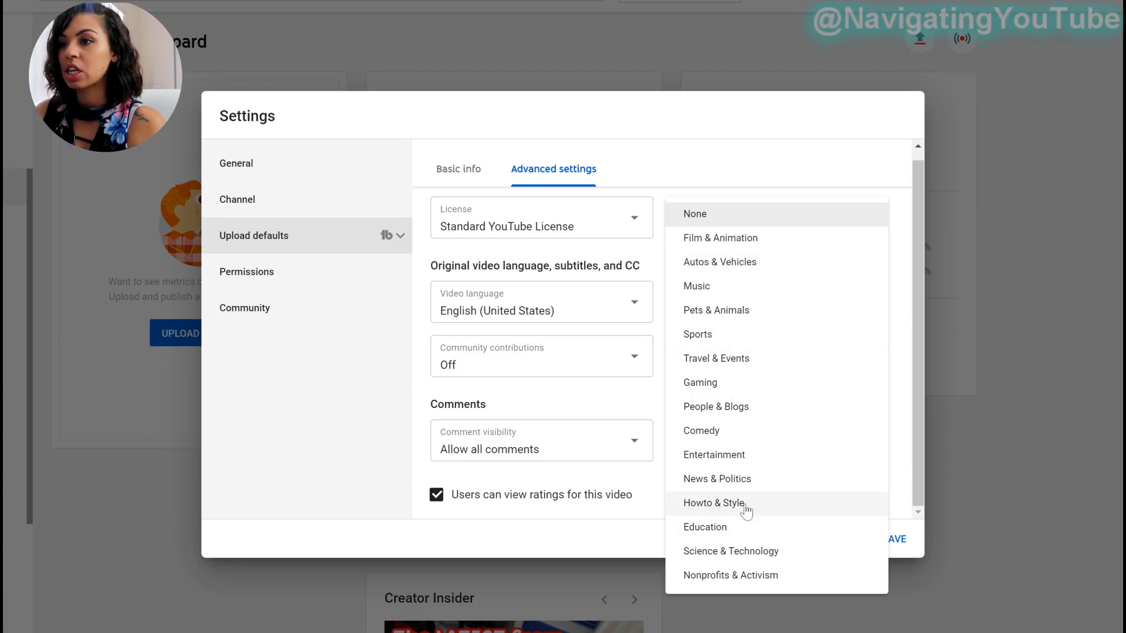
left_click(713, 504)
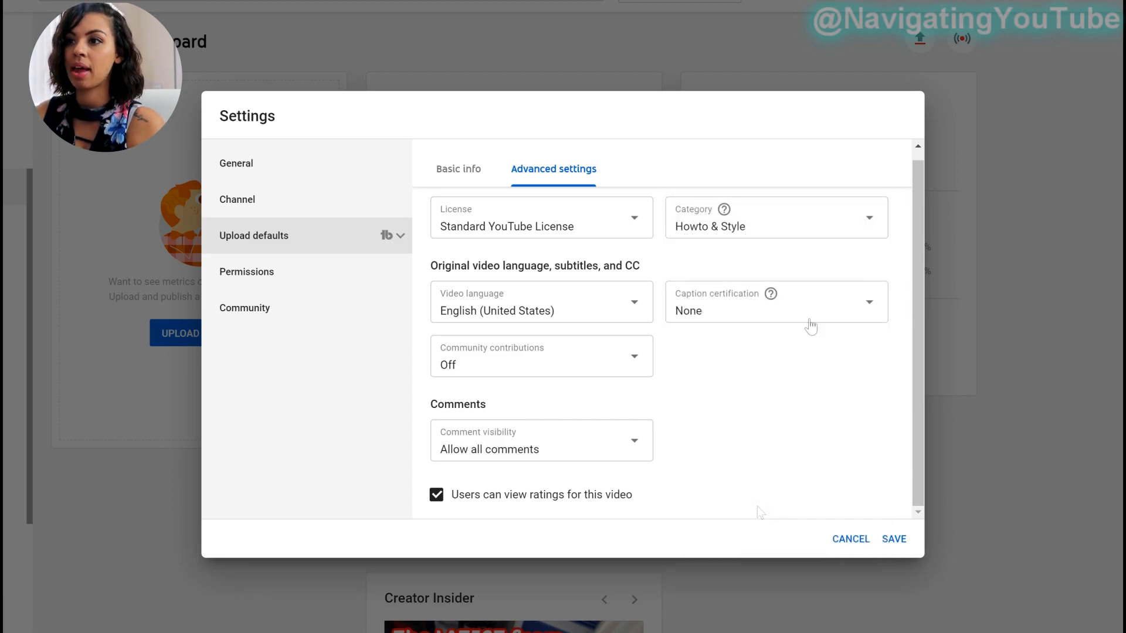
mouse_move(559, 448)
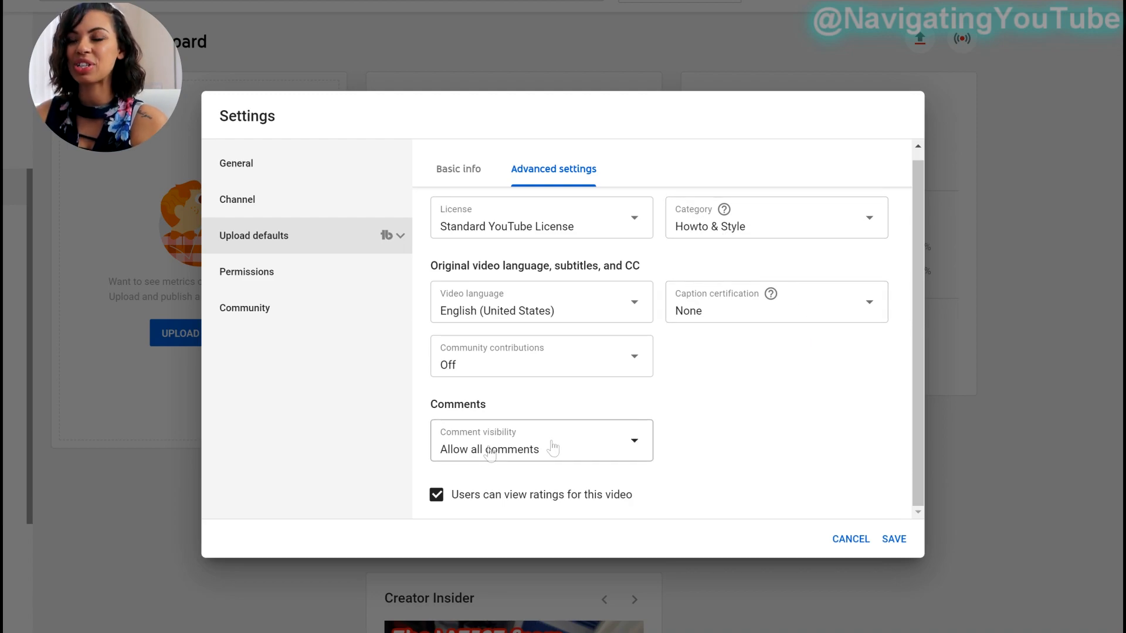
Hold potentially inappropriate comments for review and toggle whether viewers see video ratings.
left_click(540, 441)
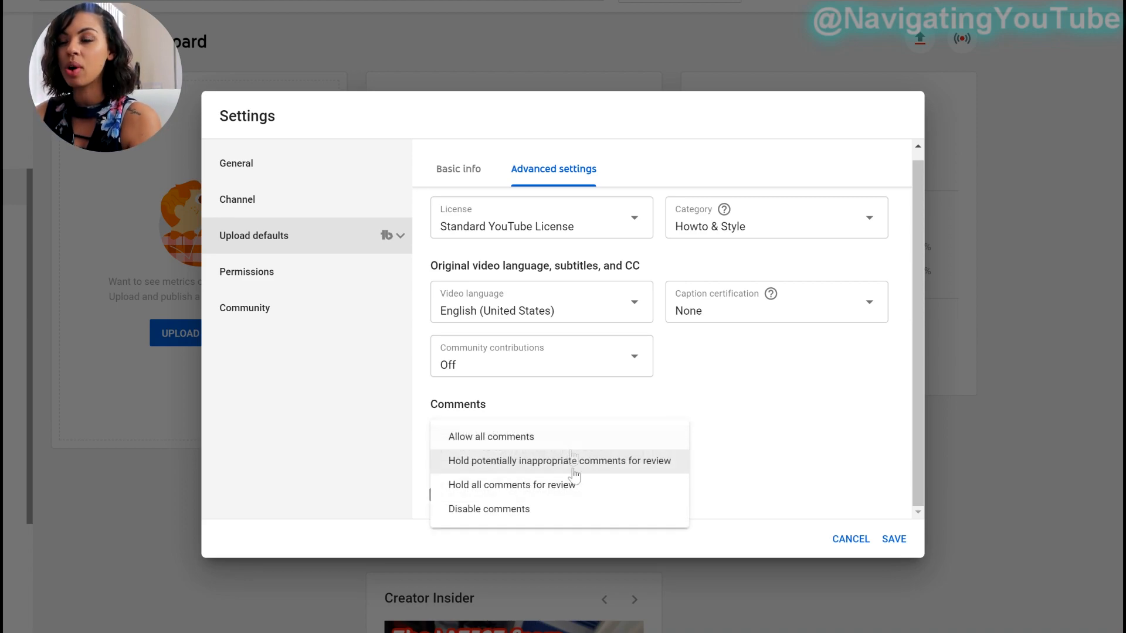
left_click(558, 461)
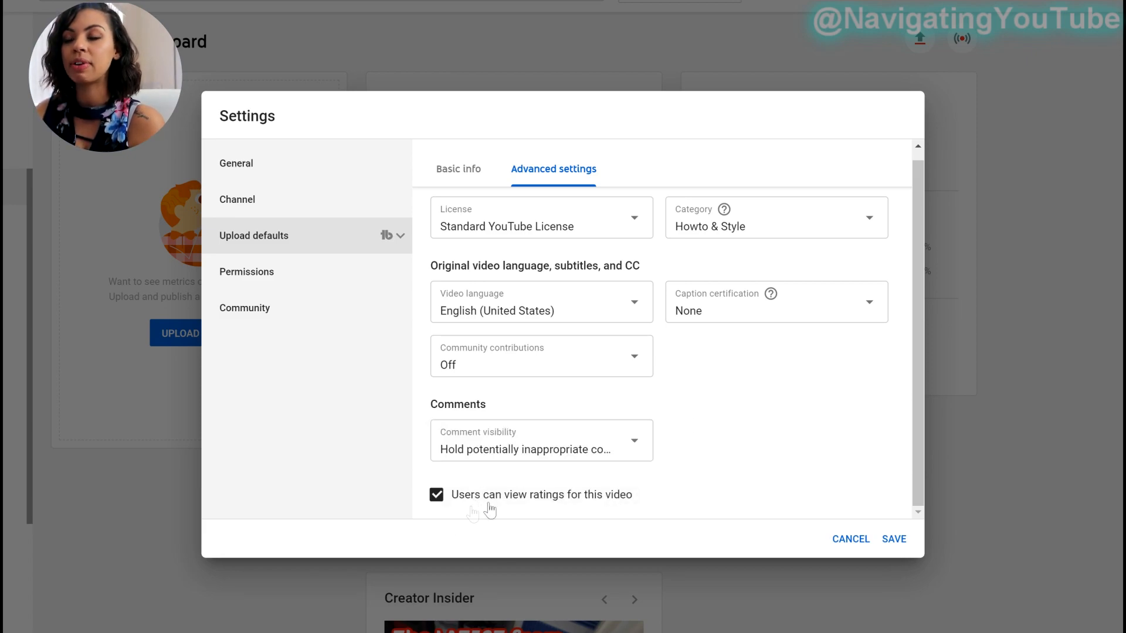
mouse_move(598, 515)
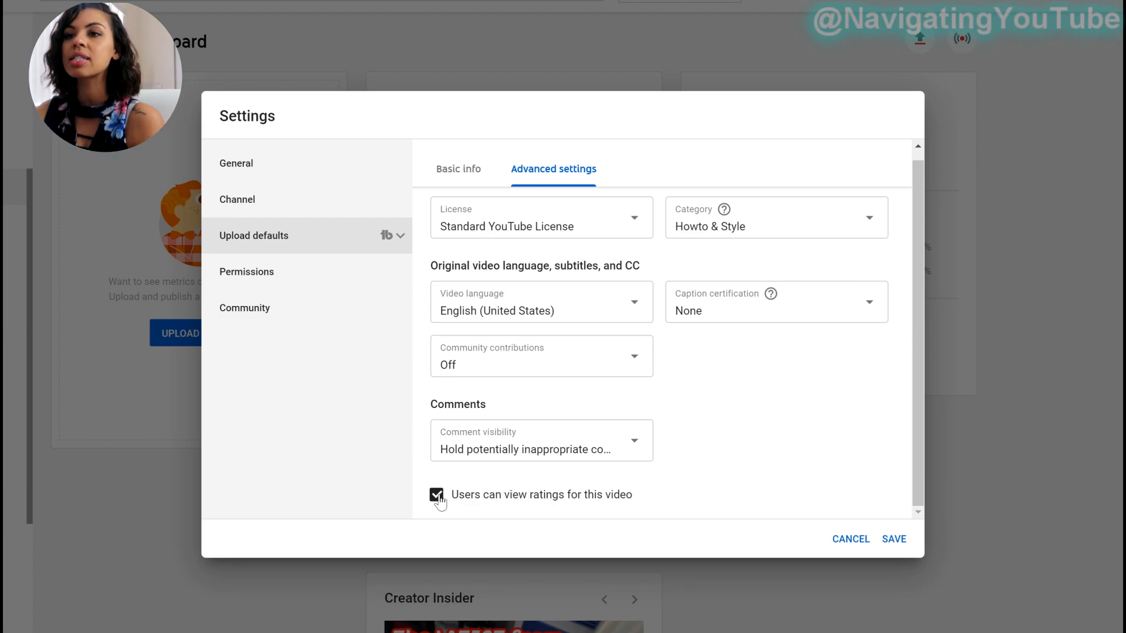
left_click(246, 272)
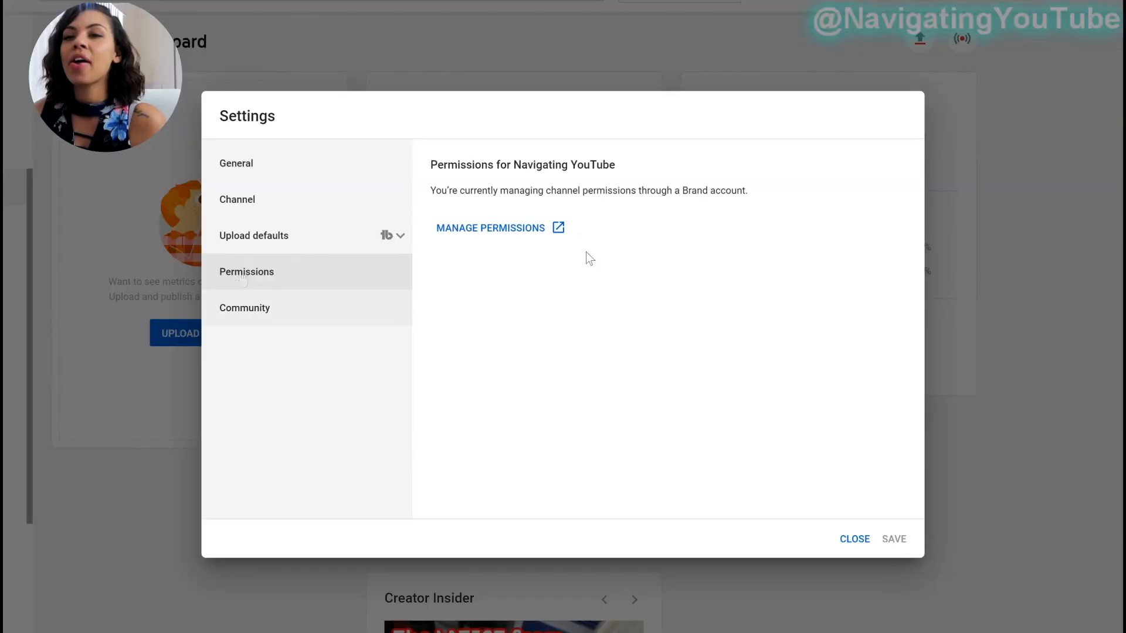
Go to Manage Permissions to reach the Brand Account details in Google Accounts.
left_click(490, 227)
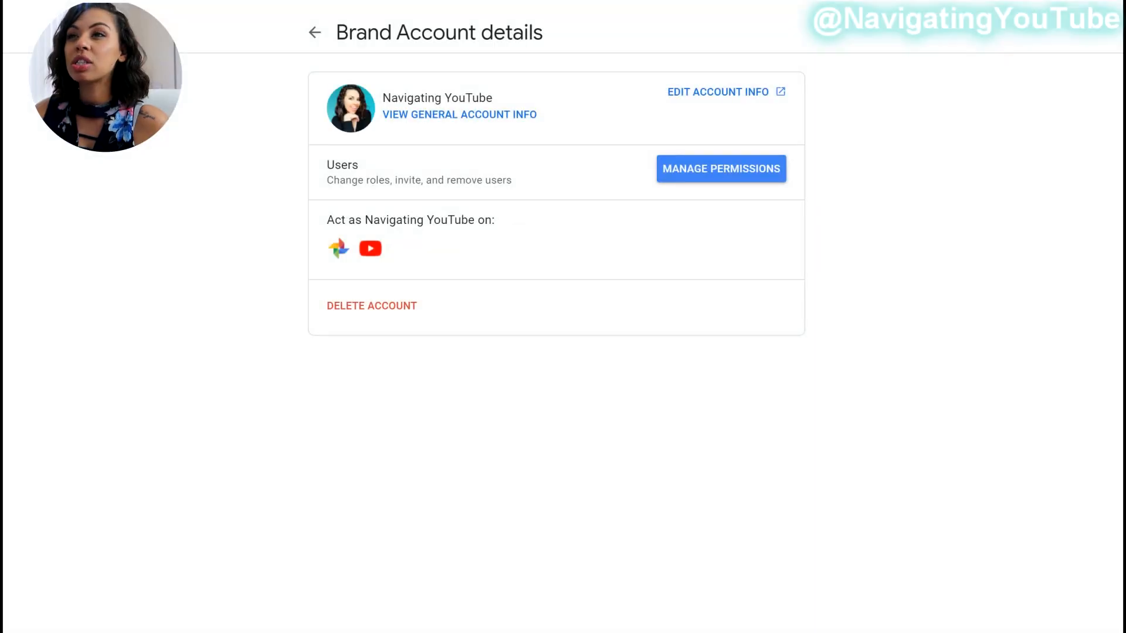
mouse_move(652, 188)
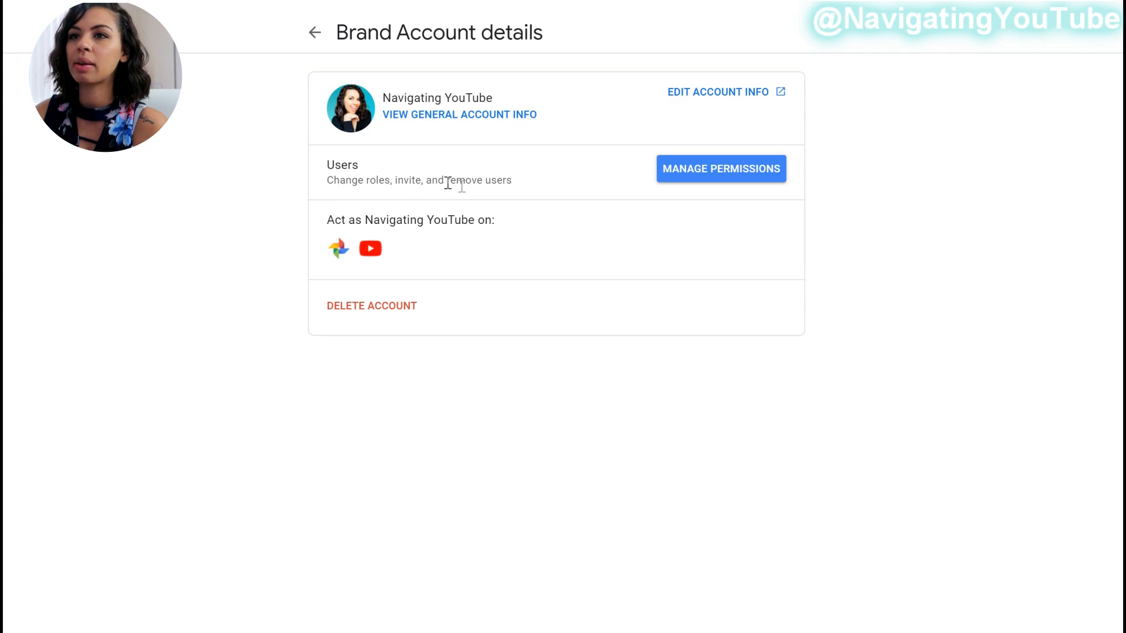
mouse_move(518, 171)
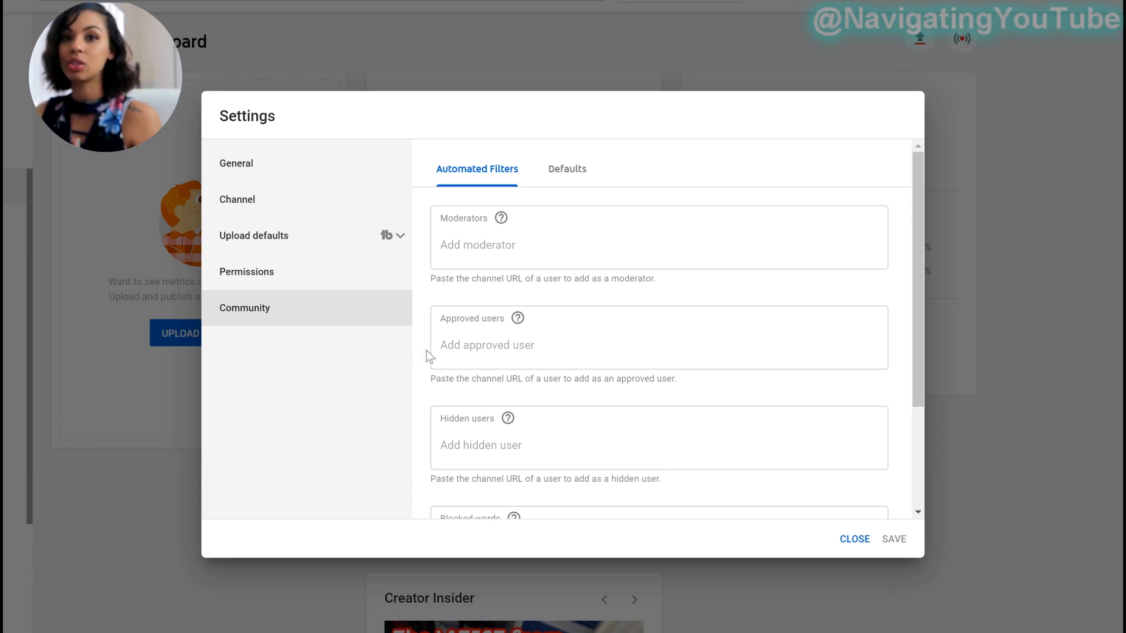
Add 'tiffany' as a channel moderator, enter the blocked-words list, and block links in new comments.
left_click(501, 246)
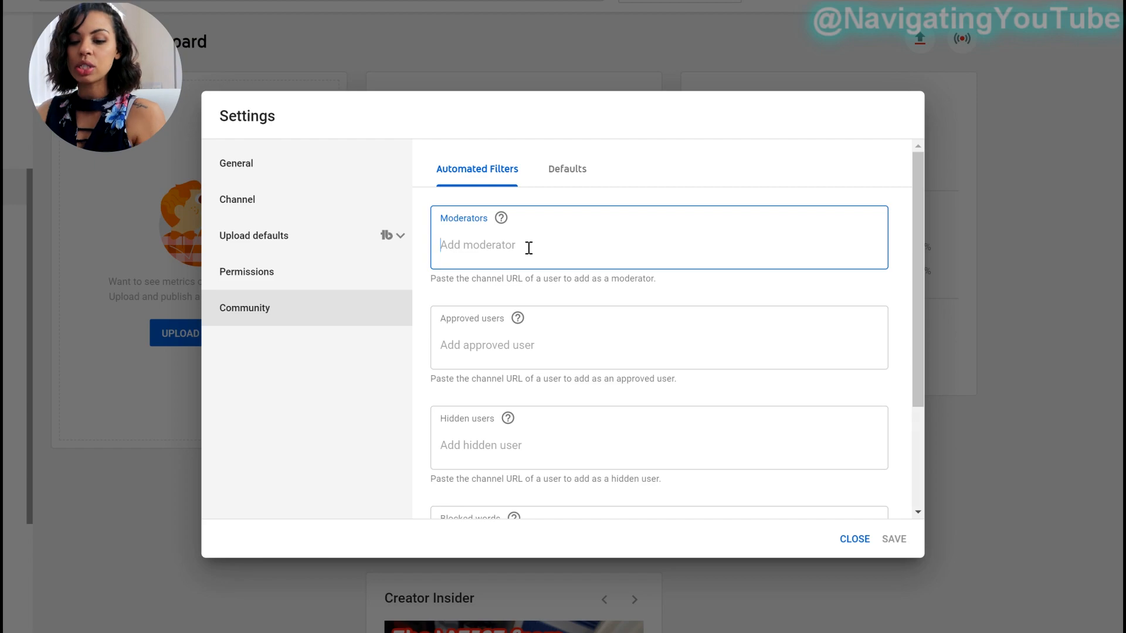
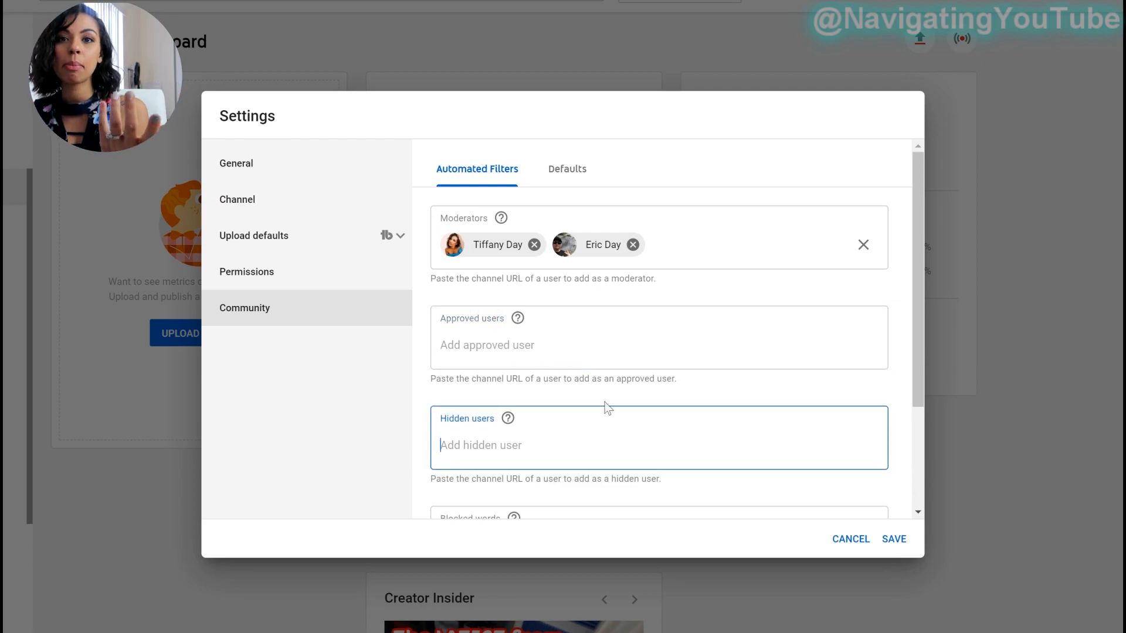
scroll("down", 3)
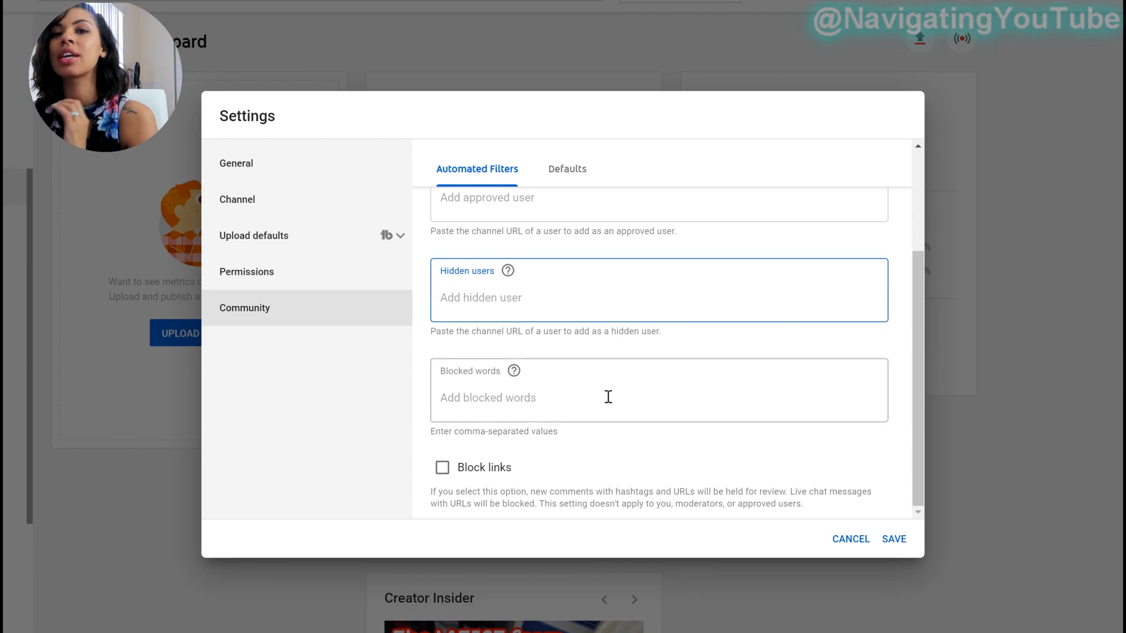
mouse_move(497, 290)
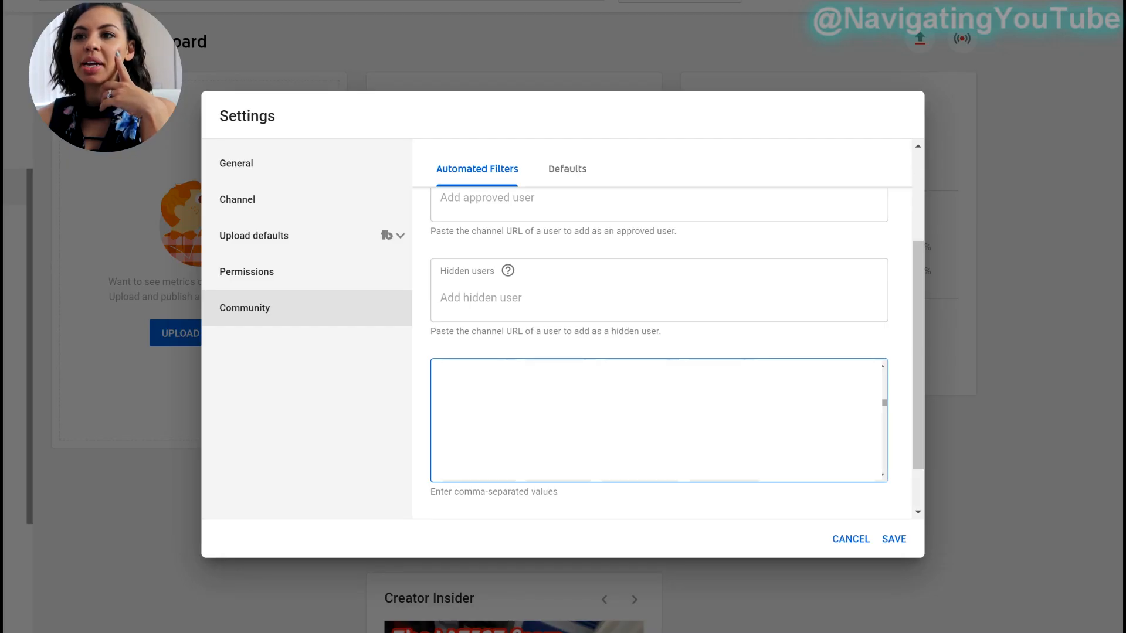
scroll("down", 3)
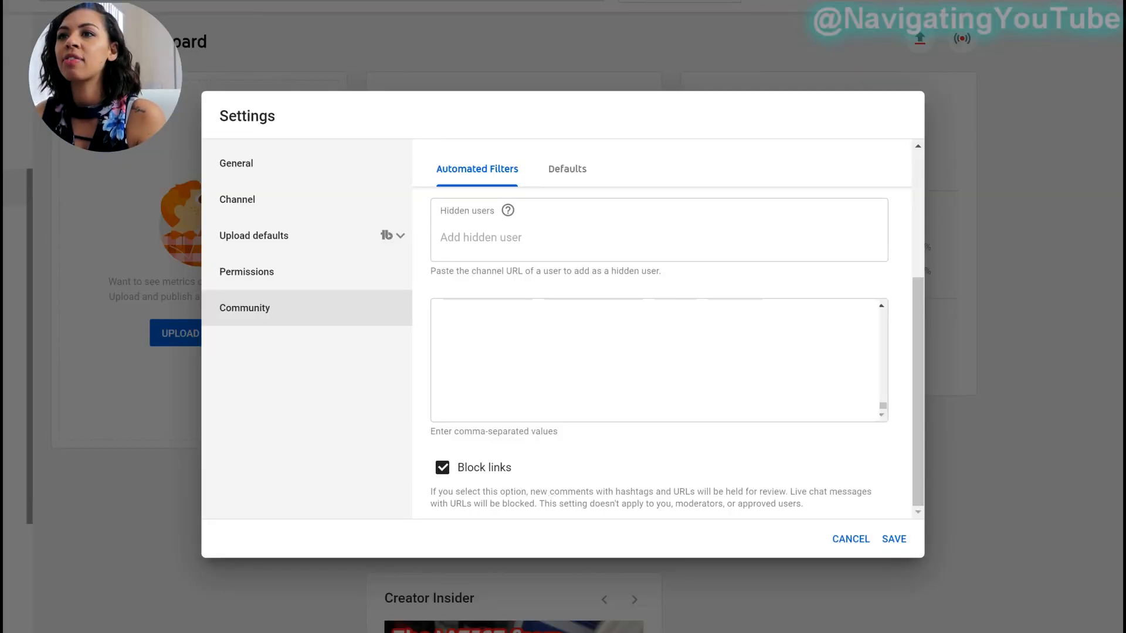
left_click(568, 169)
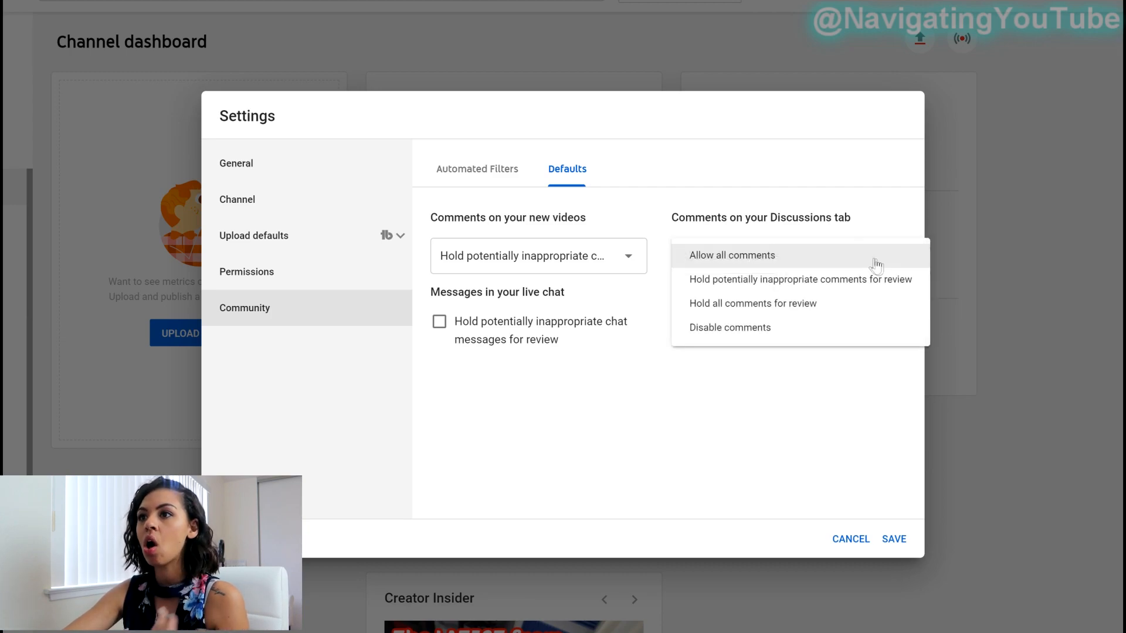
Set Discussions tab comments to hold potentially inappropriate content for review.
left_click(731, 255)
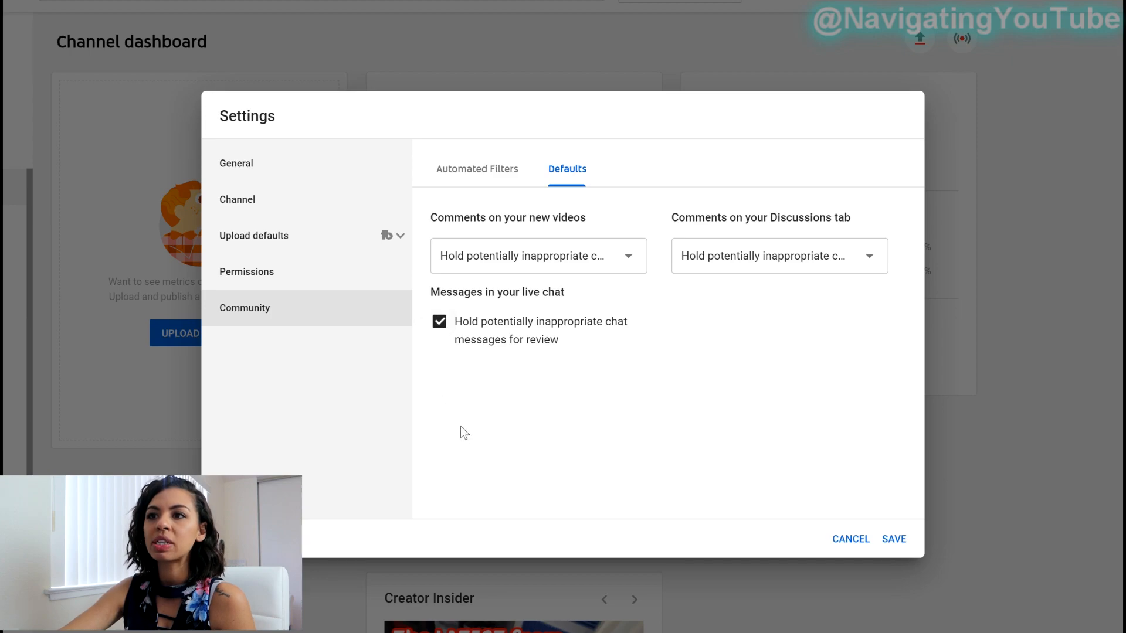
mouse_move(461, 448)
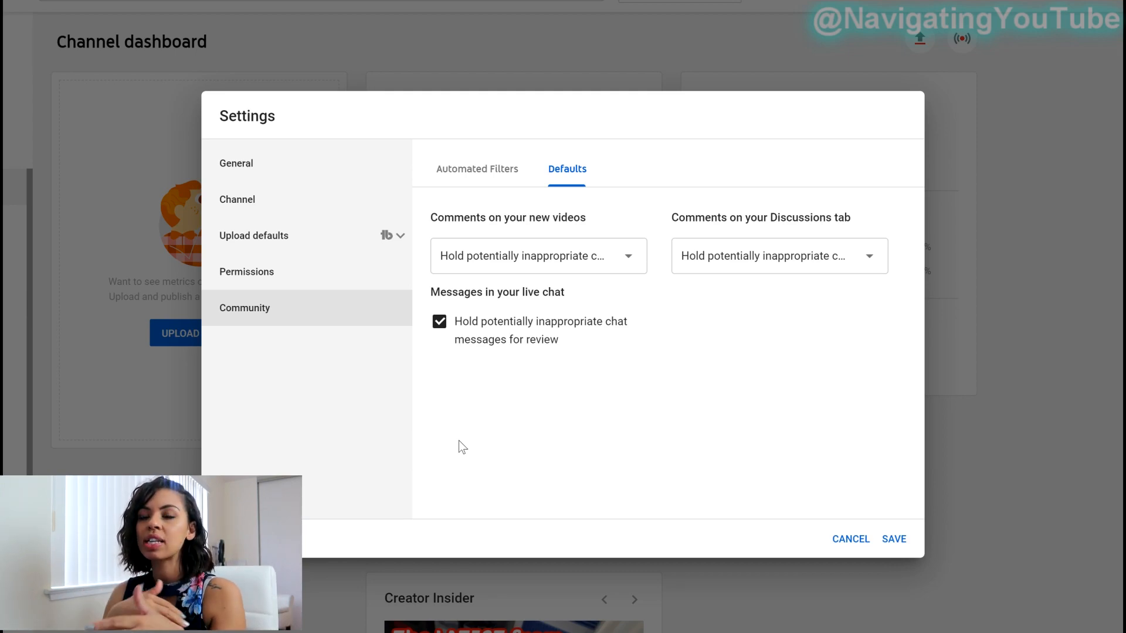
mouse_move(480, 435)
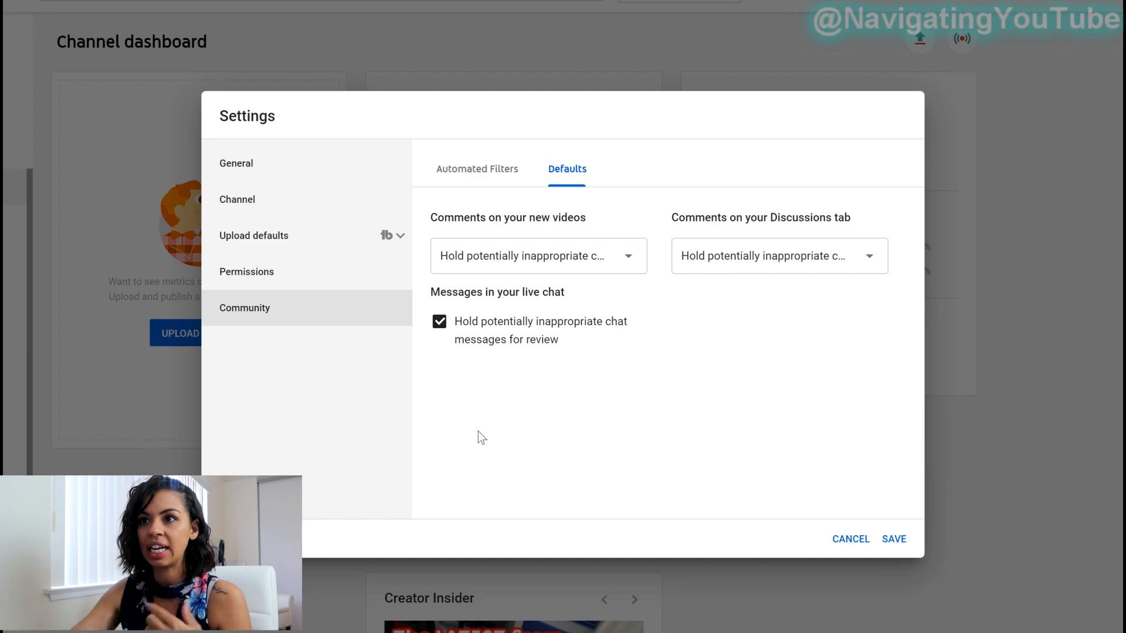
mouse_move(894, 482)
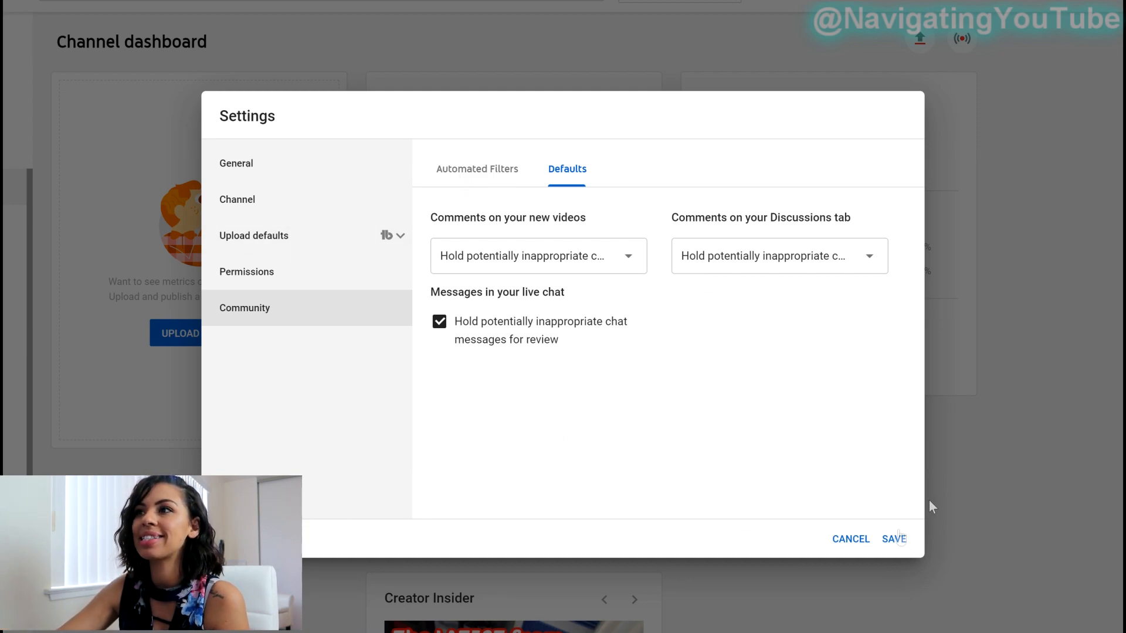
mouse_move(897, 554)
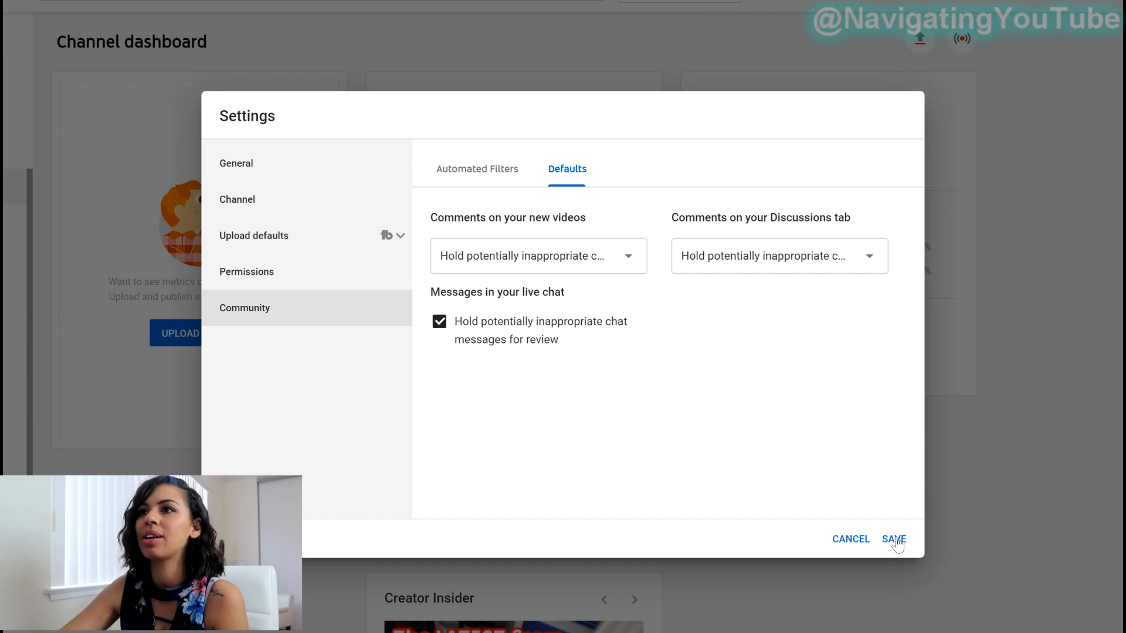